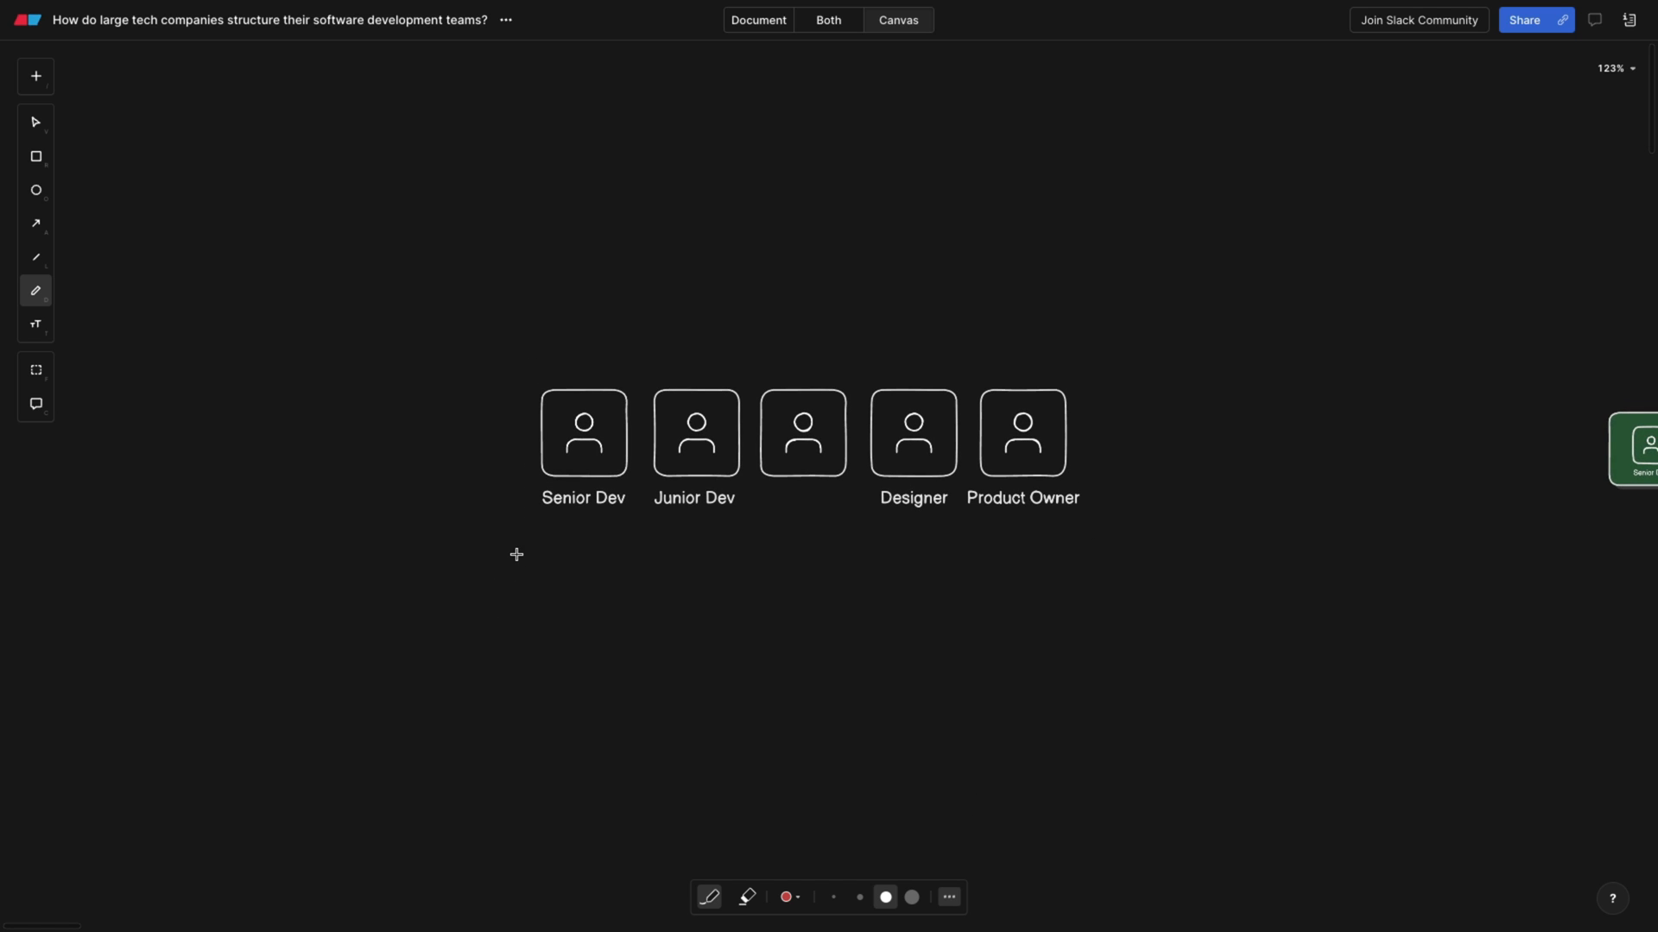
# - Draw a red brace under the role cards and underline Senior Dev, Junior Dev and Product Owner
pyautogui.moveTo(517, 554); pyautogui.dragTo(1075, 571)
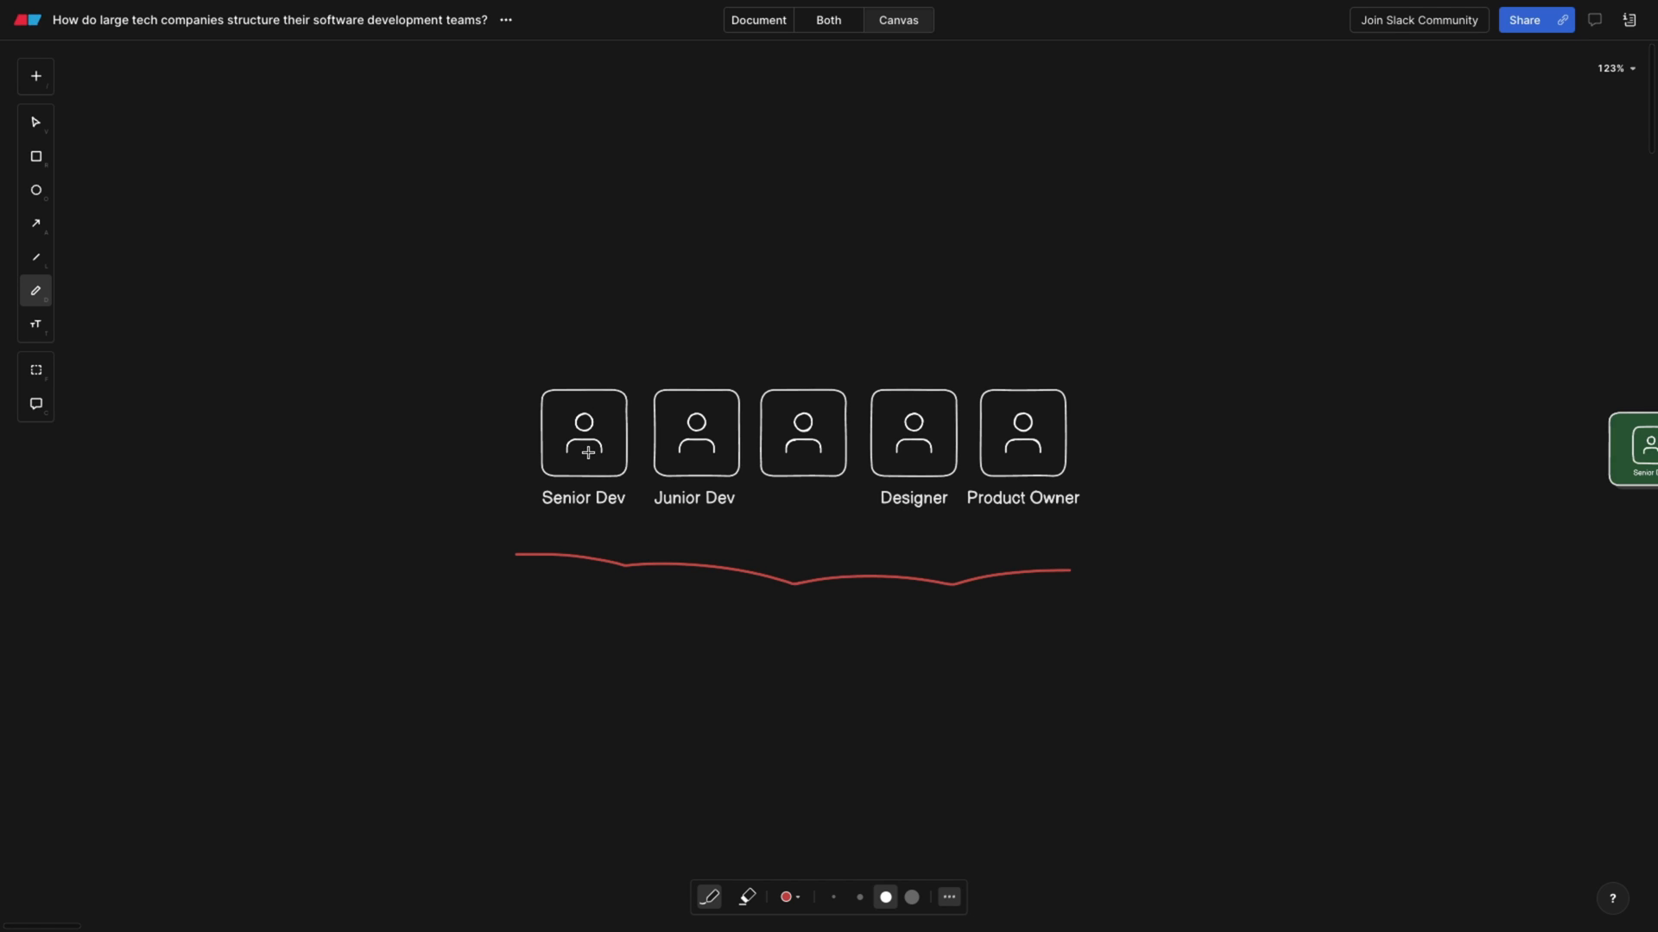
pyautogui.moveTo(542, 518); pyautogui.dragTo(613, 514)
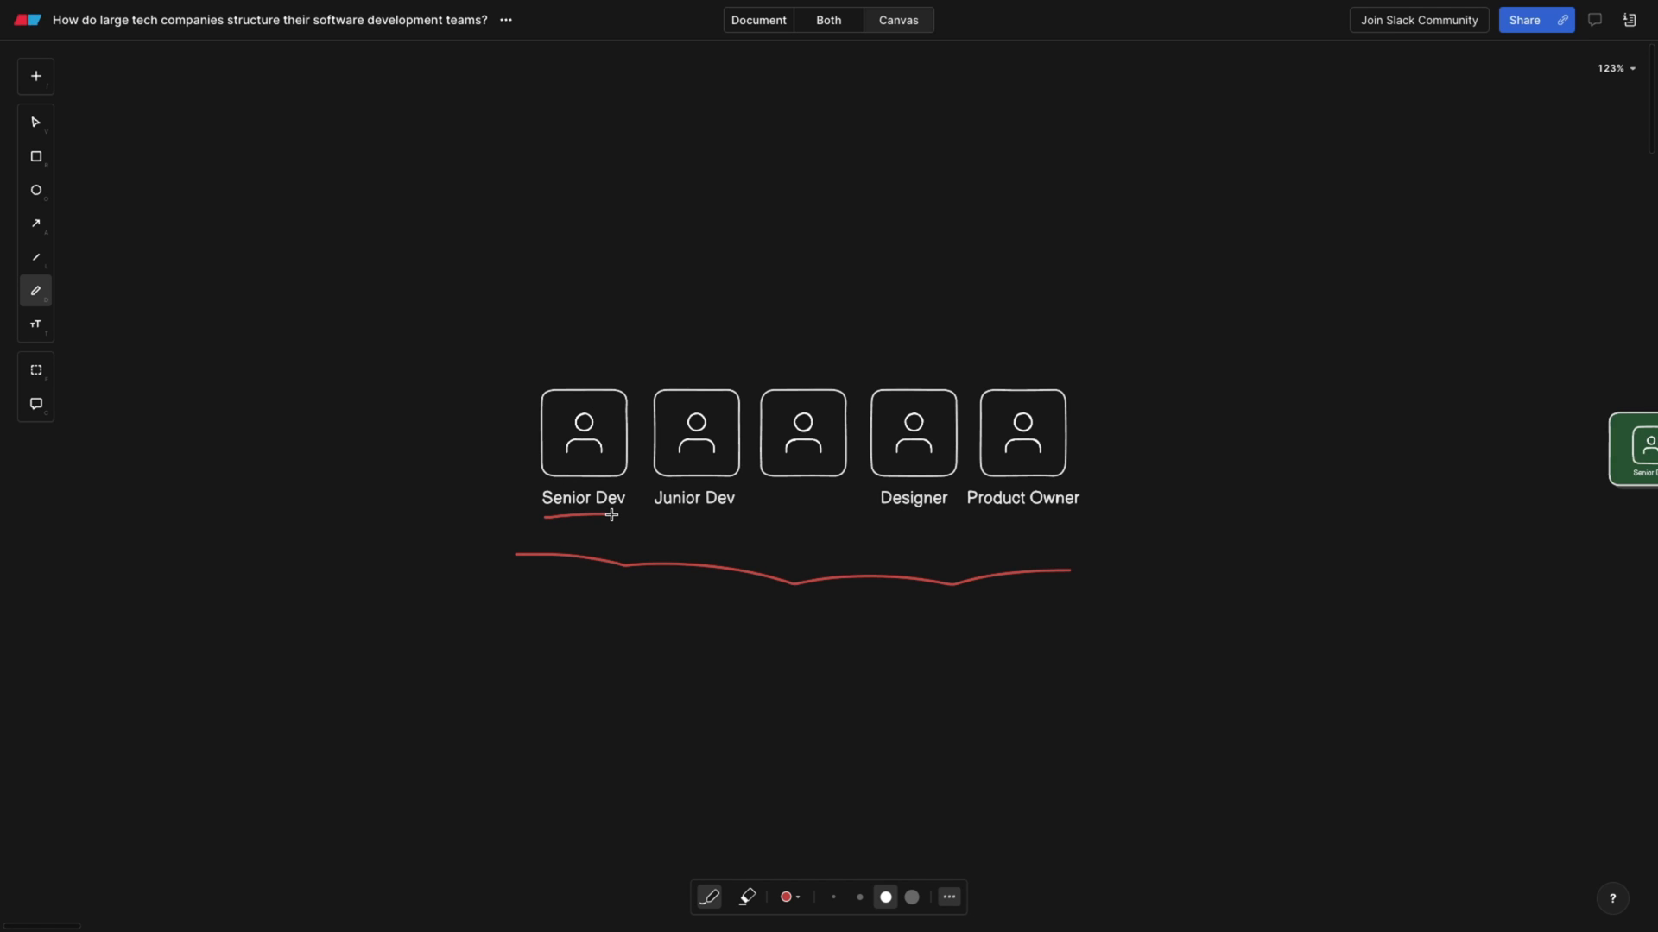
pyautogui.moveTo(671, 519)
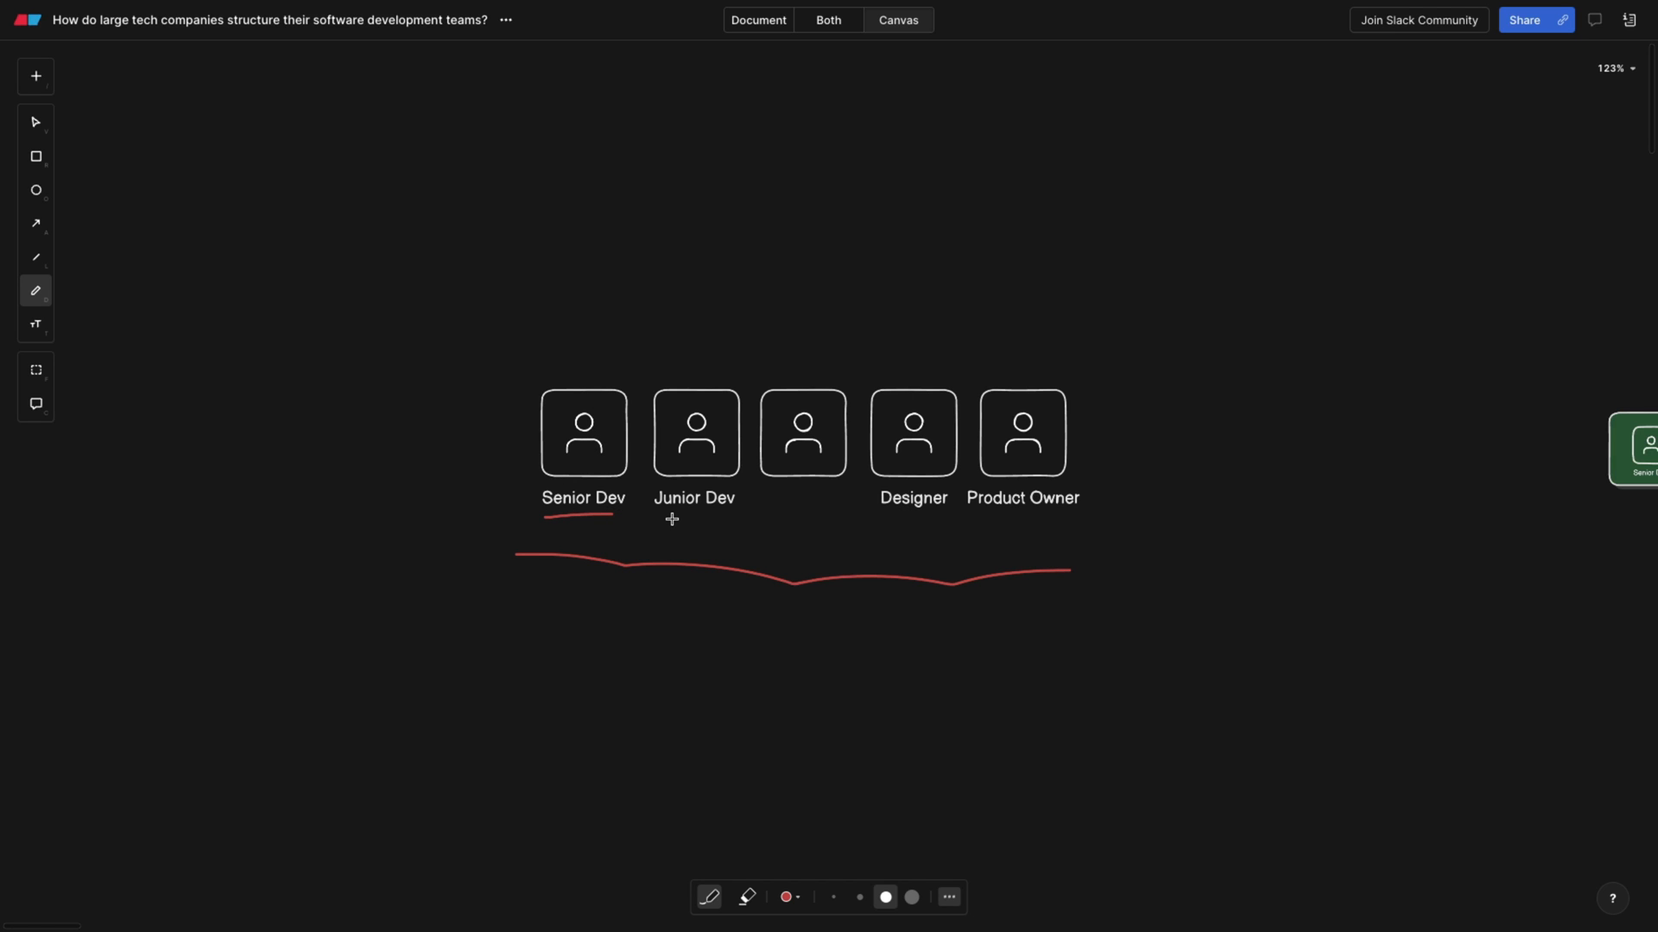
pyautogui.moveTo(655, 516); pyautogui.dragTo(740, 516)
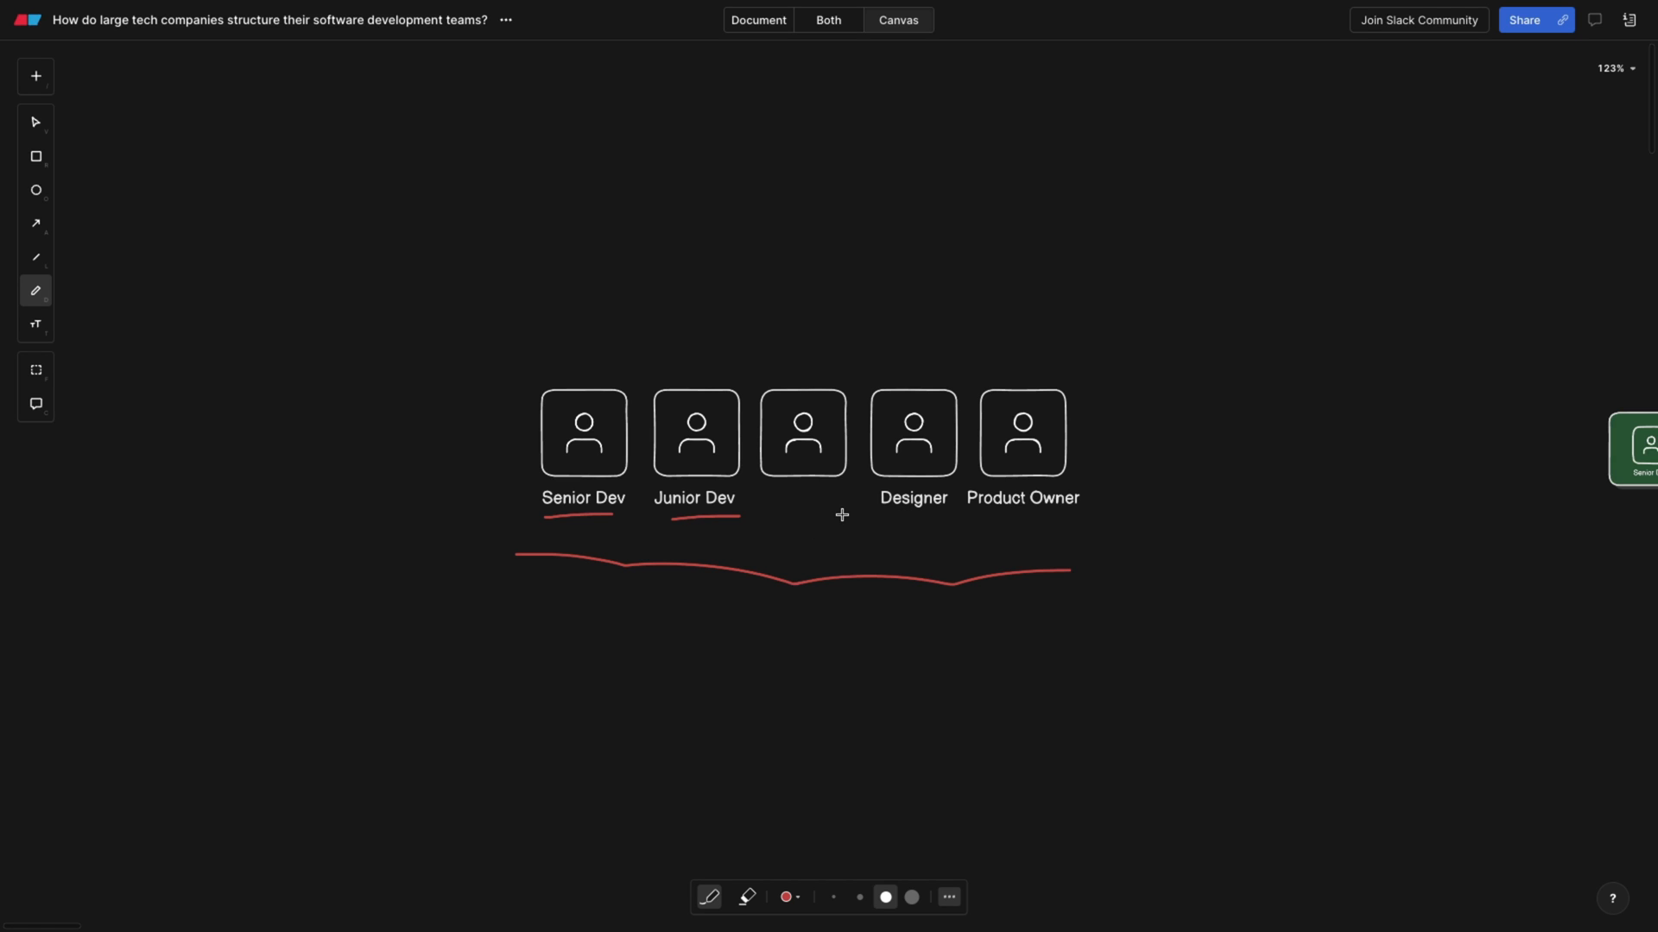
pyautogui.moveTo(973, 505); pyautogui.dragTo(1110, 510)
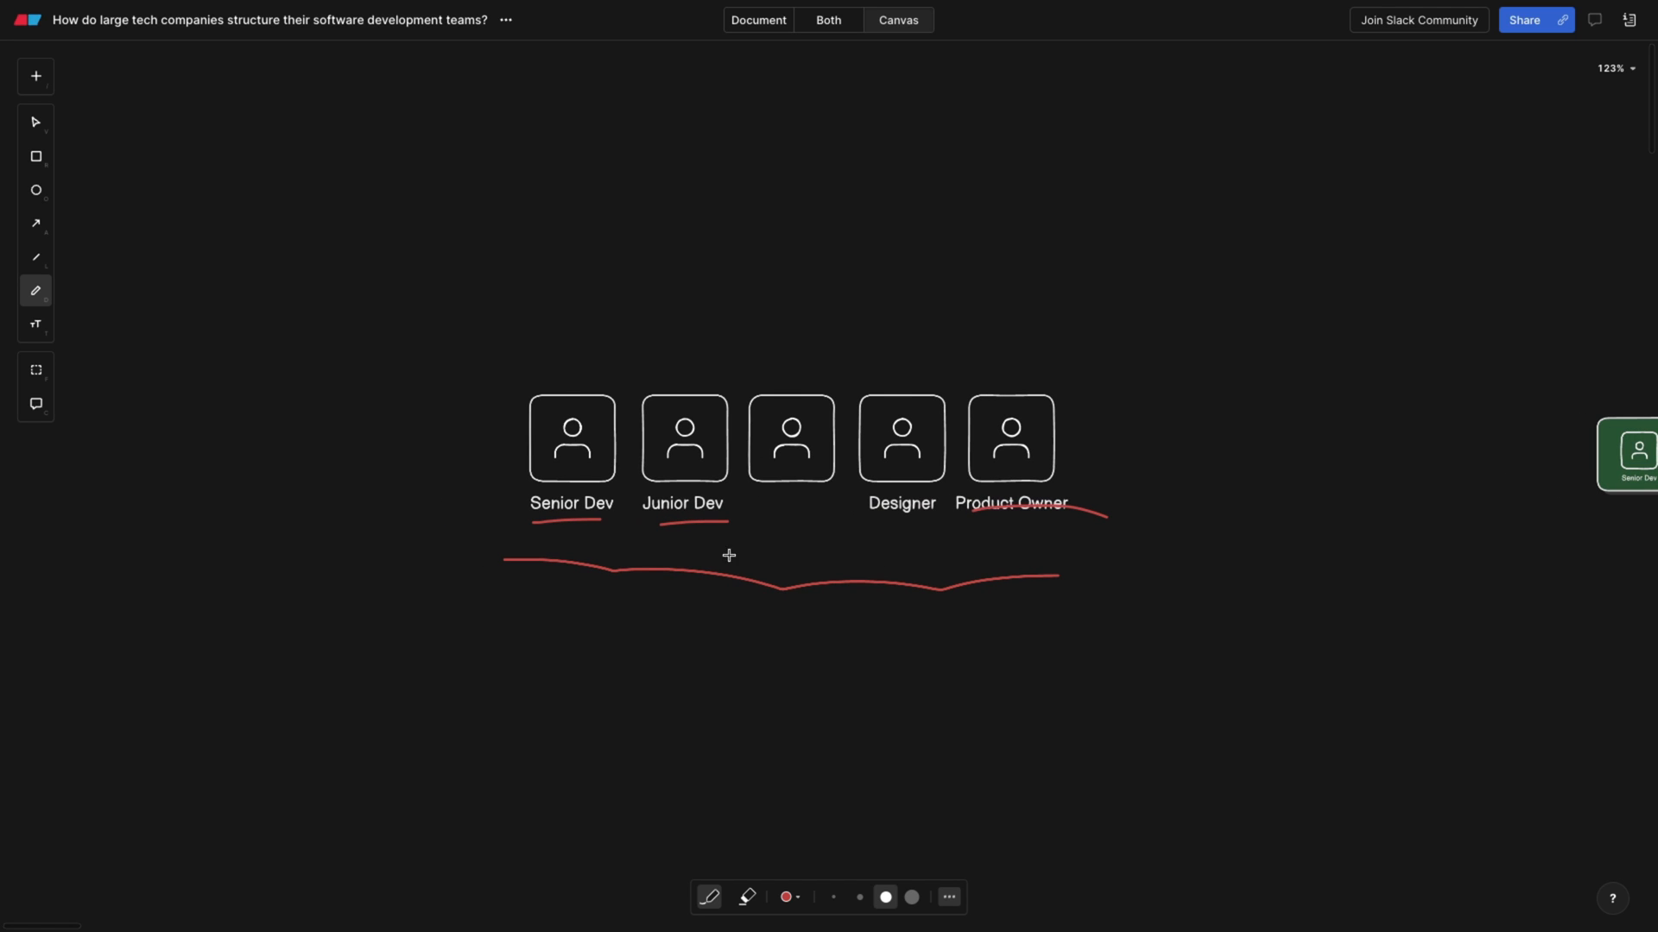
pyautogui.moveTo(708, 603)
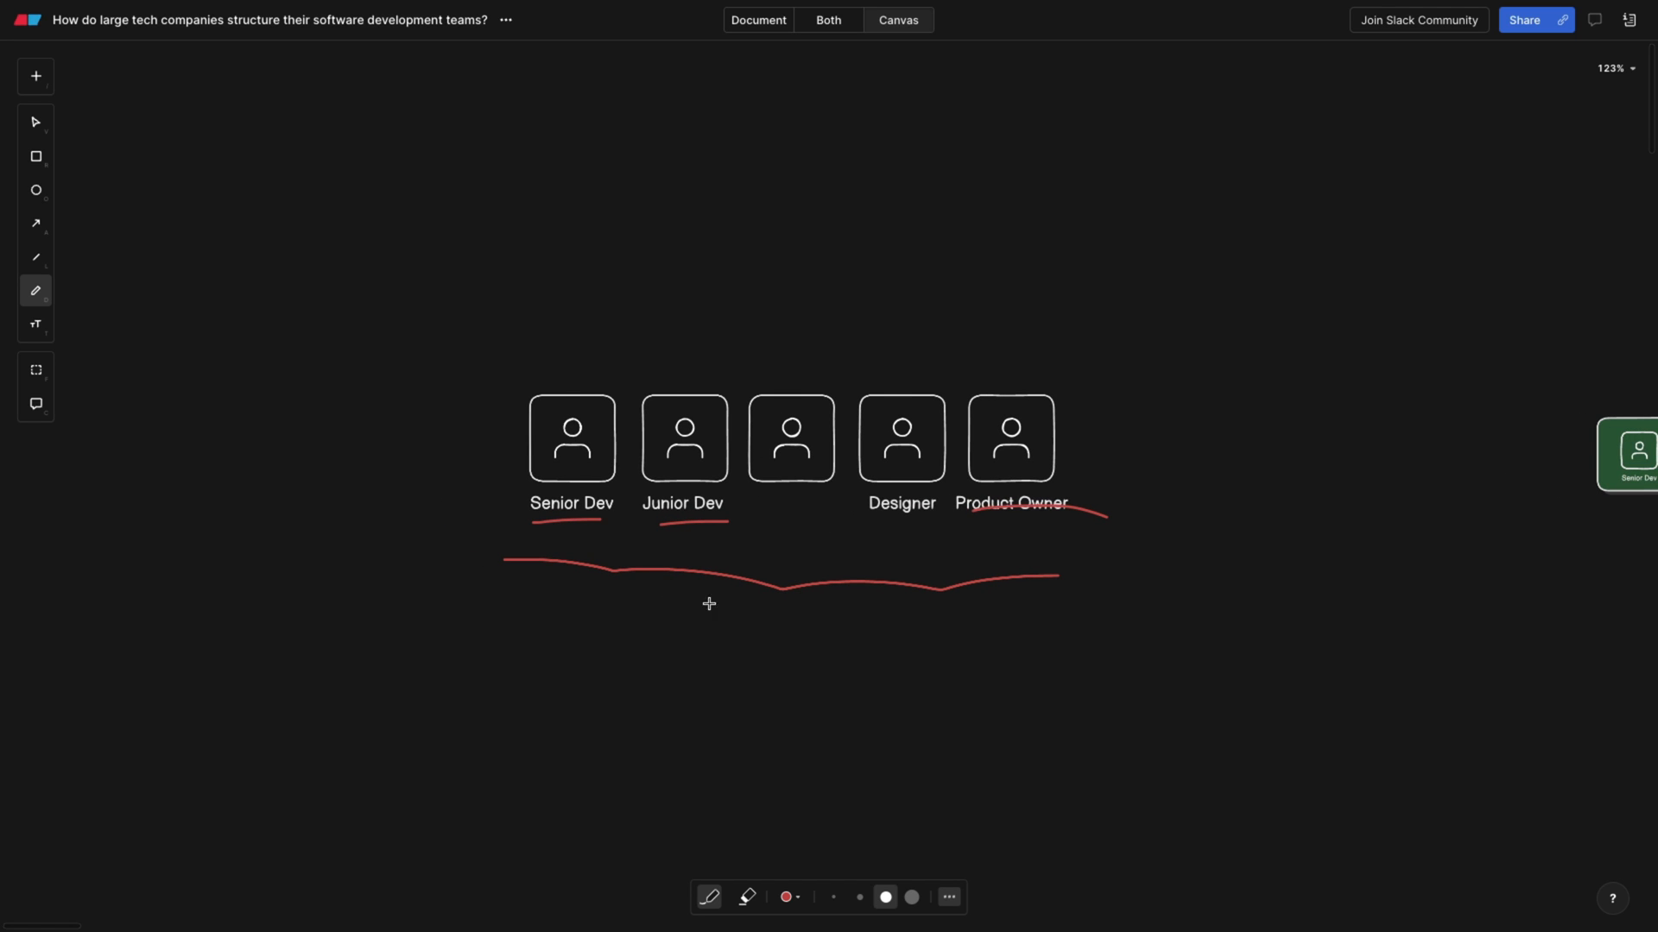
# - Add a hook stroke to the brace and handwrite a red note above the cards
pyautogui.moveTo(571, 556); pyautogui.dragTo(665, 560)
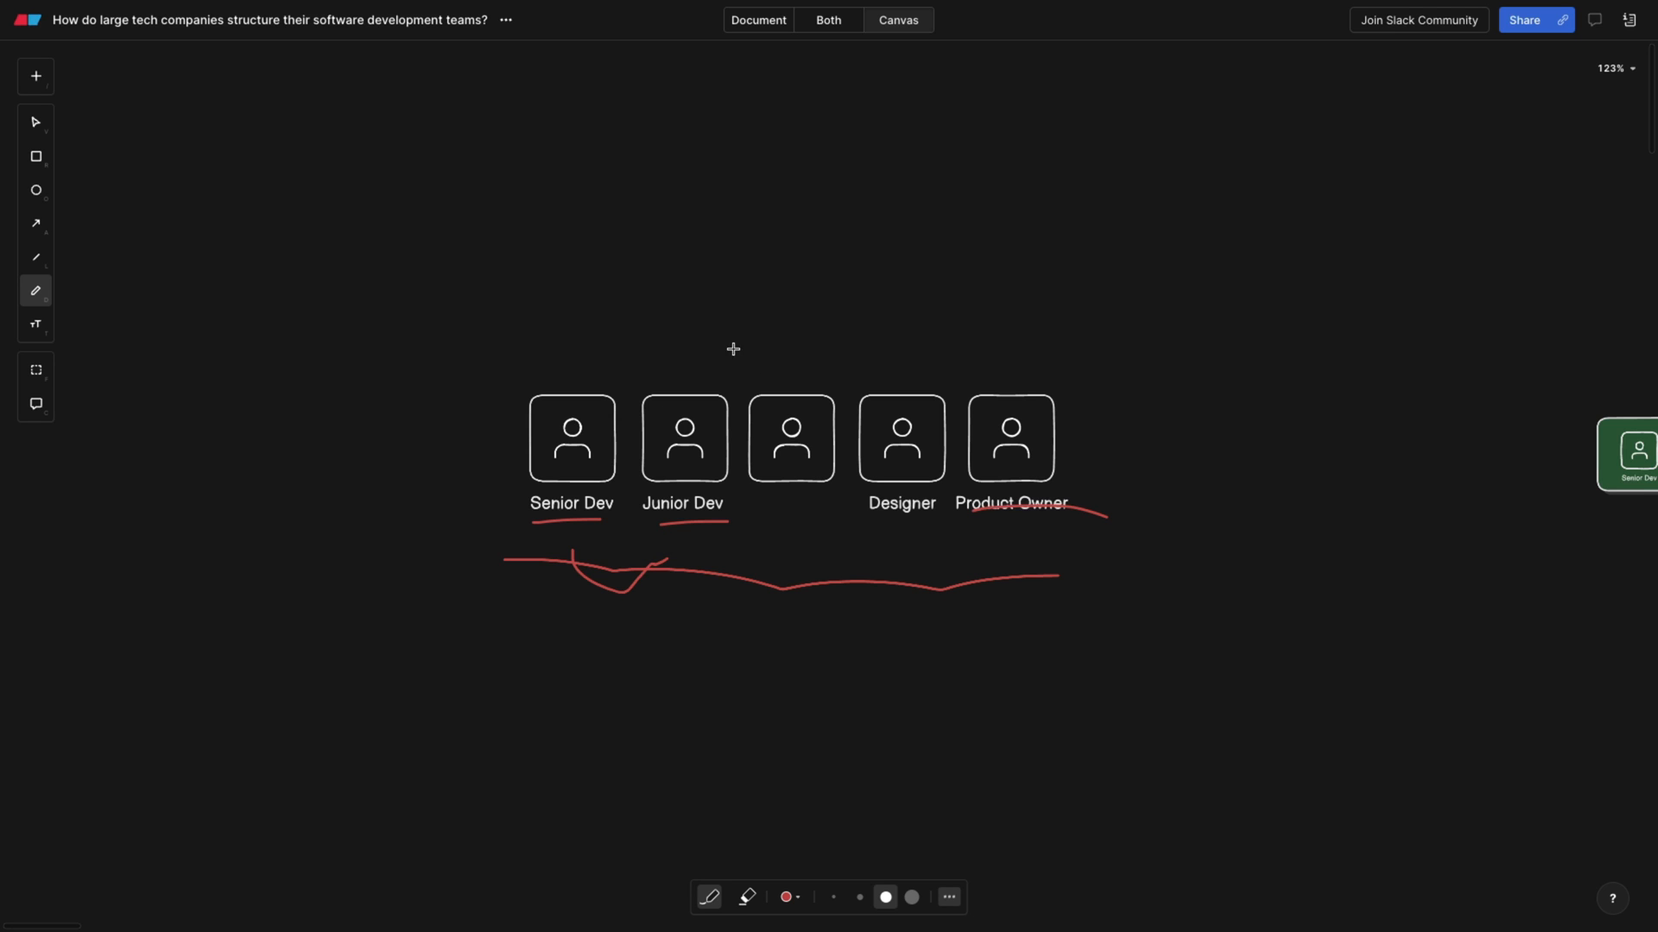
pyautogui.moveTo(751, 145)
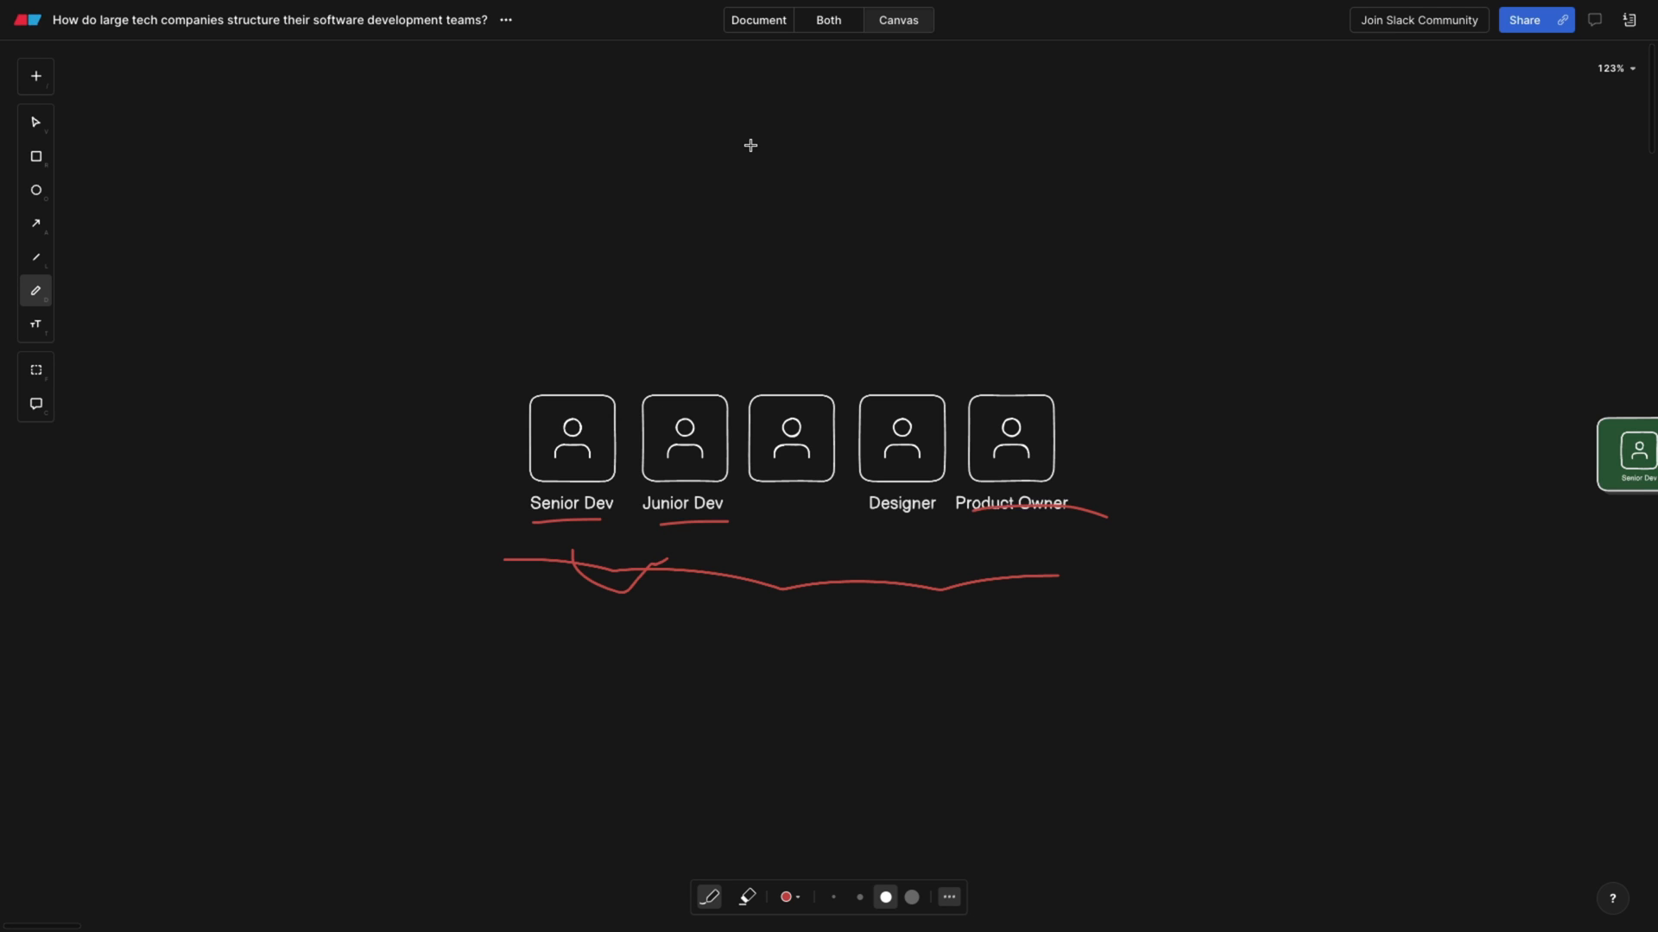
pyautogui.moveTo(750, 142); pyautogui.dragTo(777, 254)
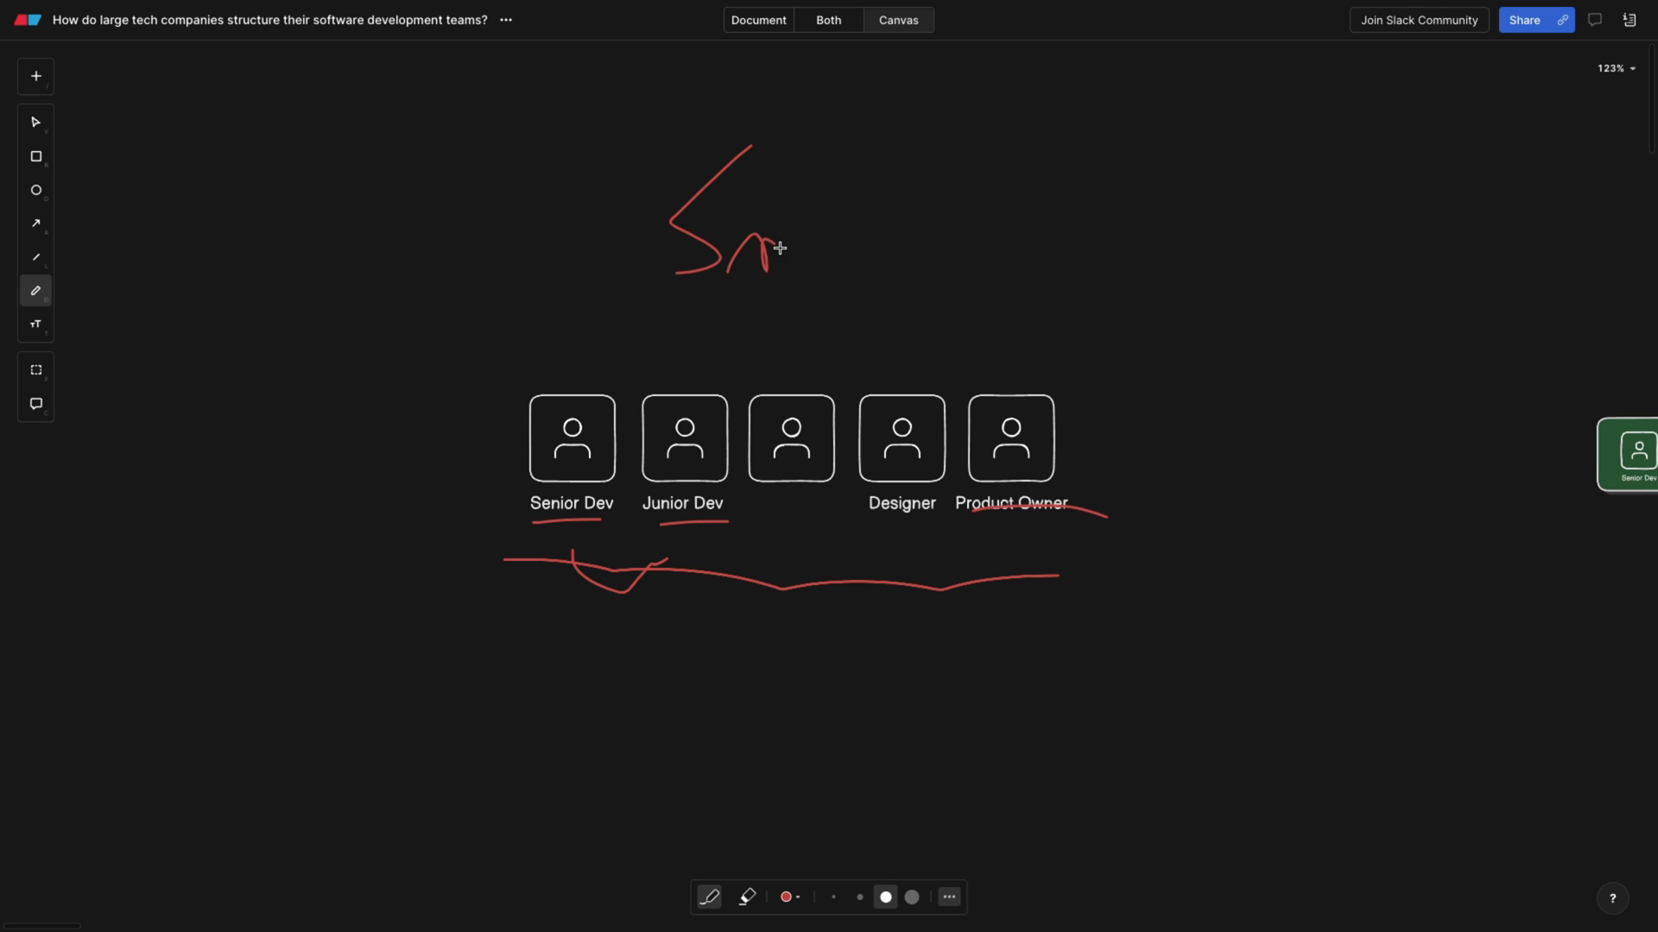
pyautogui.moveTo(761, 246); pyautogui.dragTo(801, 298)
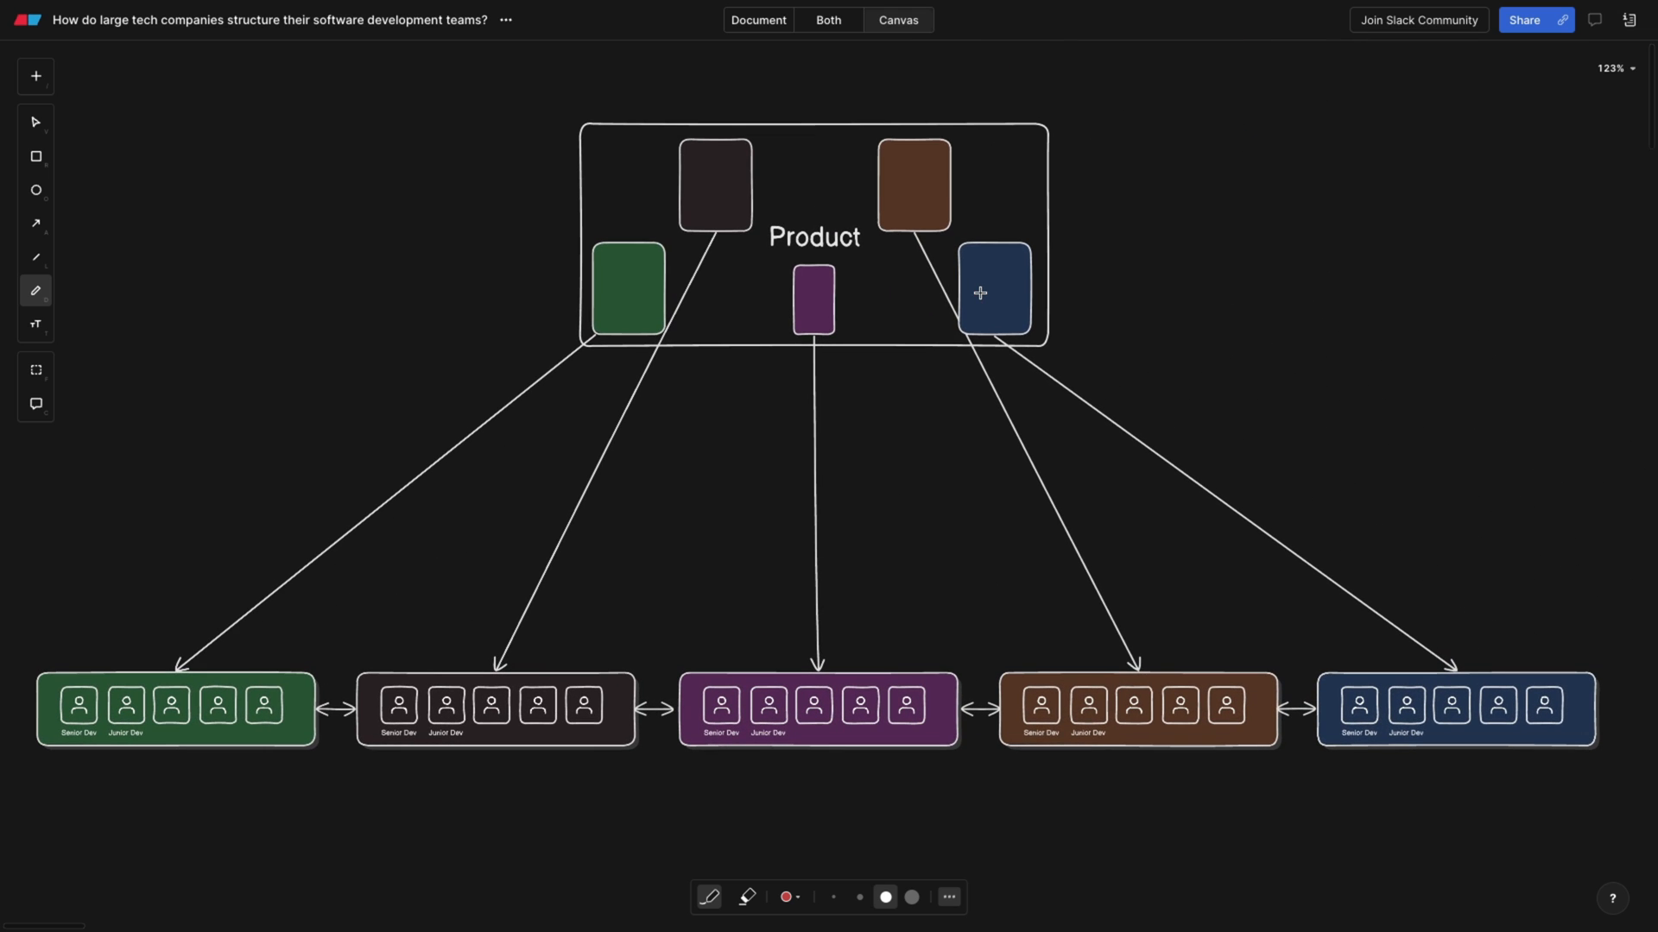
# - Draw a red line under the team row, underline roles in the dark team, and link the green box
pyautogui.moveTo(201, 784); pyautogui.dragTo(792, 801)
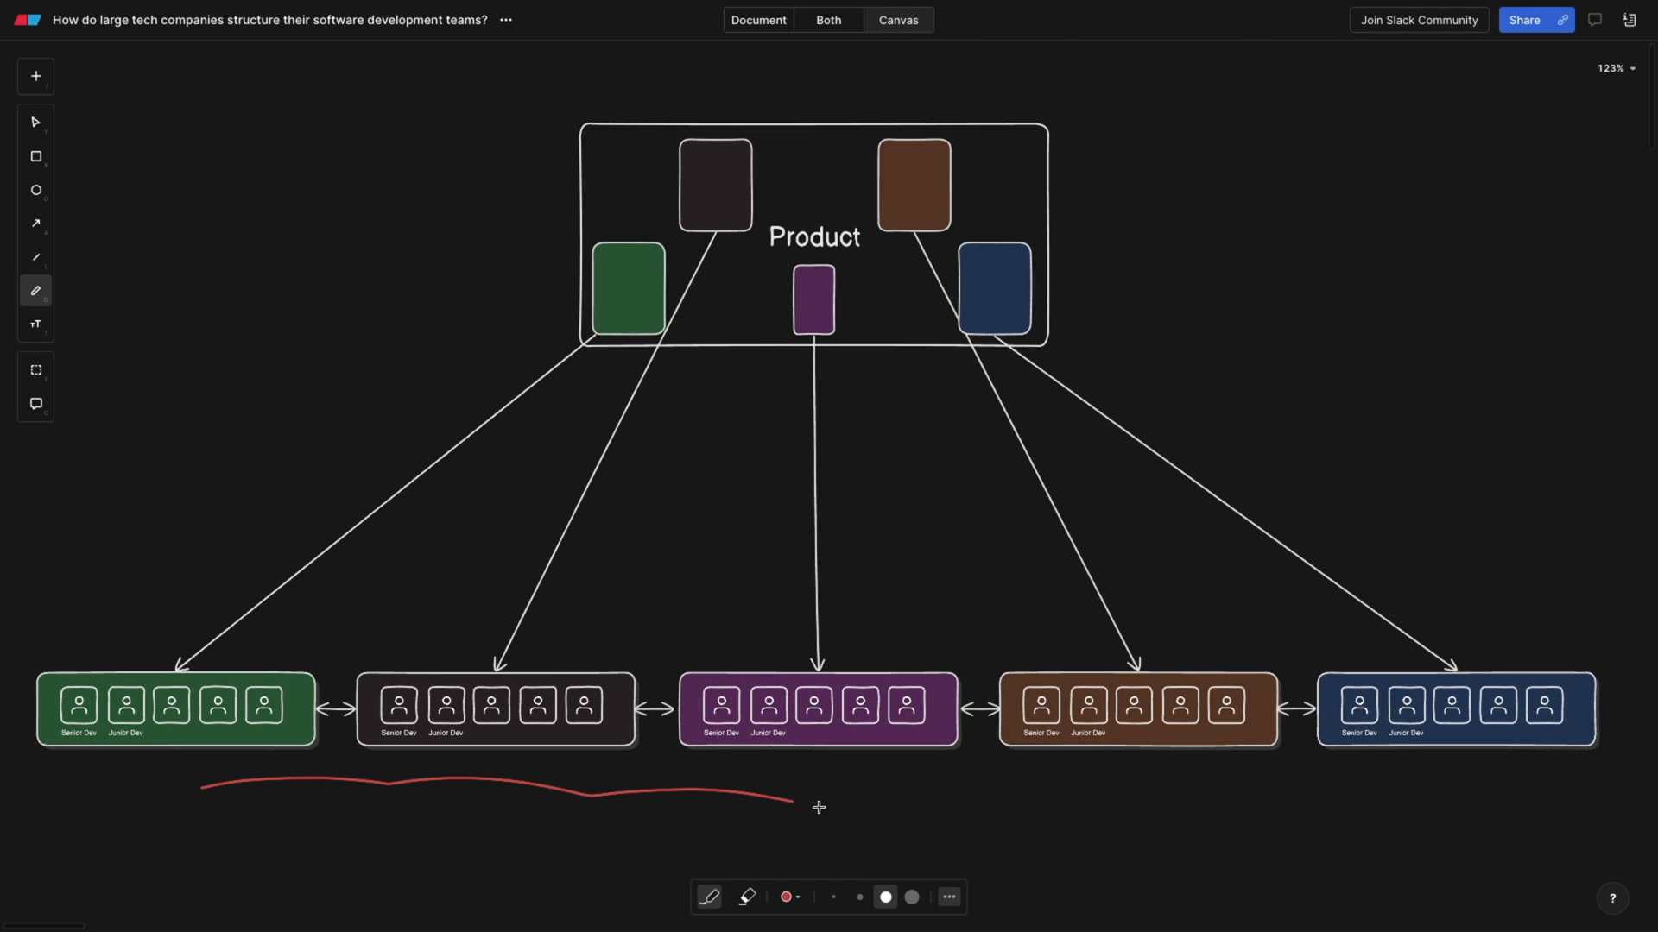
pyautogui.moveTo(819, 806); pyautogui.dragTo(1564, 799)
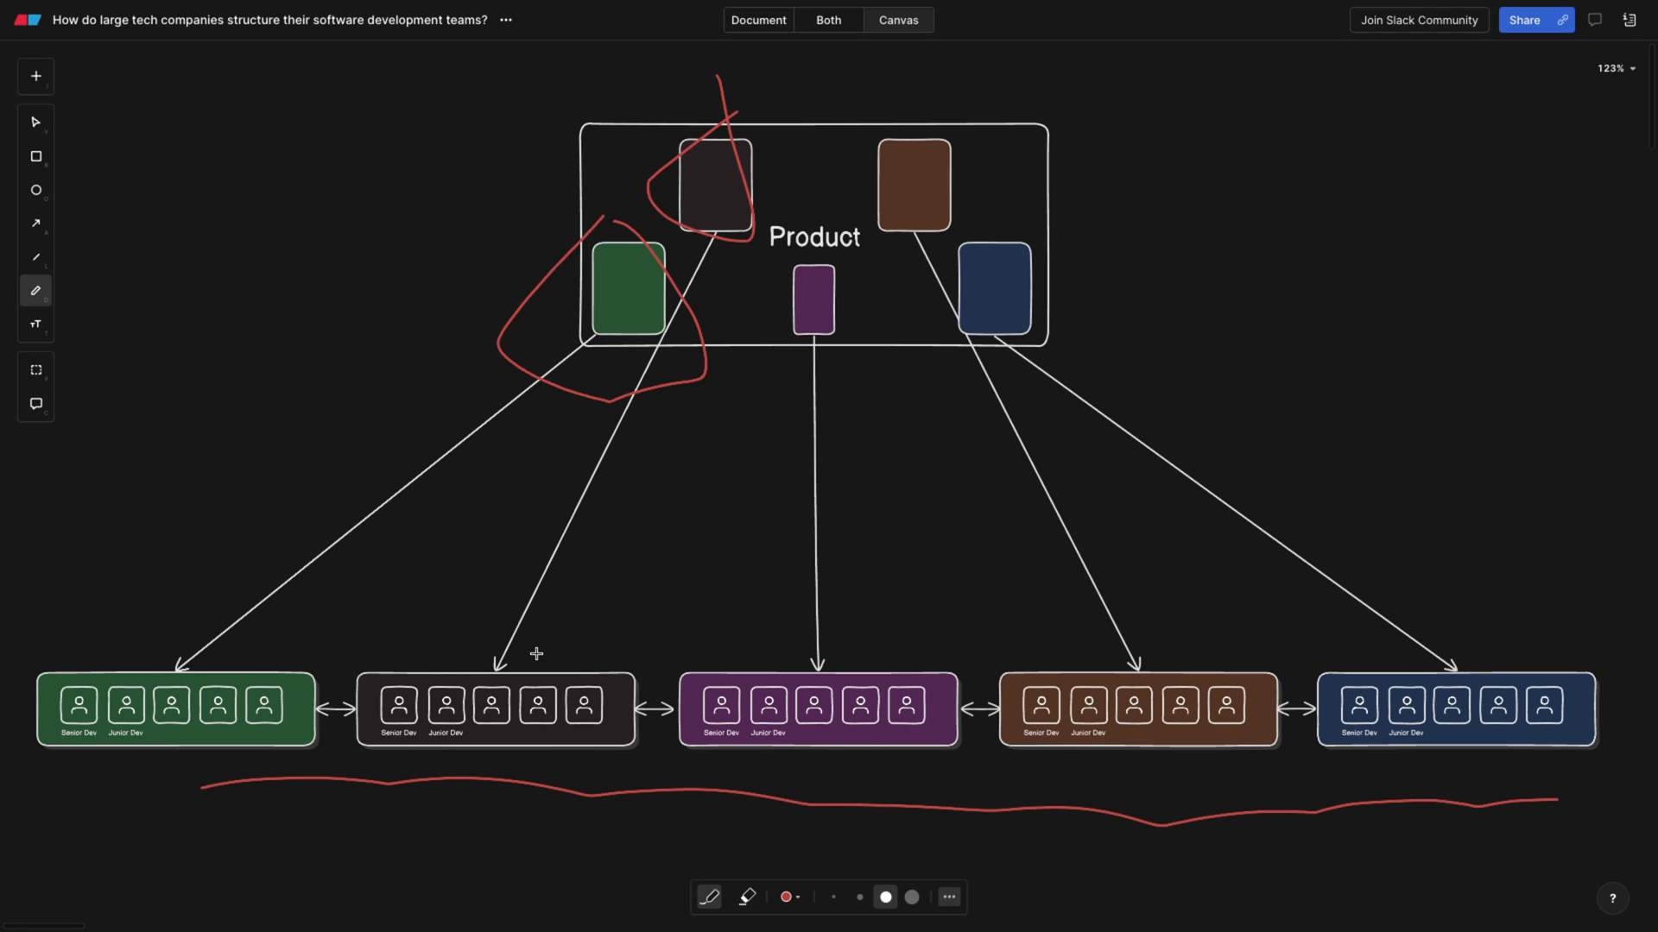
pyautogui.moveTo(376, 751); pyautogui.dragTo(497, 746)
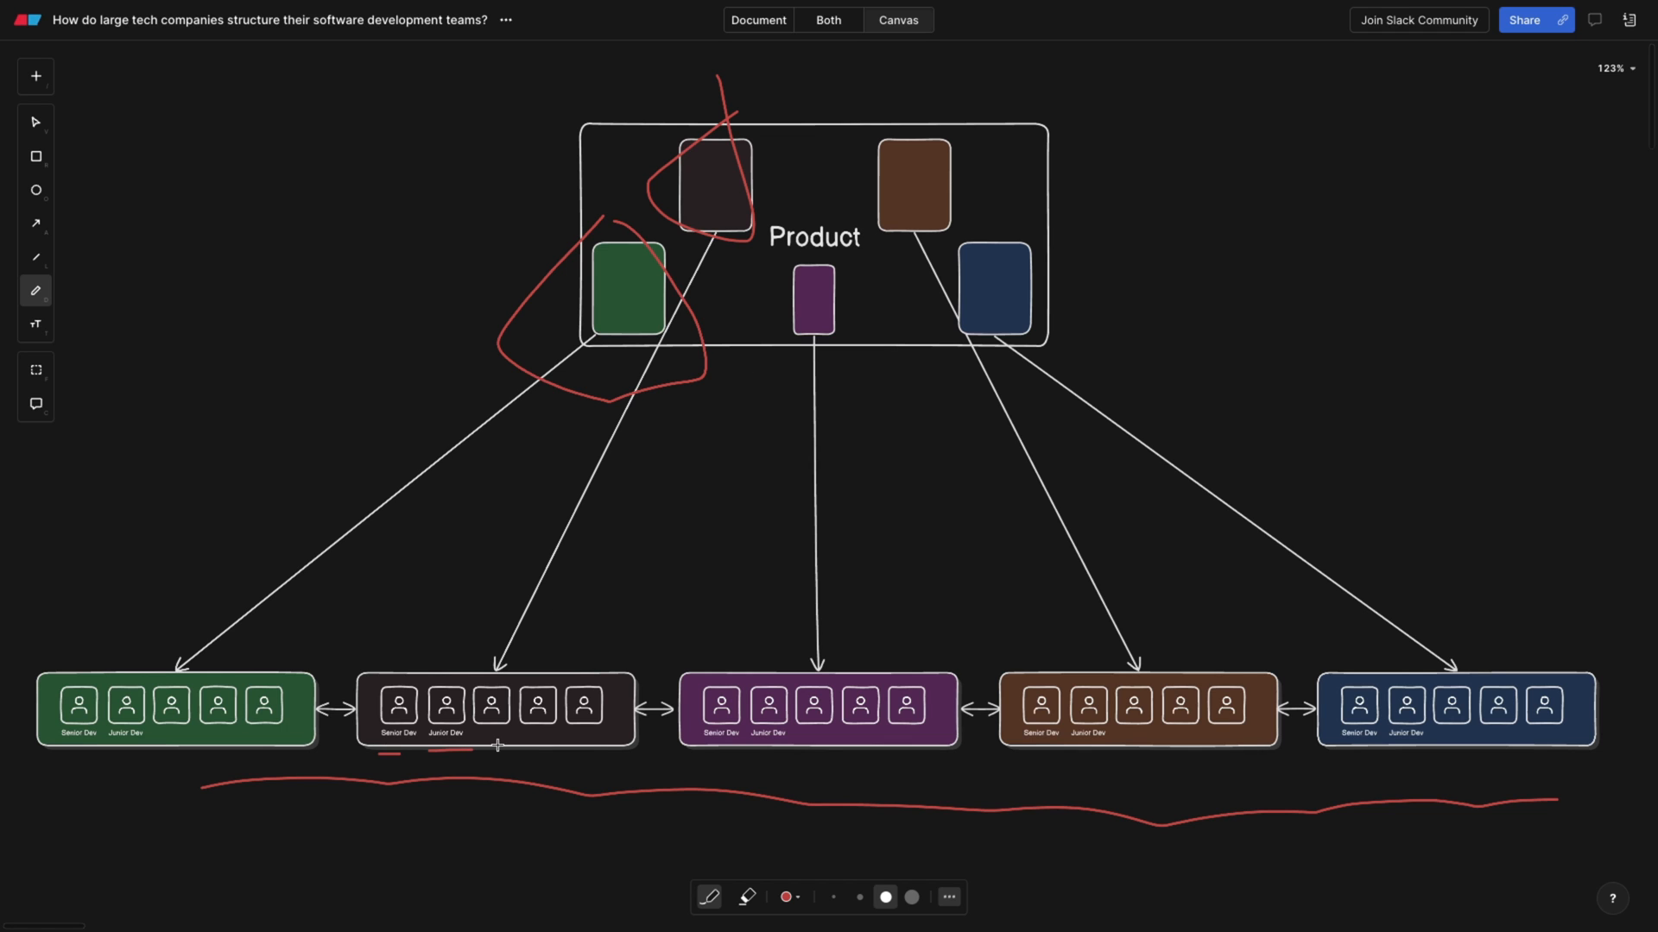
pyautogui.moveTo(497, 745); pyautogui.dragTo(608, 743)
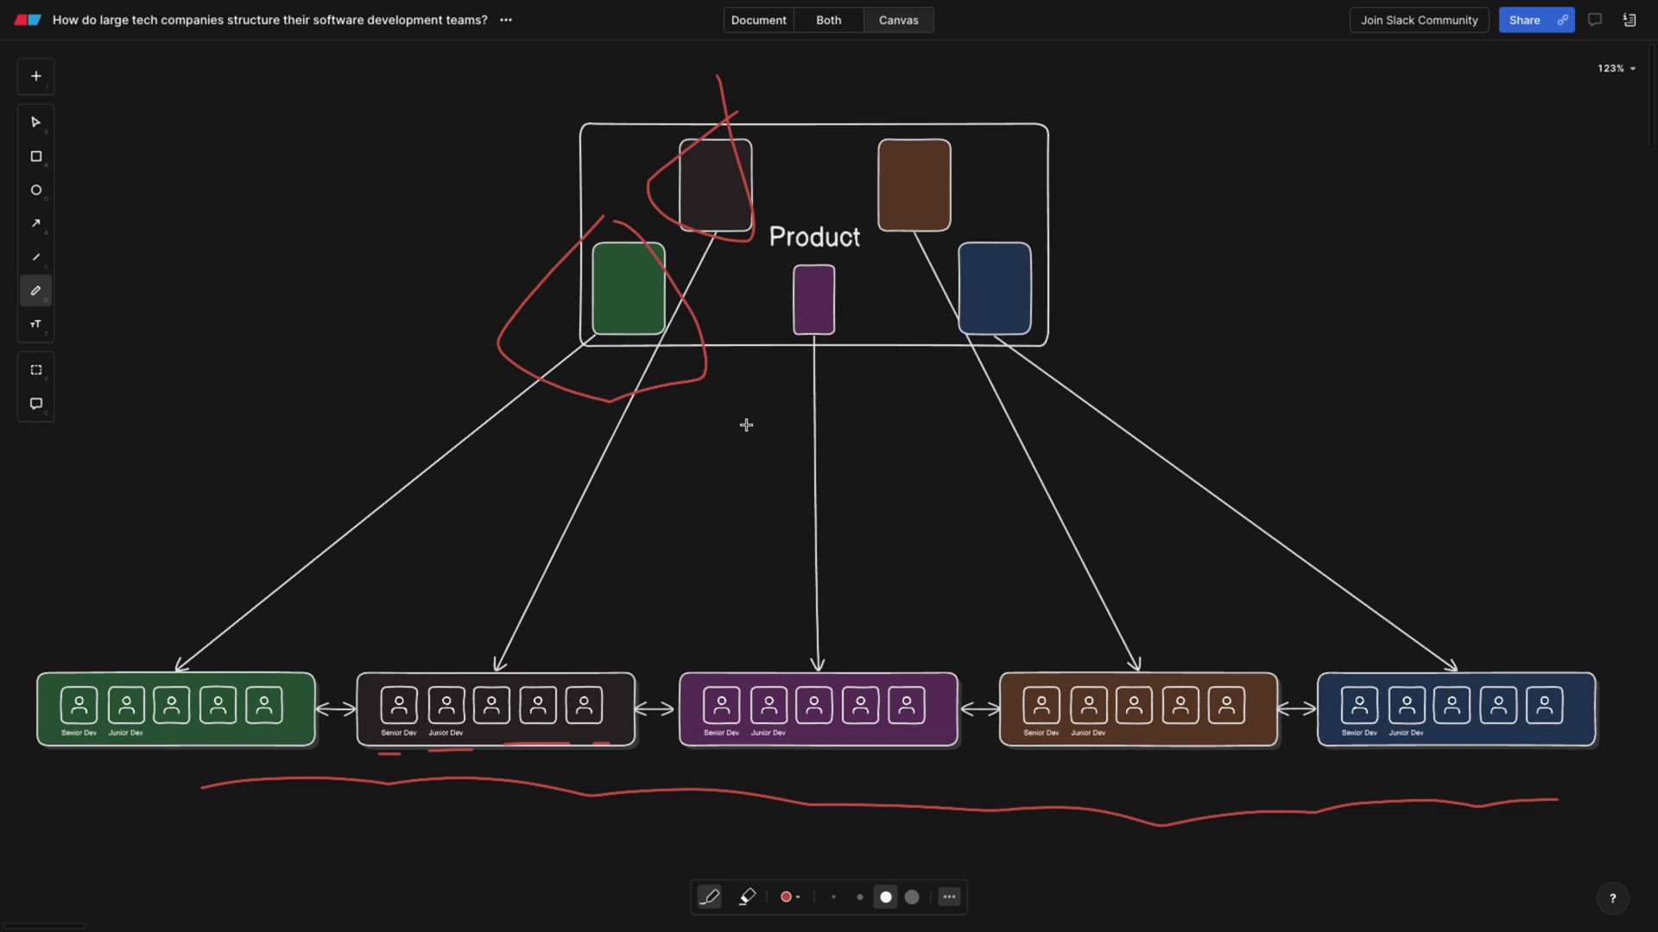
pyautogui.moveTo(588, 354); pyautogui.dragTo(328, 631)
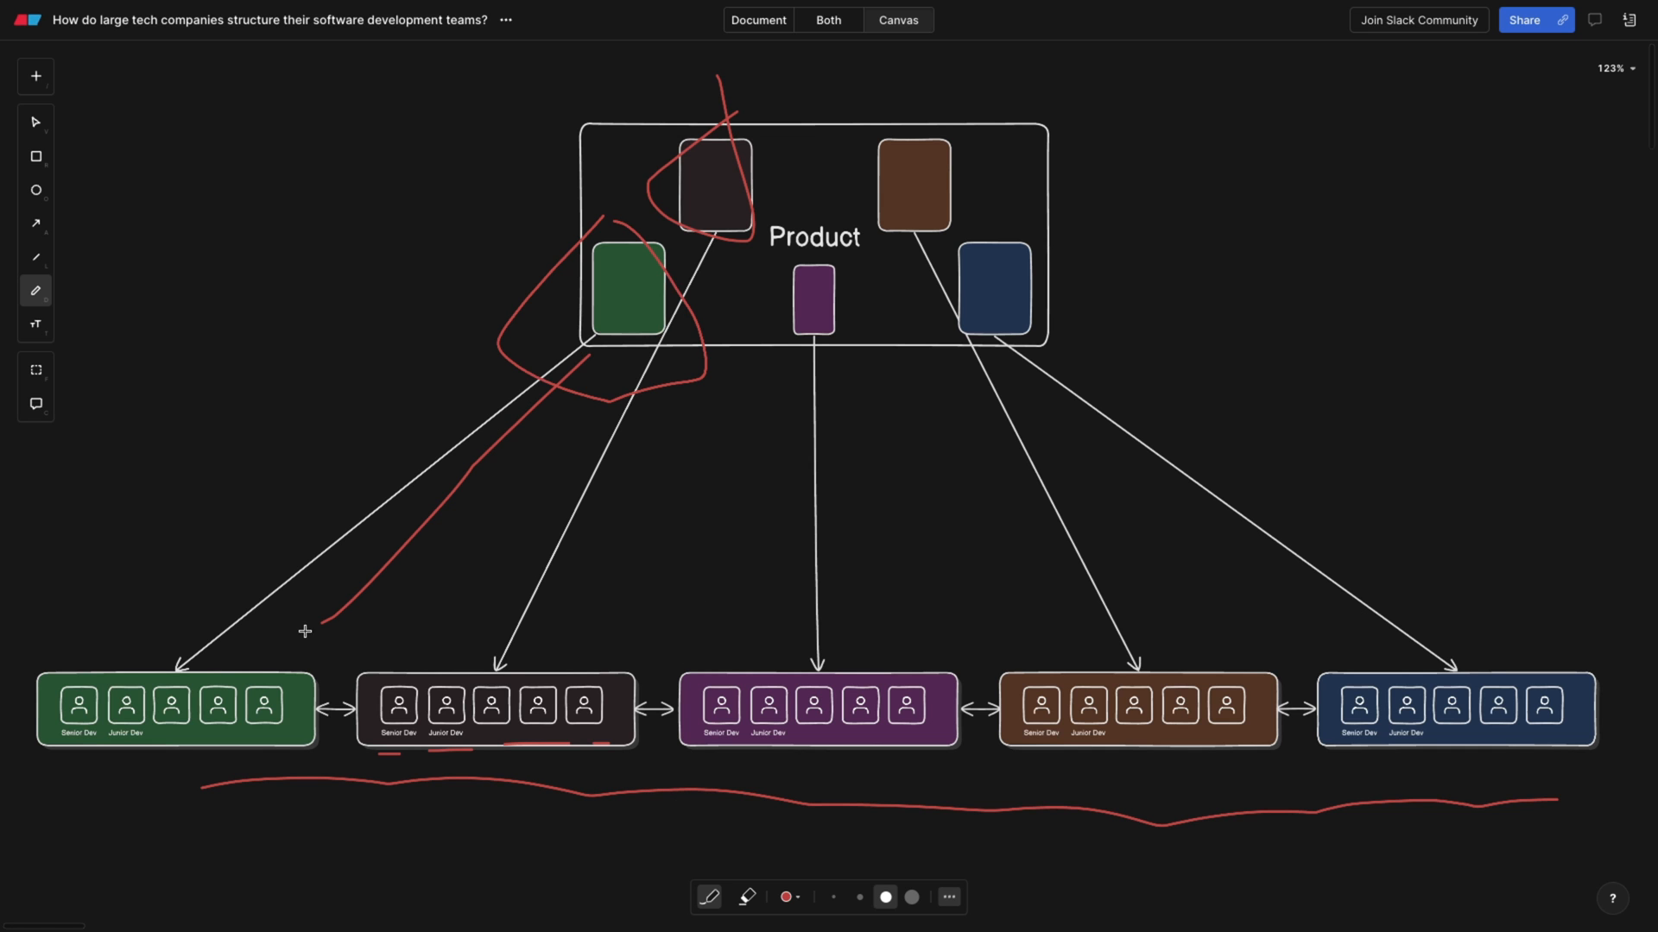
# - Scroll to the sprint diagram and underline SPRINT 1 and its Planning step in red
pyautogui.scroll(-3)
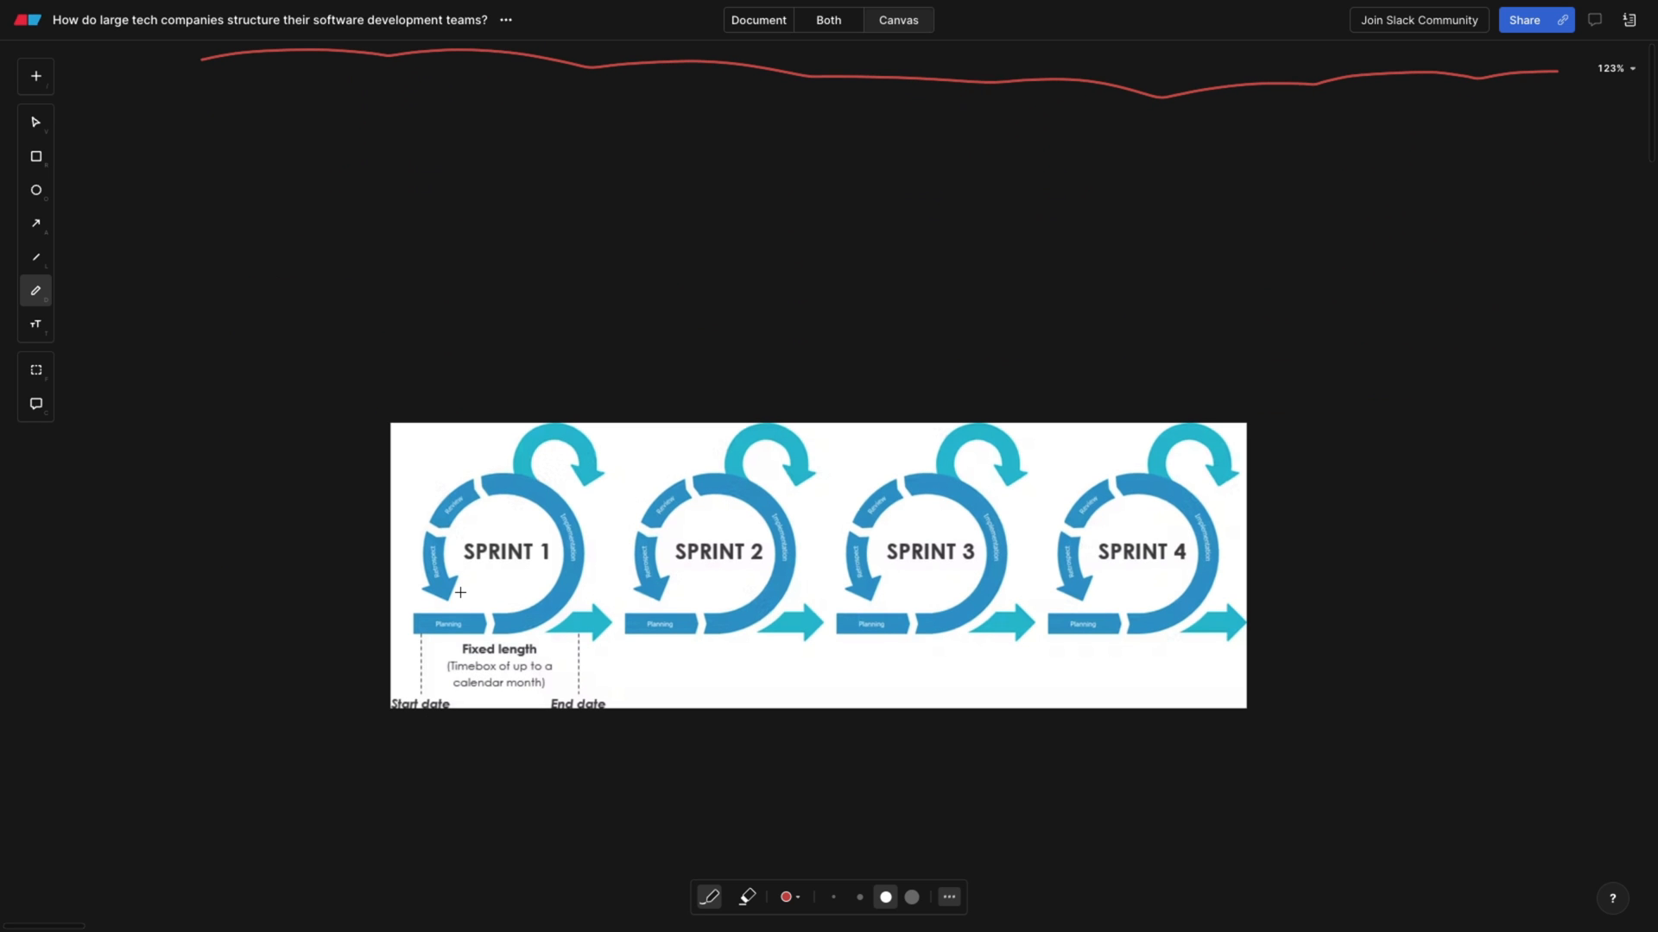
pyautogui.moveTo(460, 593); pyautogui.dragTo(547, 589)
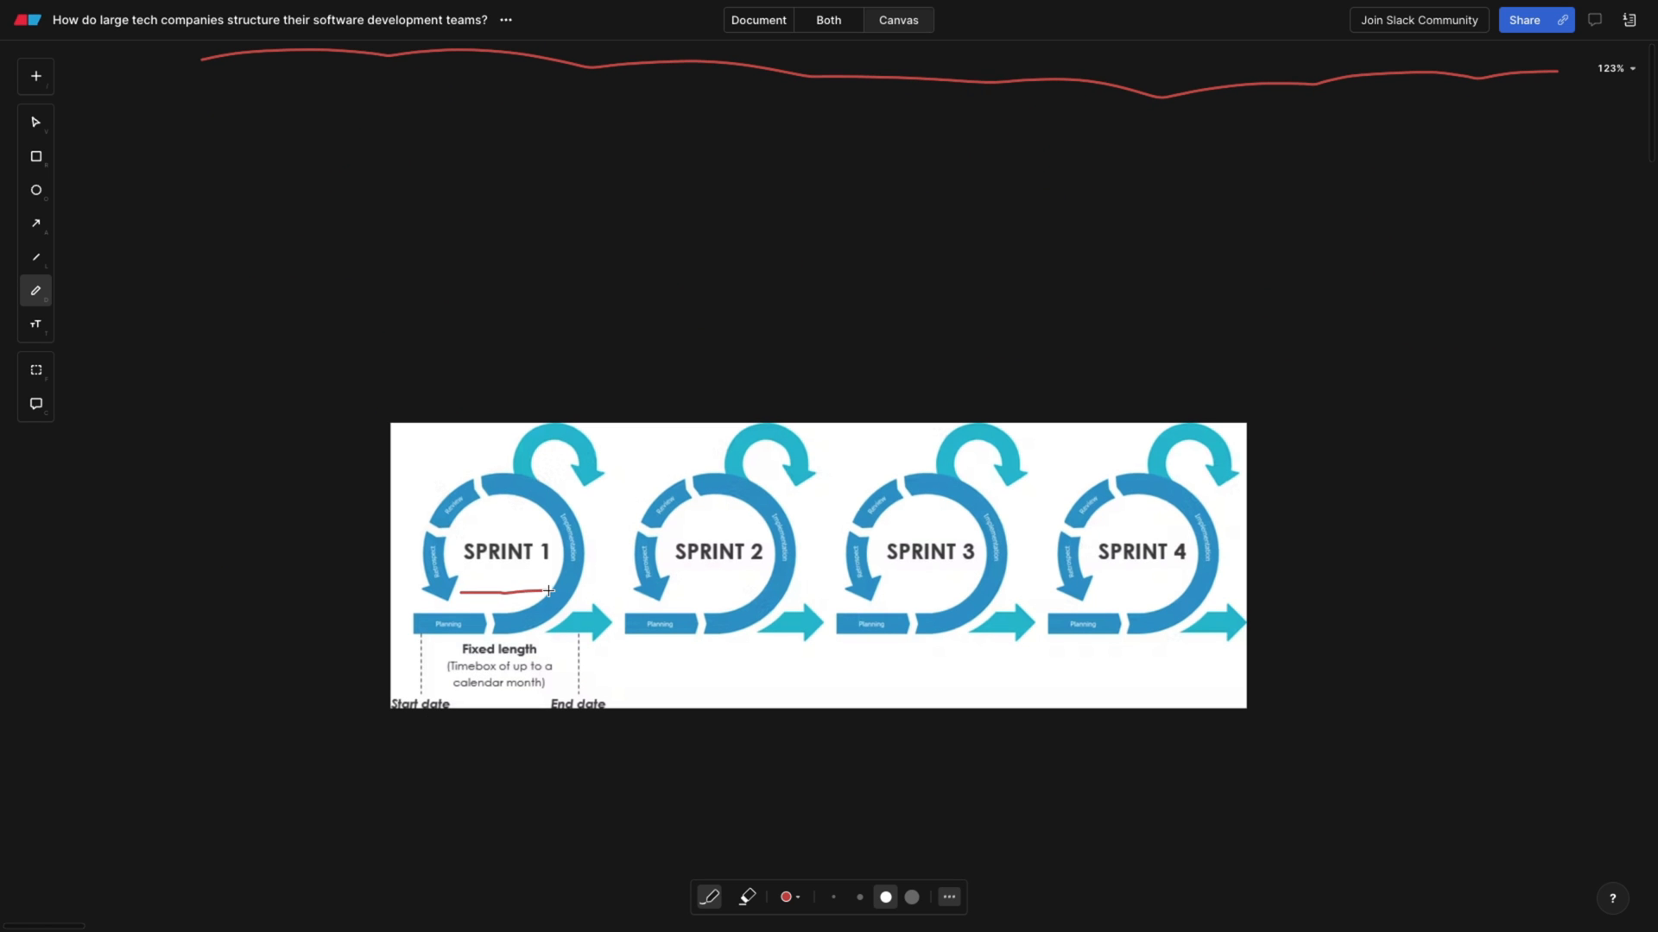
pyautogui.scroll(-3)
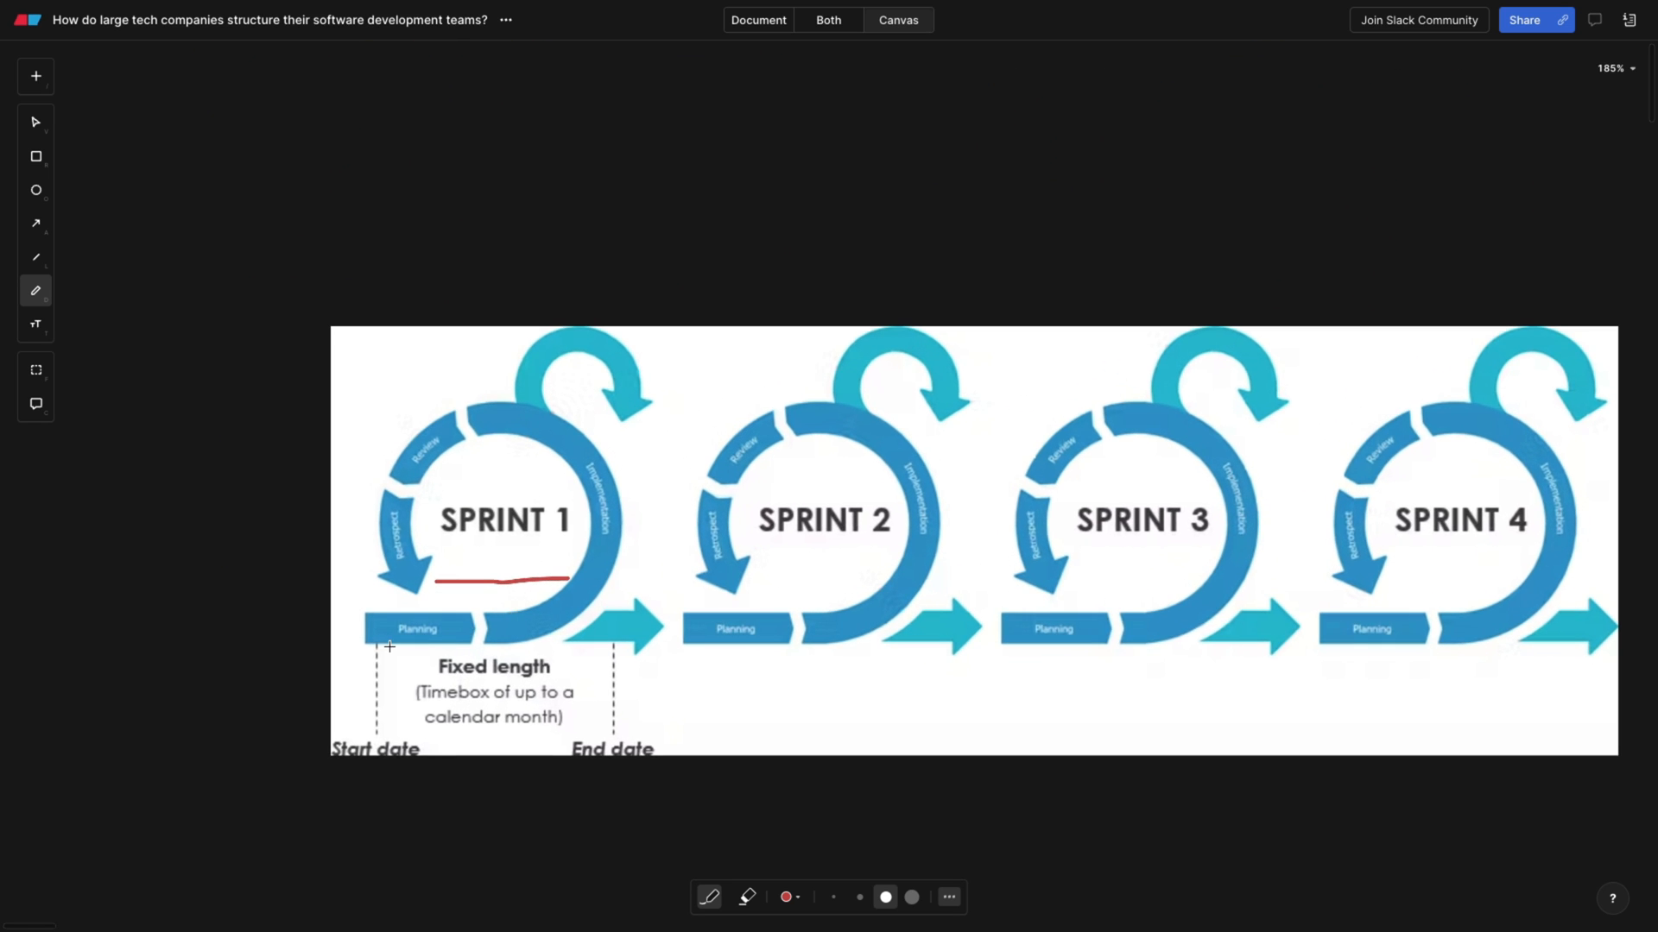
pyautogui.moveTo(389, 650); pyautogui.dragTo(466, 647)
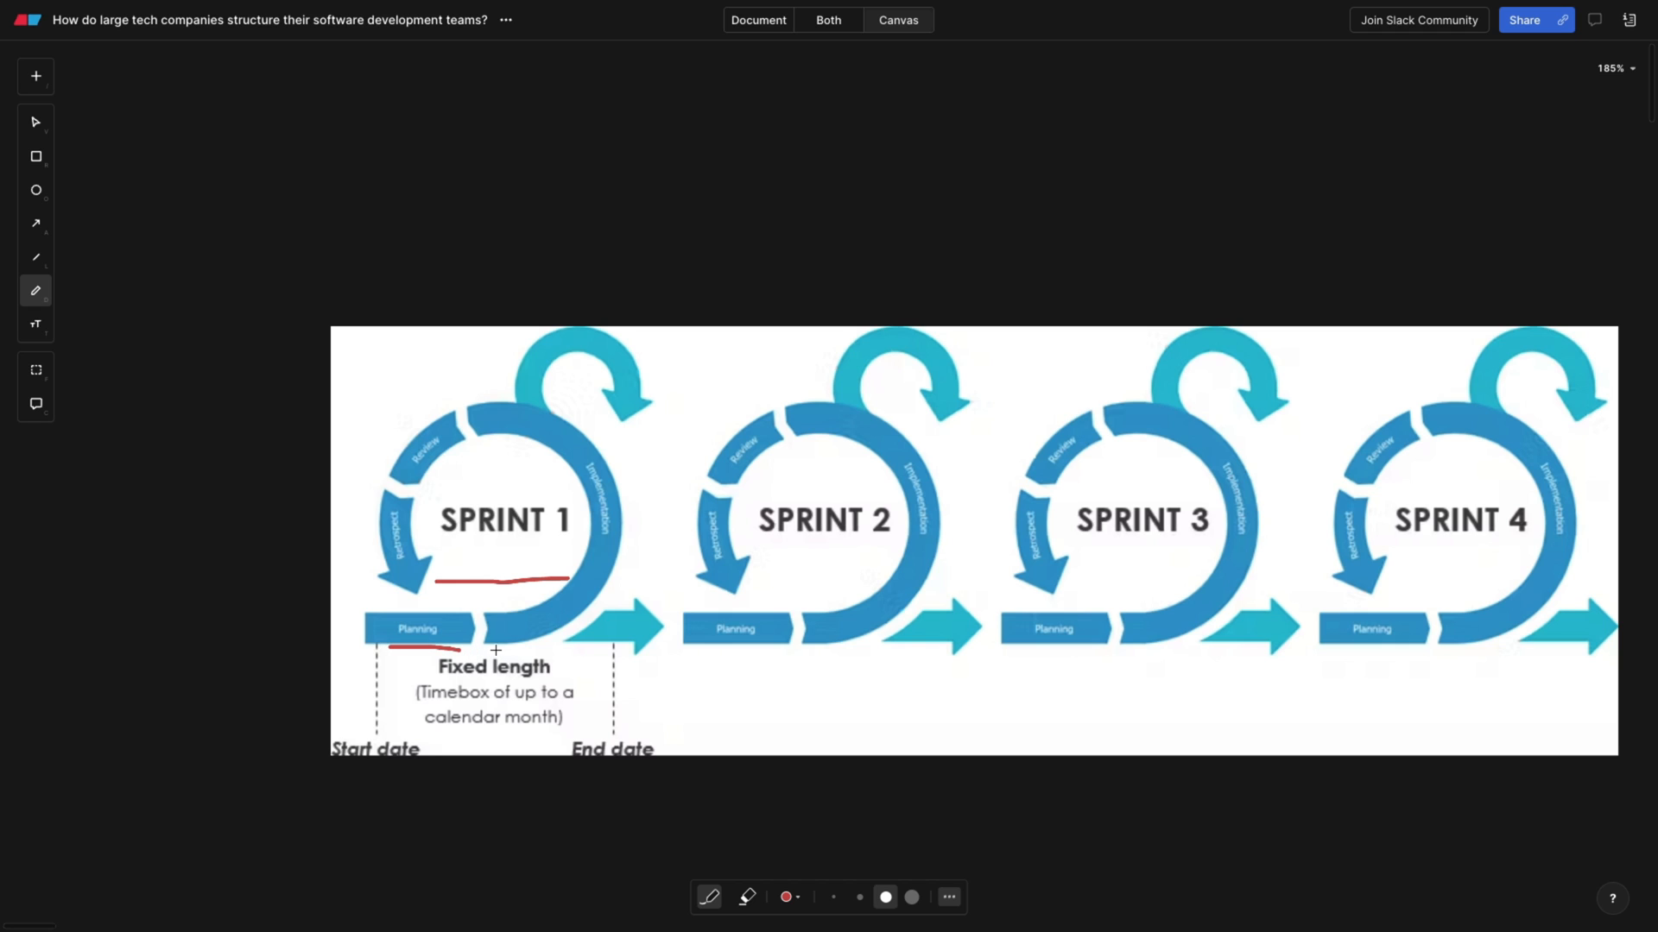
pyautogui.moveTo(494, 650); pyautogui.dragTo(594, 642)
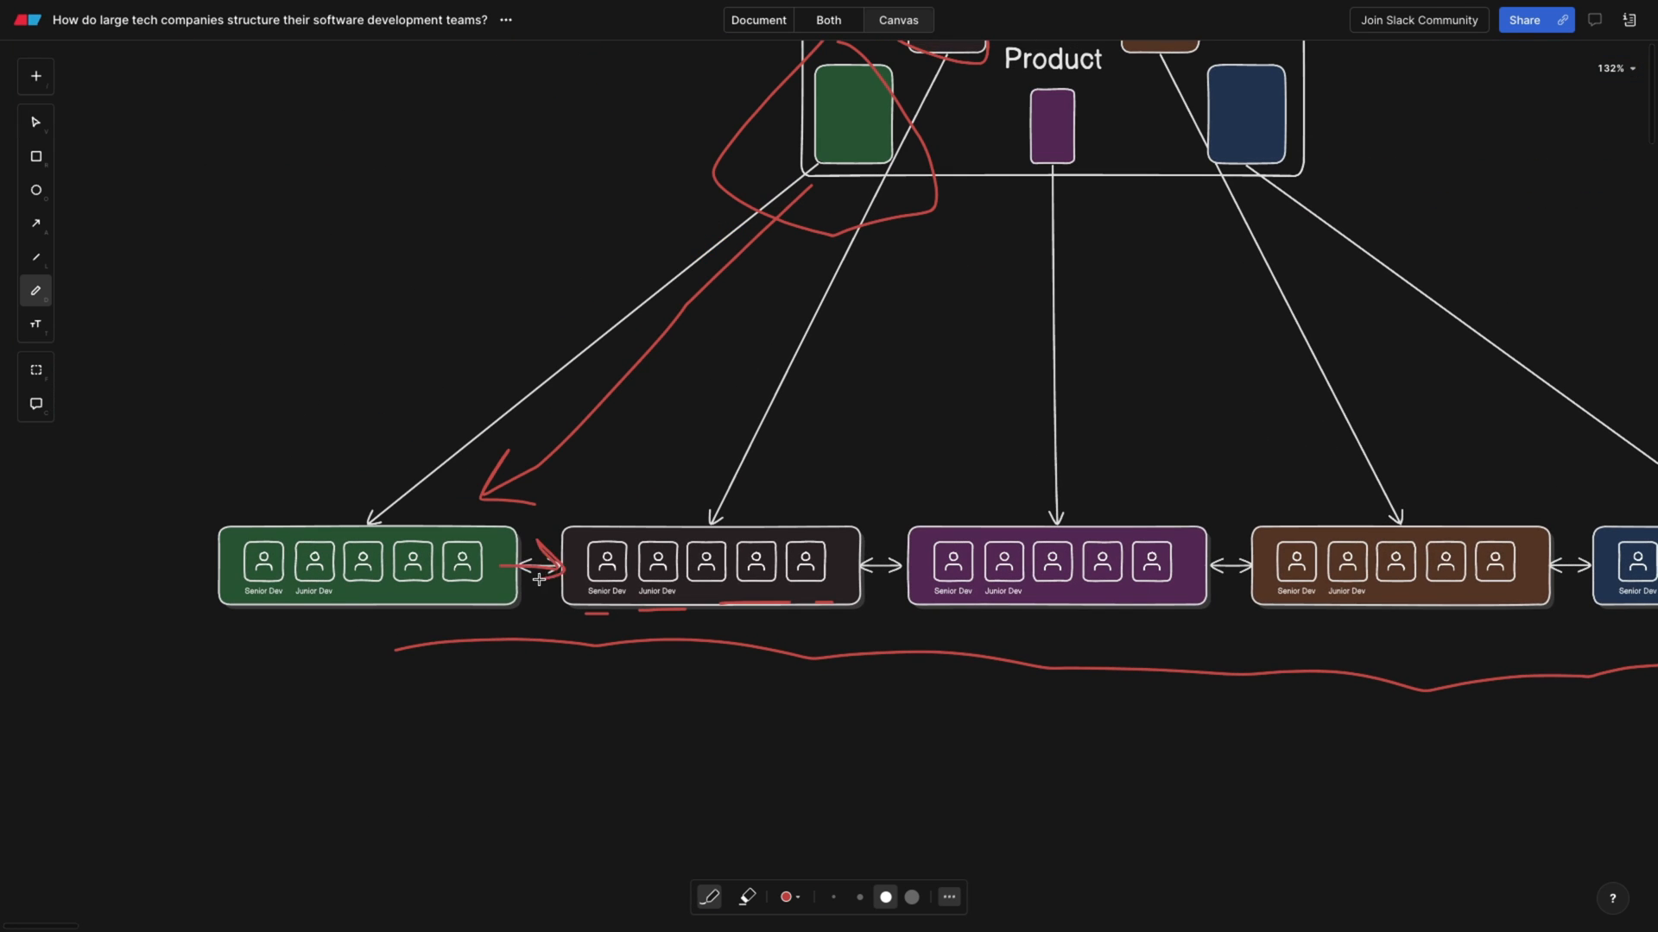
pyautogui.moveTo(731, 656)
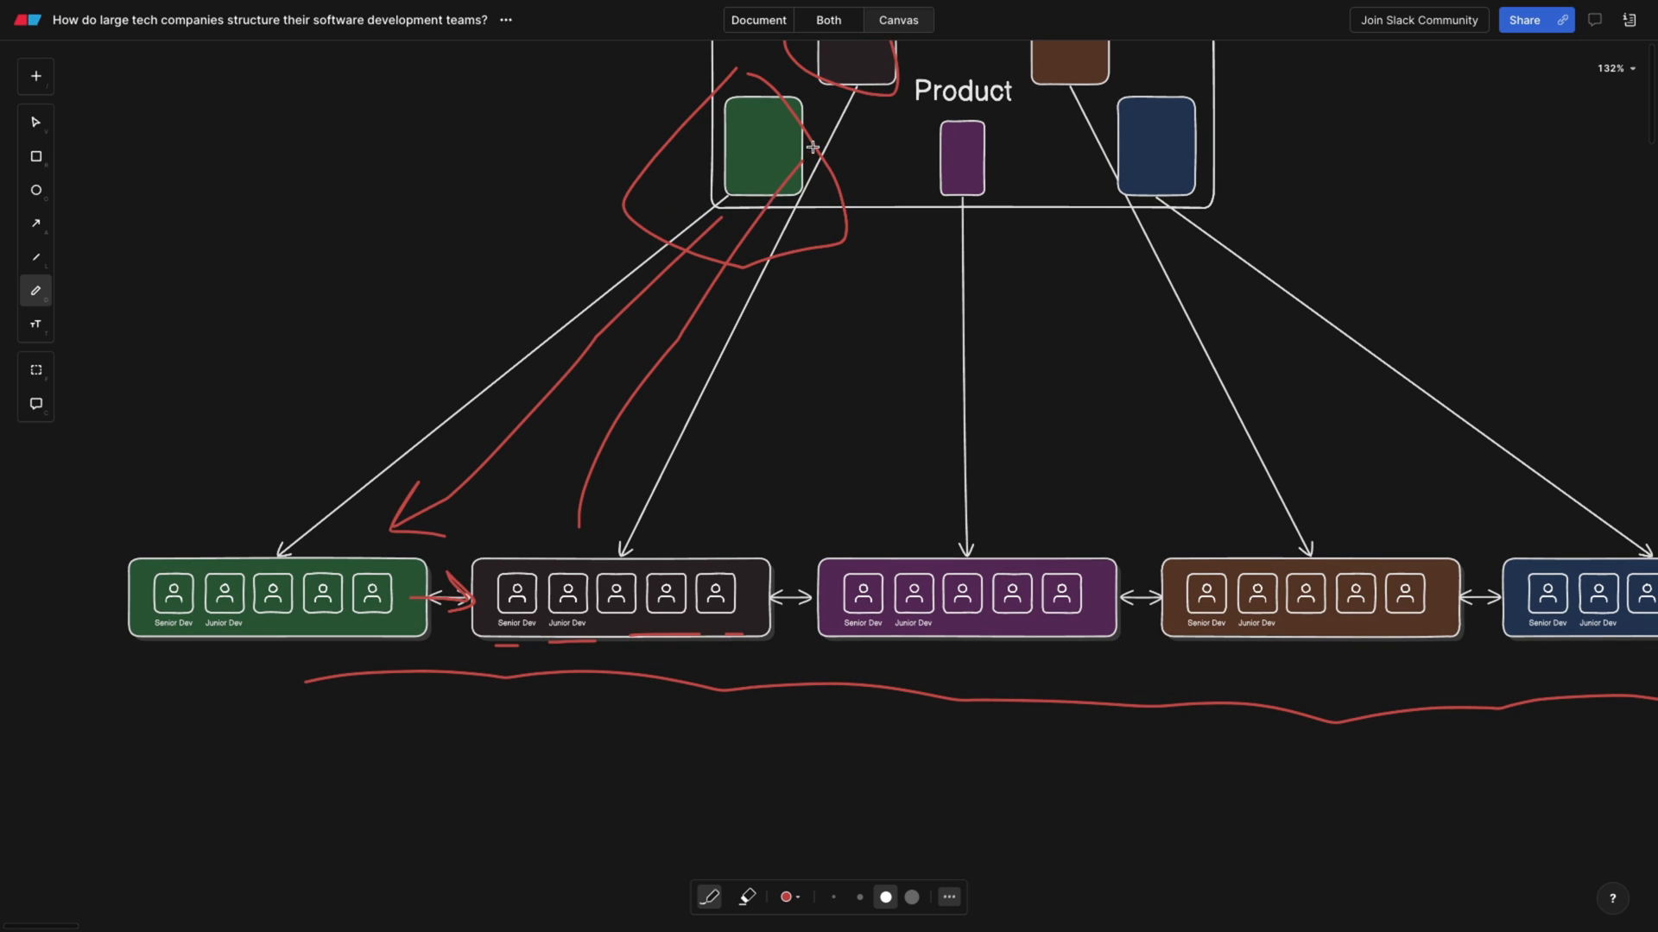
# - Draw a red arrow from the green box to the purple box and link the purple and brown teams
pyautogui.moveTo(816, 146); pyautogui.dragTo(911, 169)
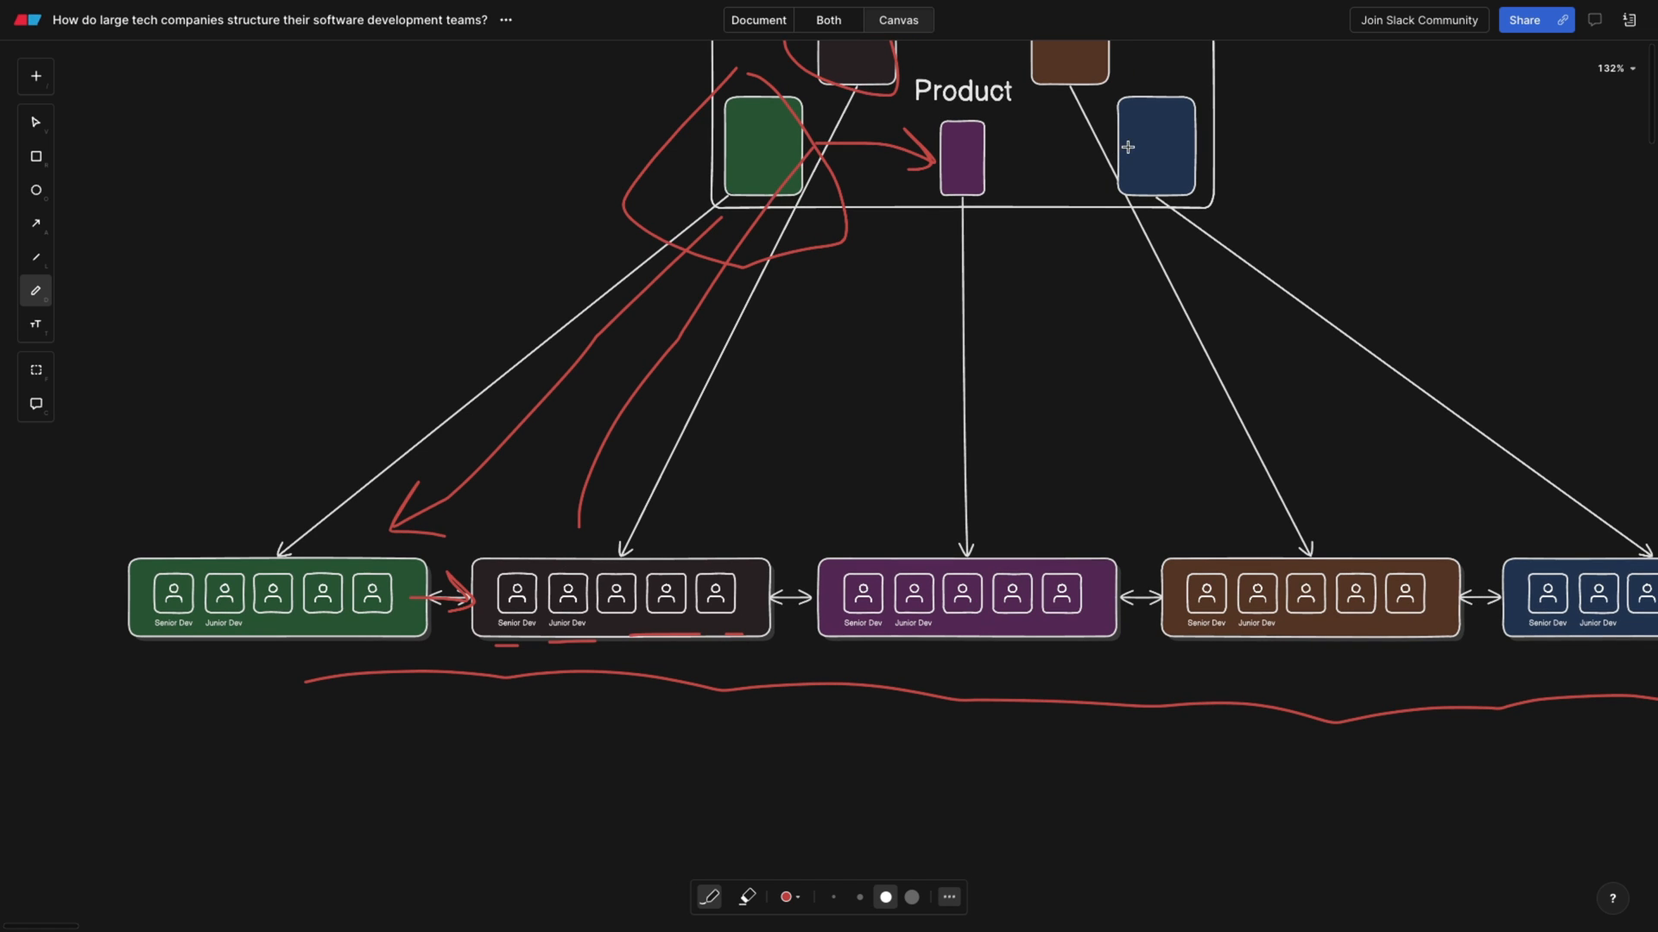
pyautogui.click(1153, 146)
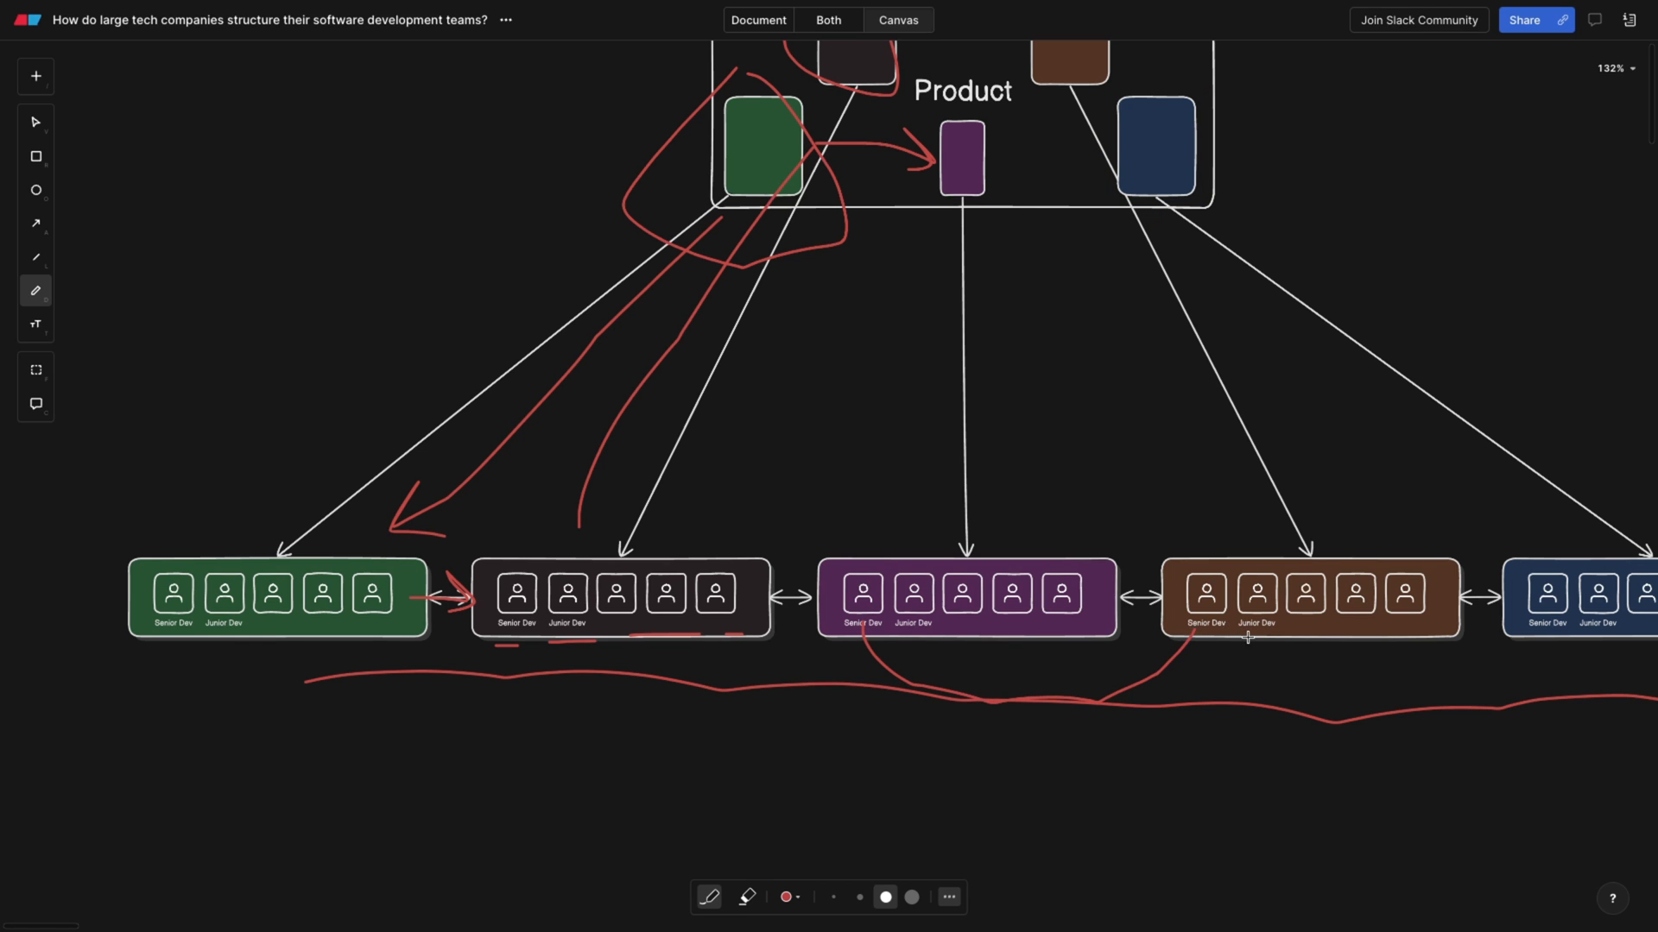
pyautogui.moveTo(1060, 622); pyautogui.dragTo(1252, 634)
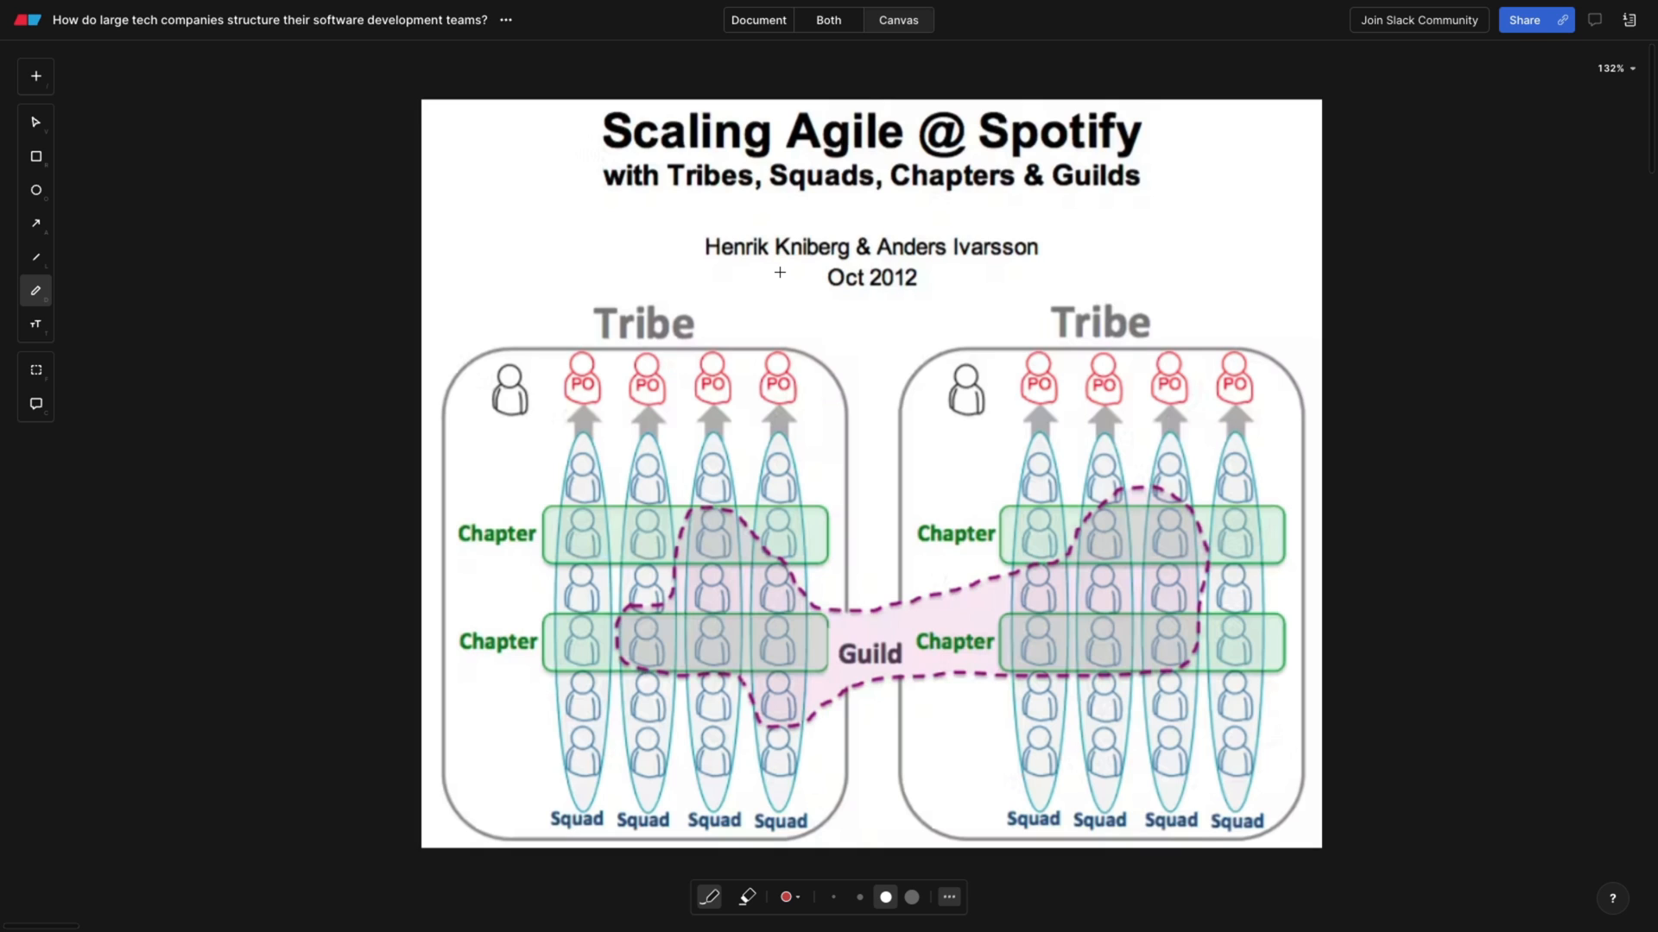
# - Underline the author and date line and trace a red bracket along the first squad column
pyautogui.moveTo(745, 287); pyautogui.dragTo(960, 293)
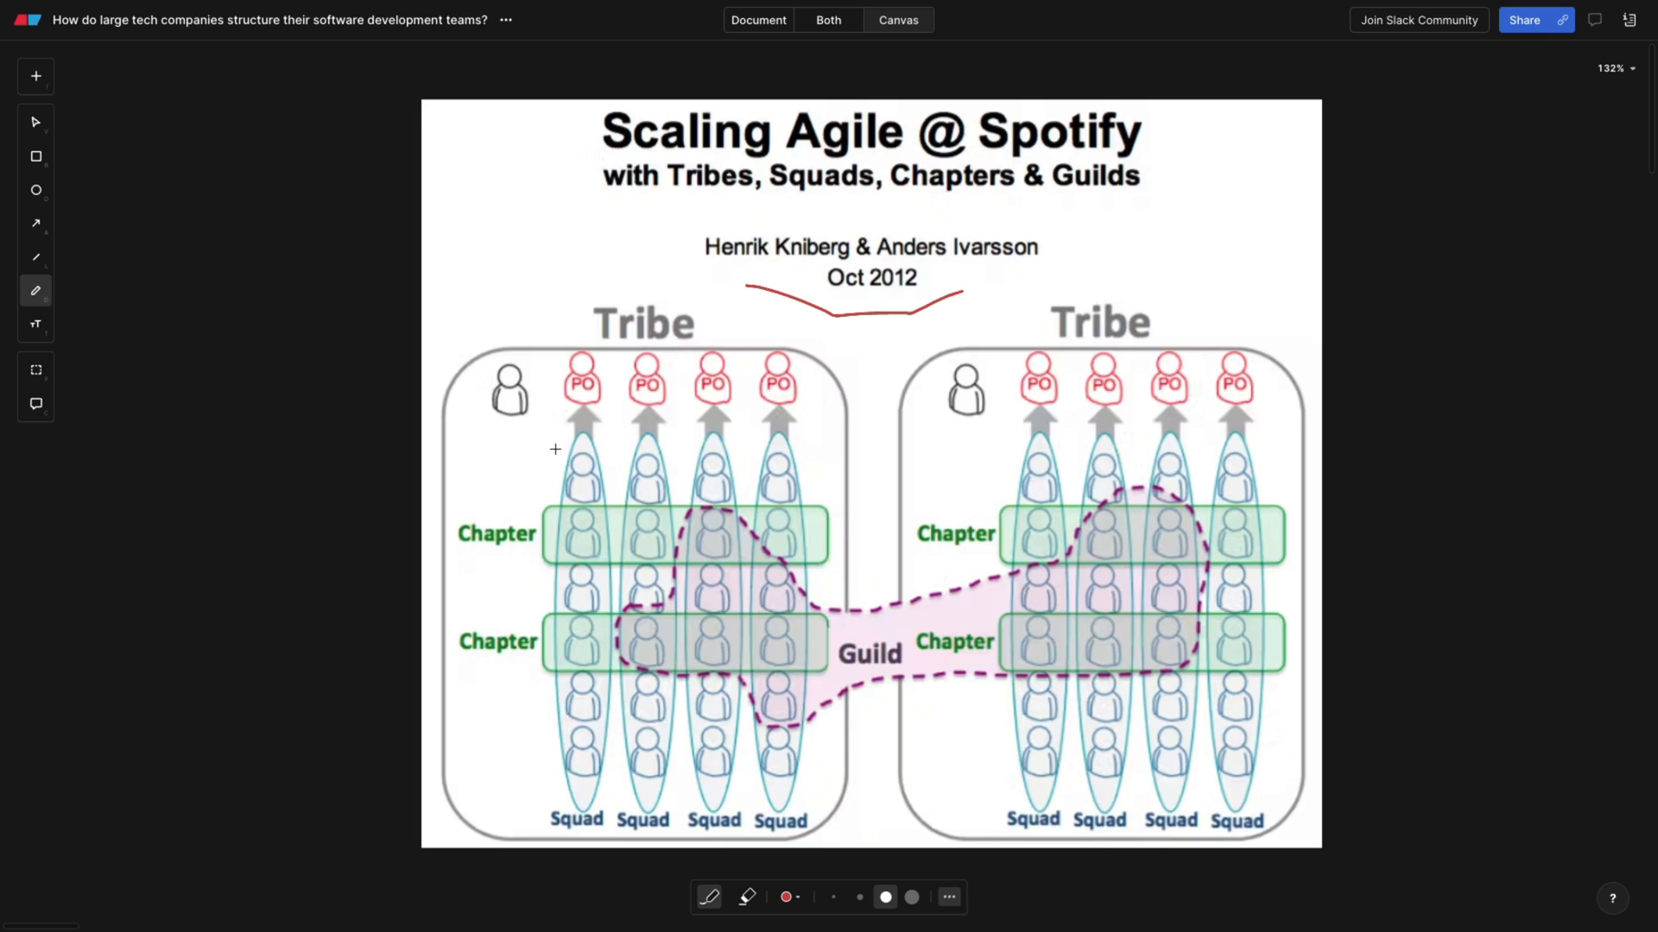
pyautogui.moveTo(550, 442); pyautogui.dragTo(541, 527)
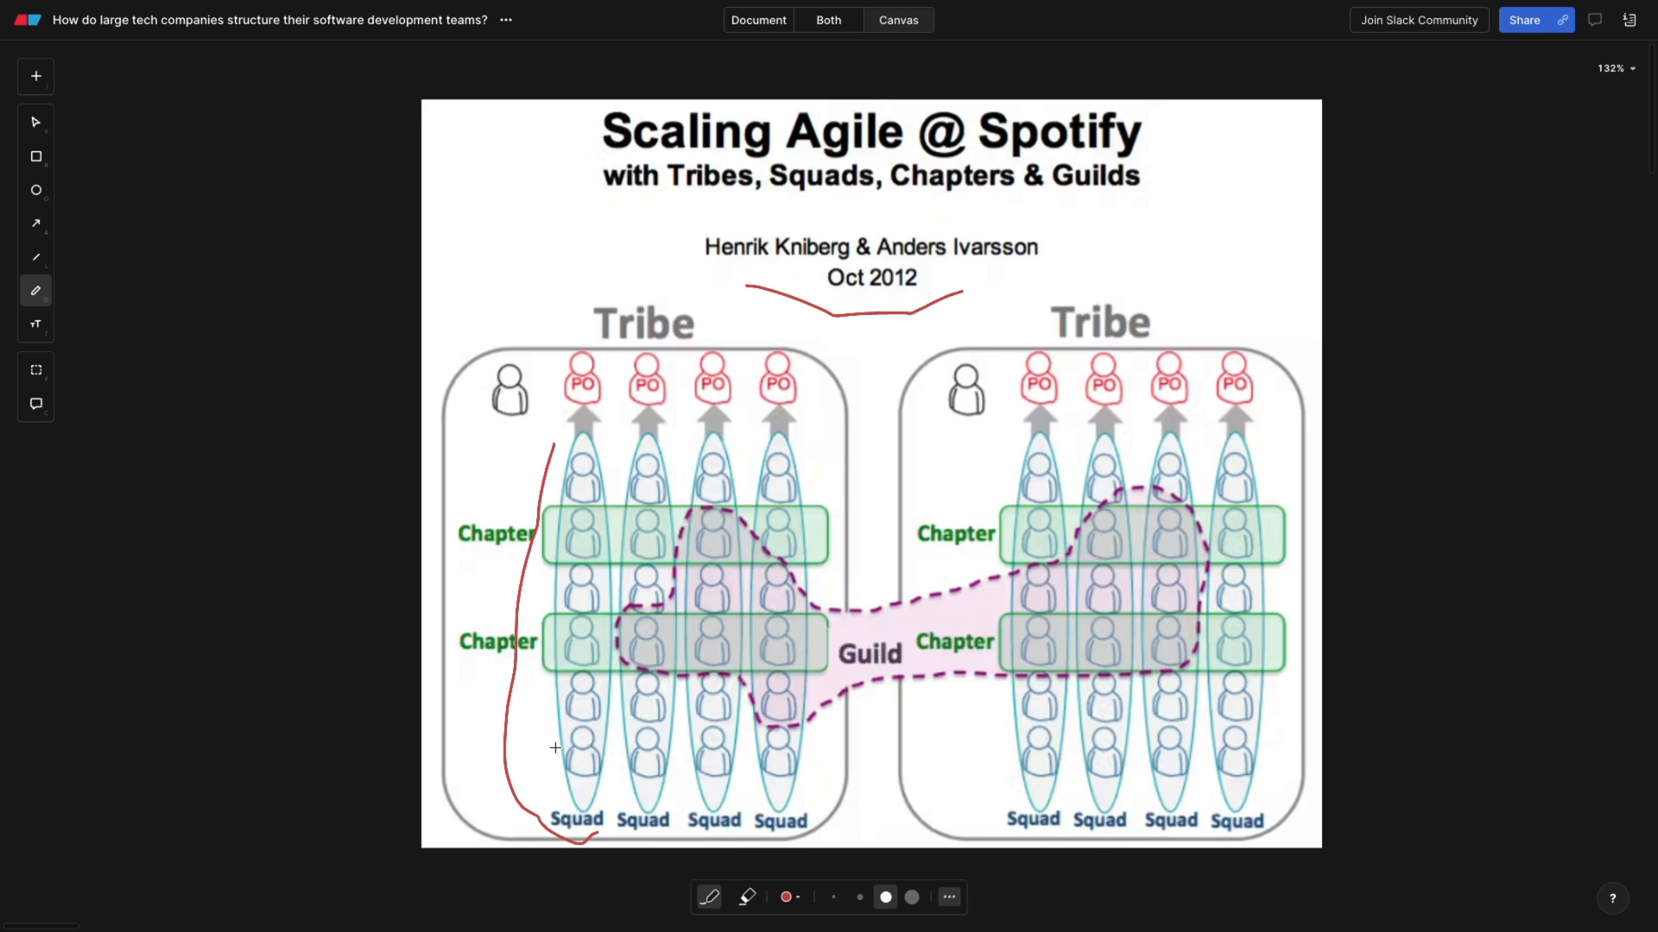
pyautogui.moveTo(555, 745); pyautogui.dragTo(623, 783)
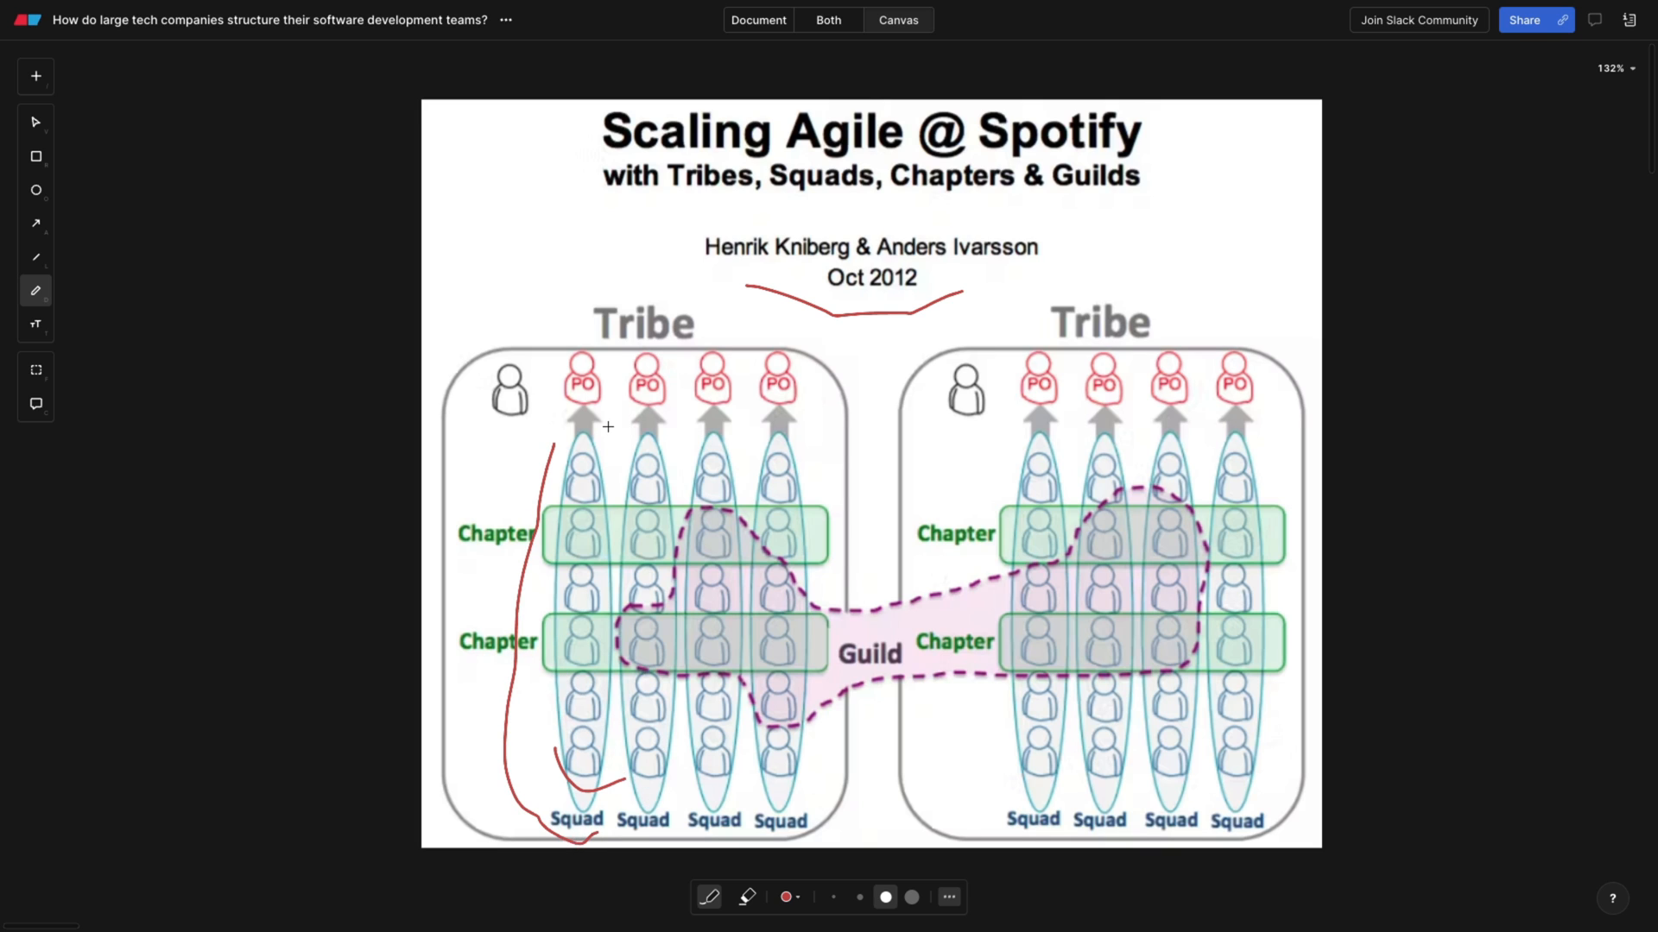
# - Arc a red line over the left Tribe title and loop the right tribe's top Chapter row
pyautogui.moveTo(555, 329); pyautogui.dragTo(830, 343)
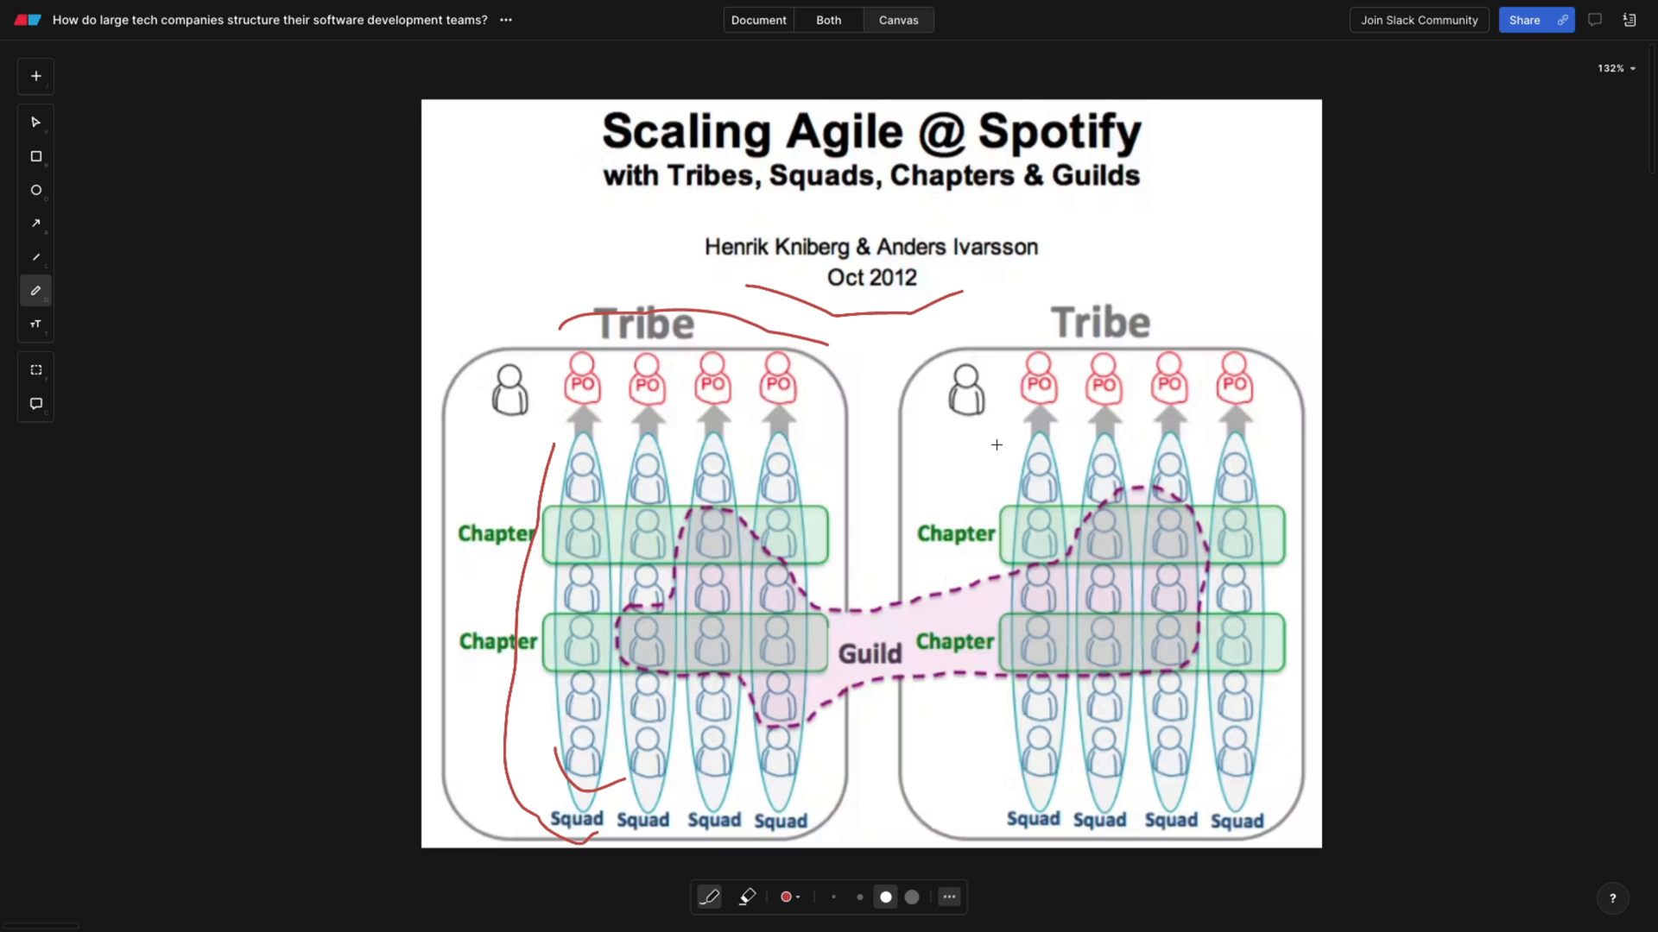
pyautogui.moveTo(1018, 511); pyautogui.dragTo(1054, 568)
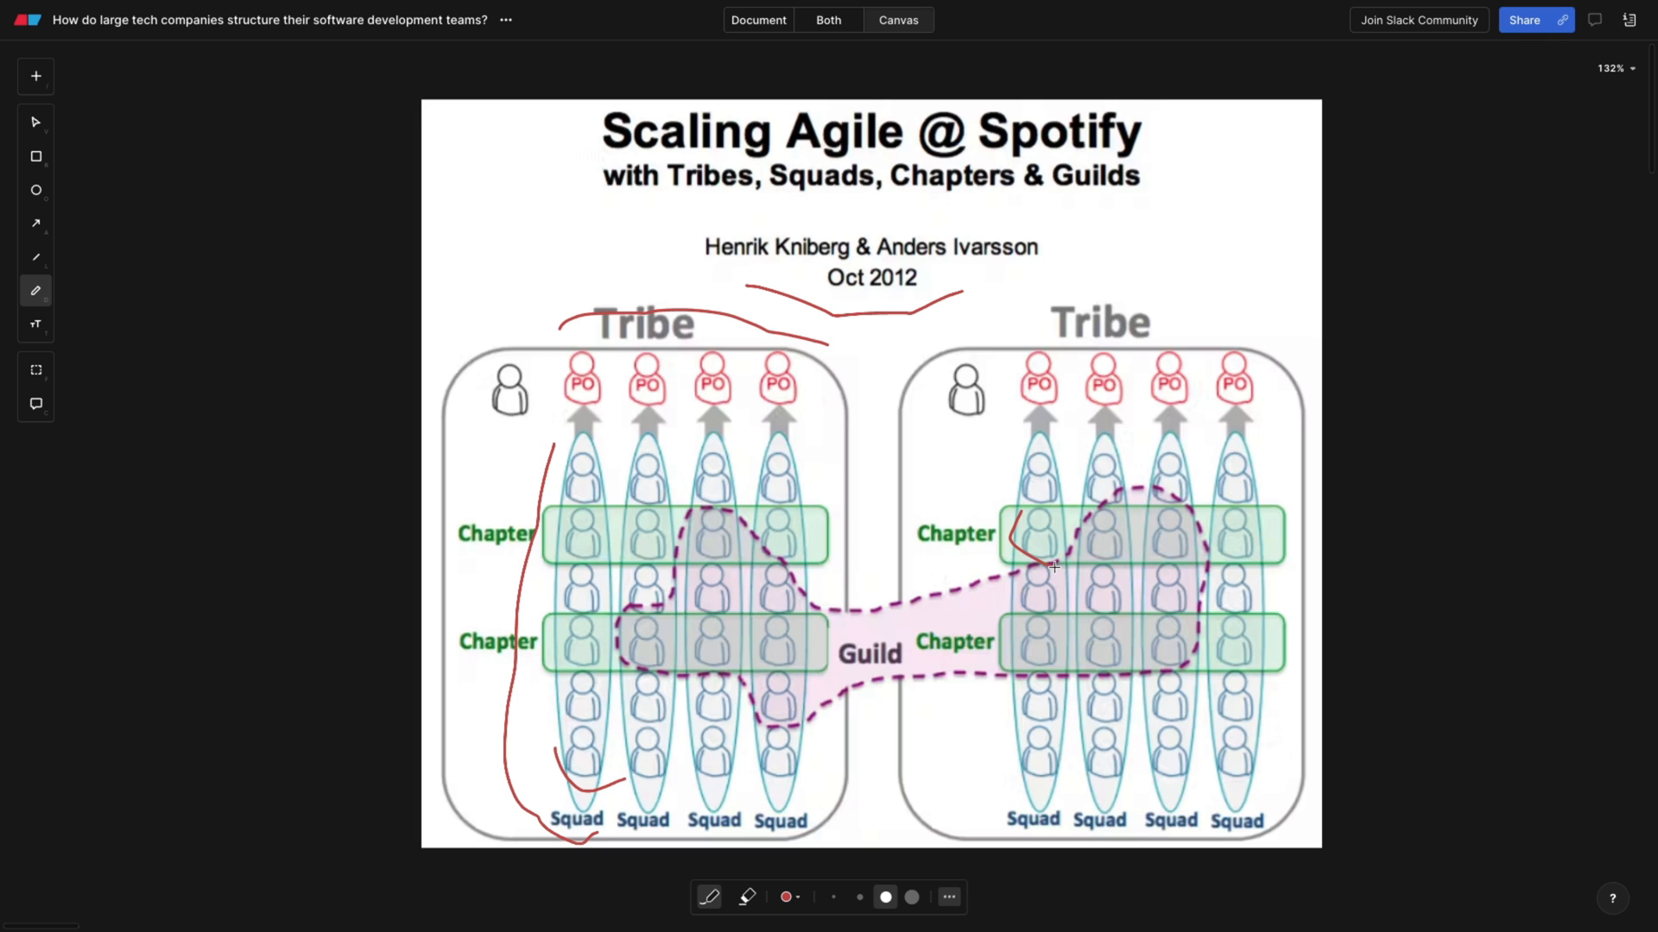
pyautogui.moveTo(1047, 571); pyautogui.dragTo(1147, 498)
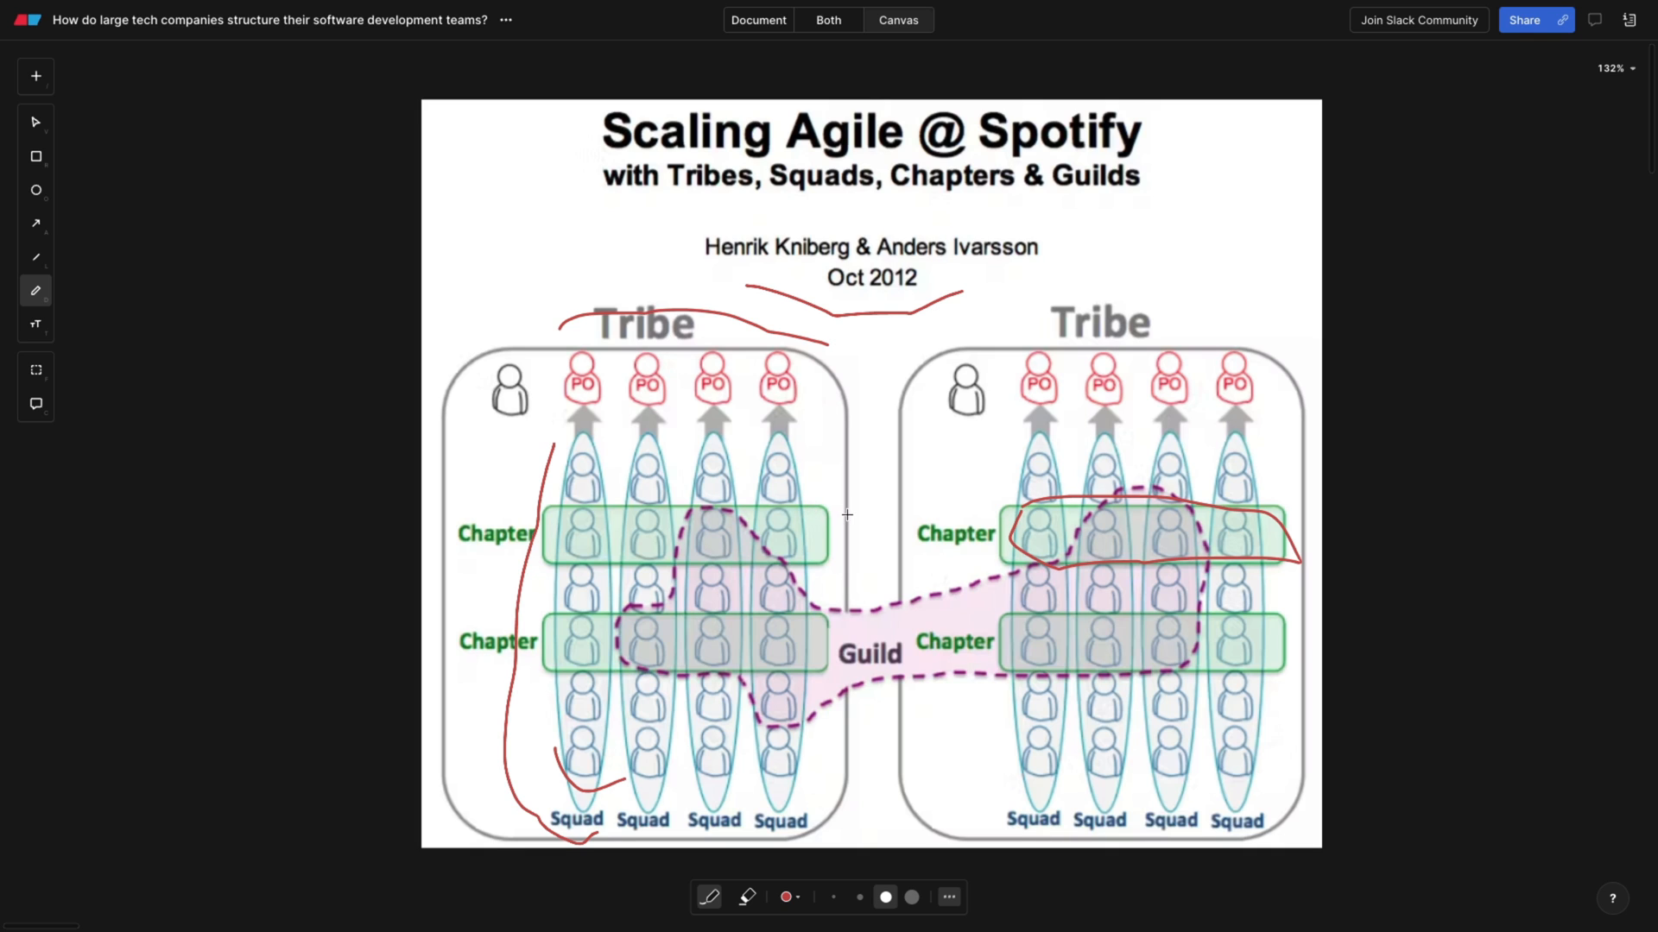
pyautogui.moveTo(876, 470)
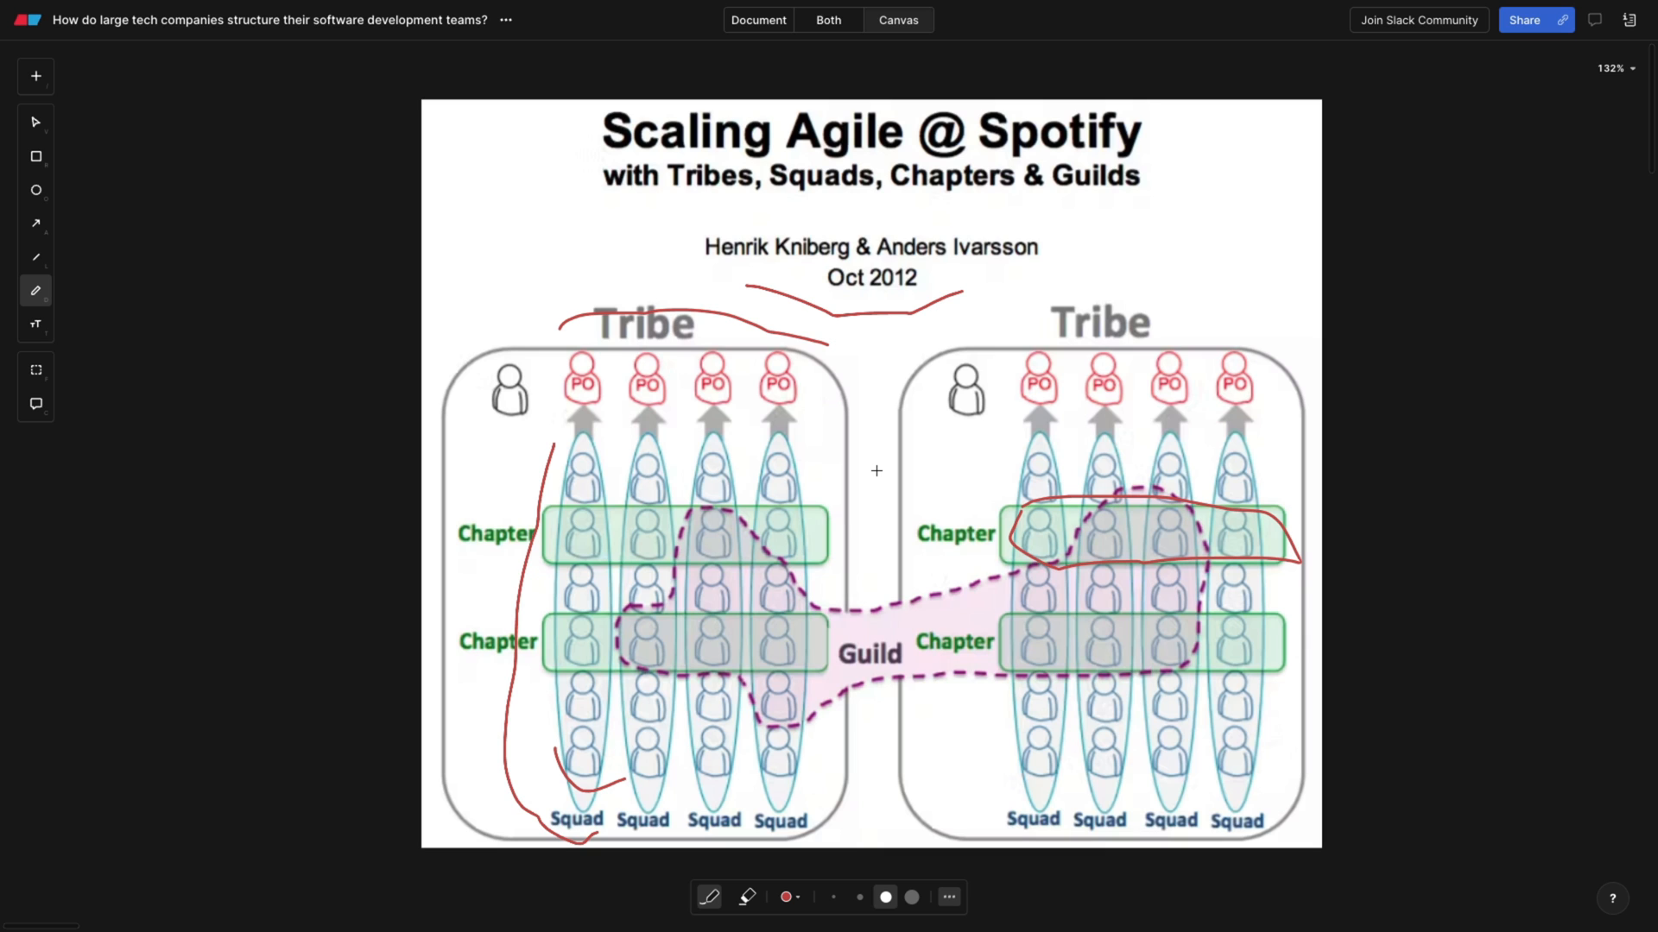
pyautogui.moveTo(849, 644)
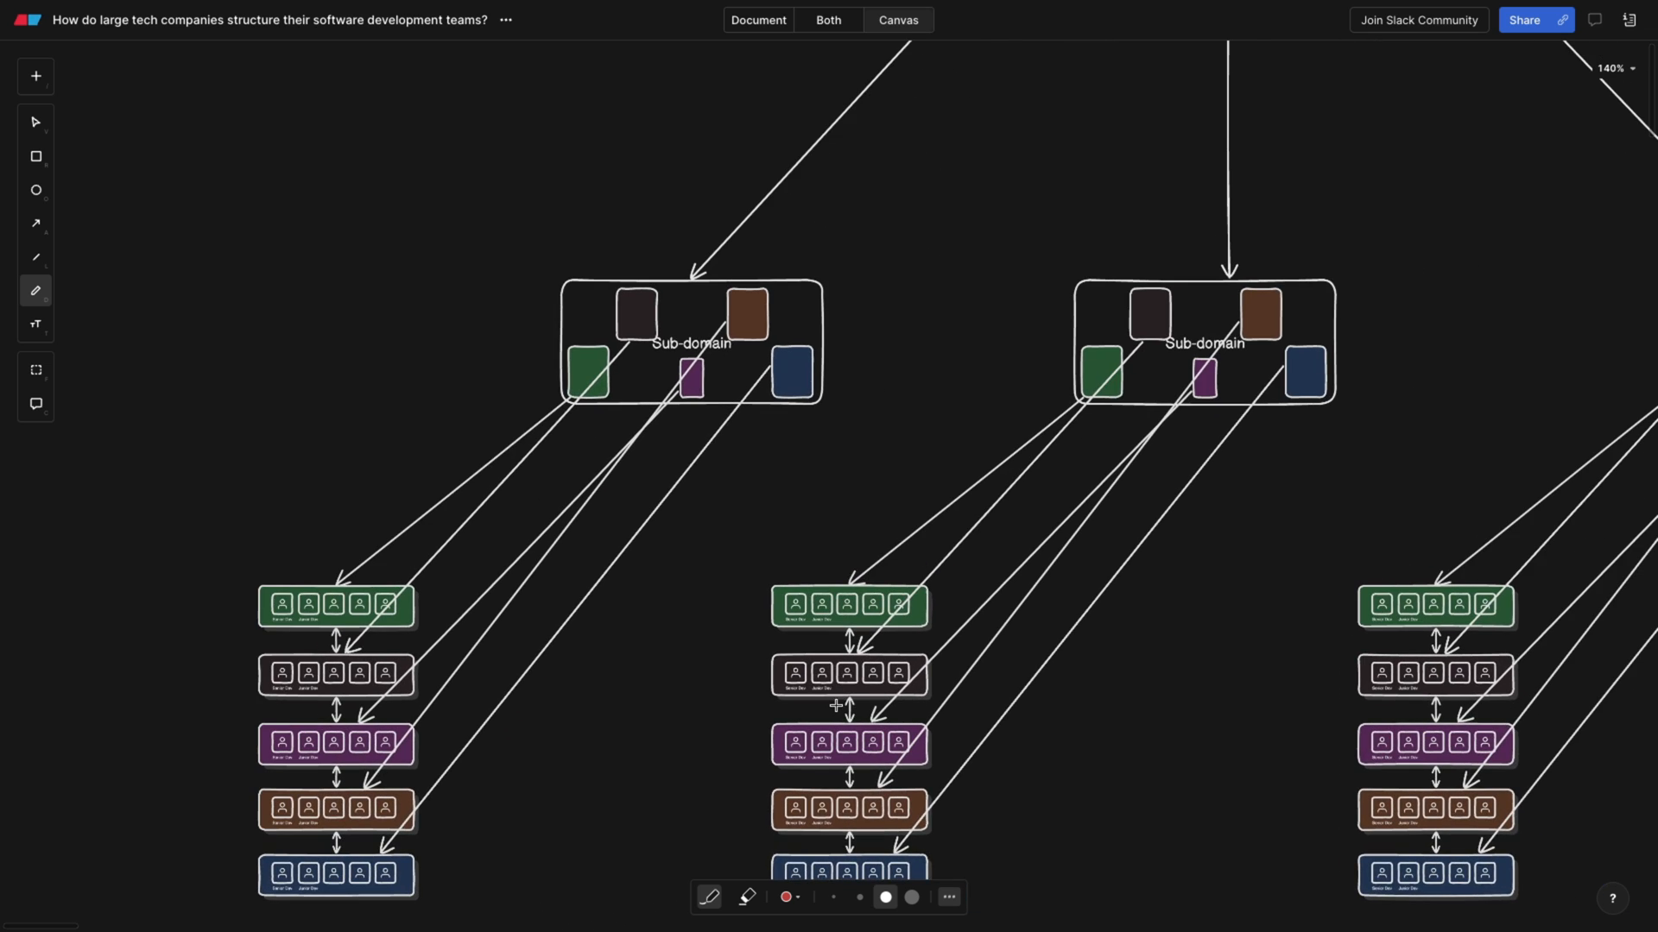
# - Scroll down to the Product and Domain area of the whiteboard
pyautogui.scroll(-3)
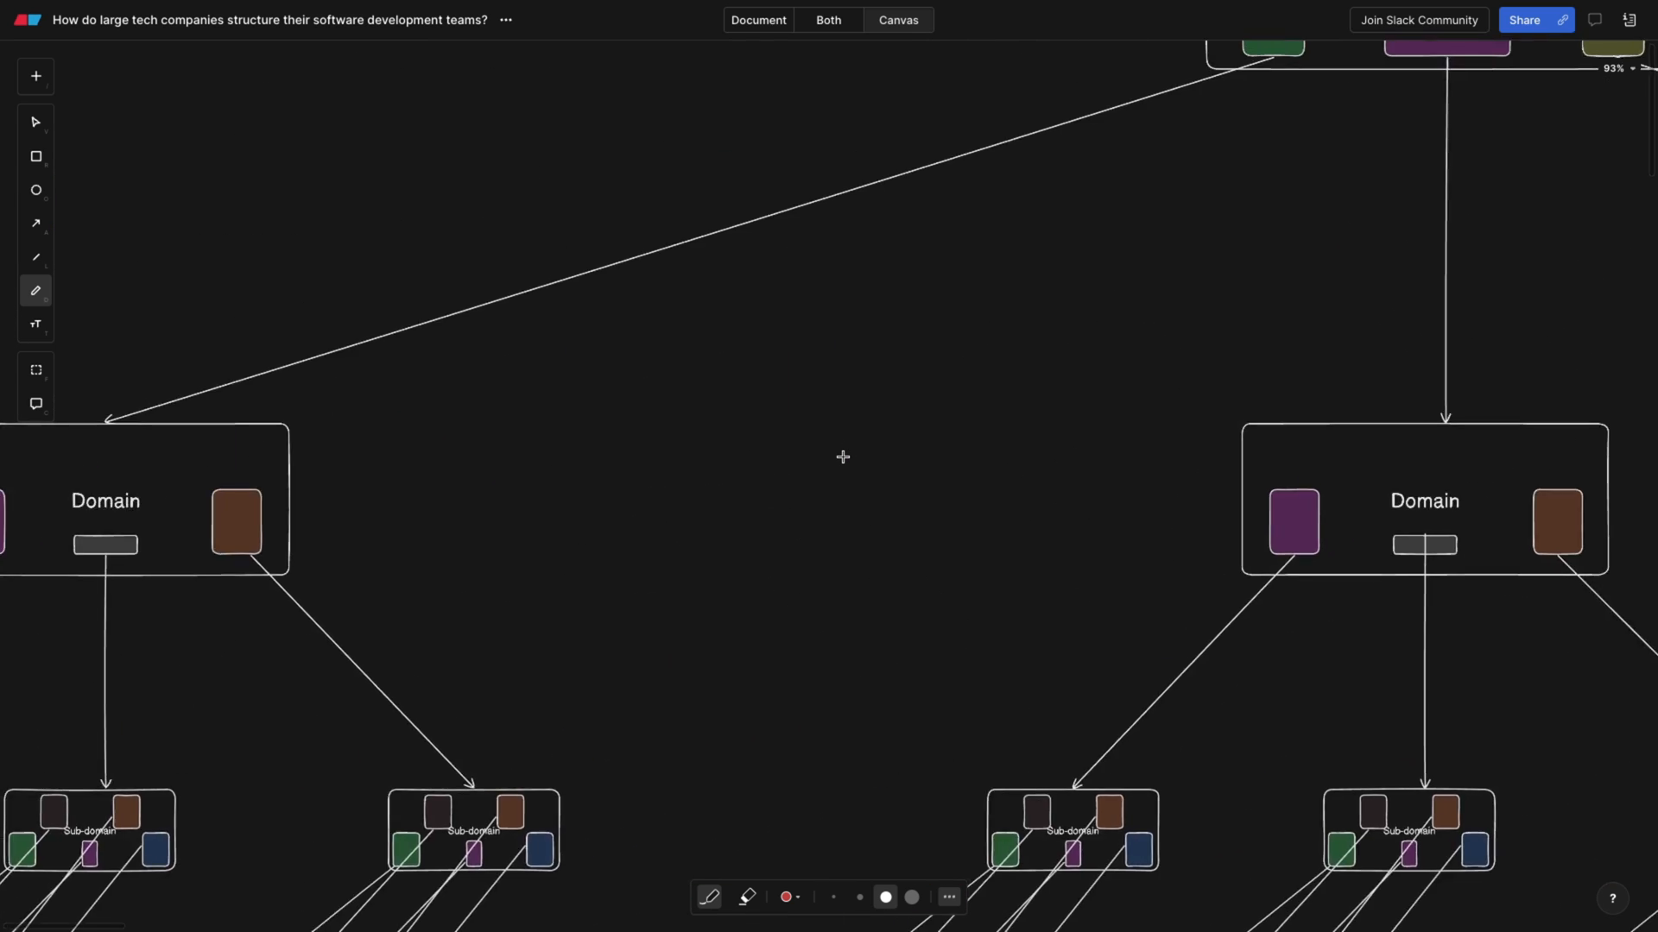
pyautogui.scroll(-3)
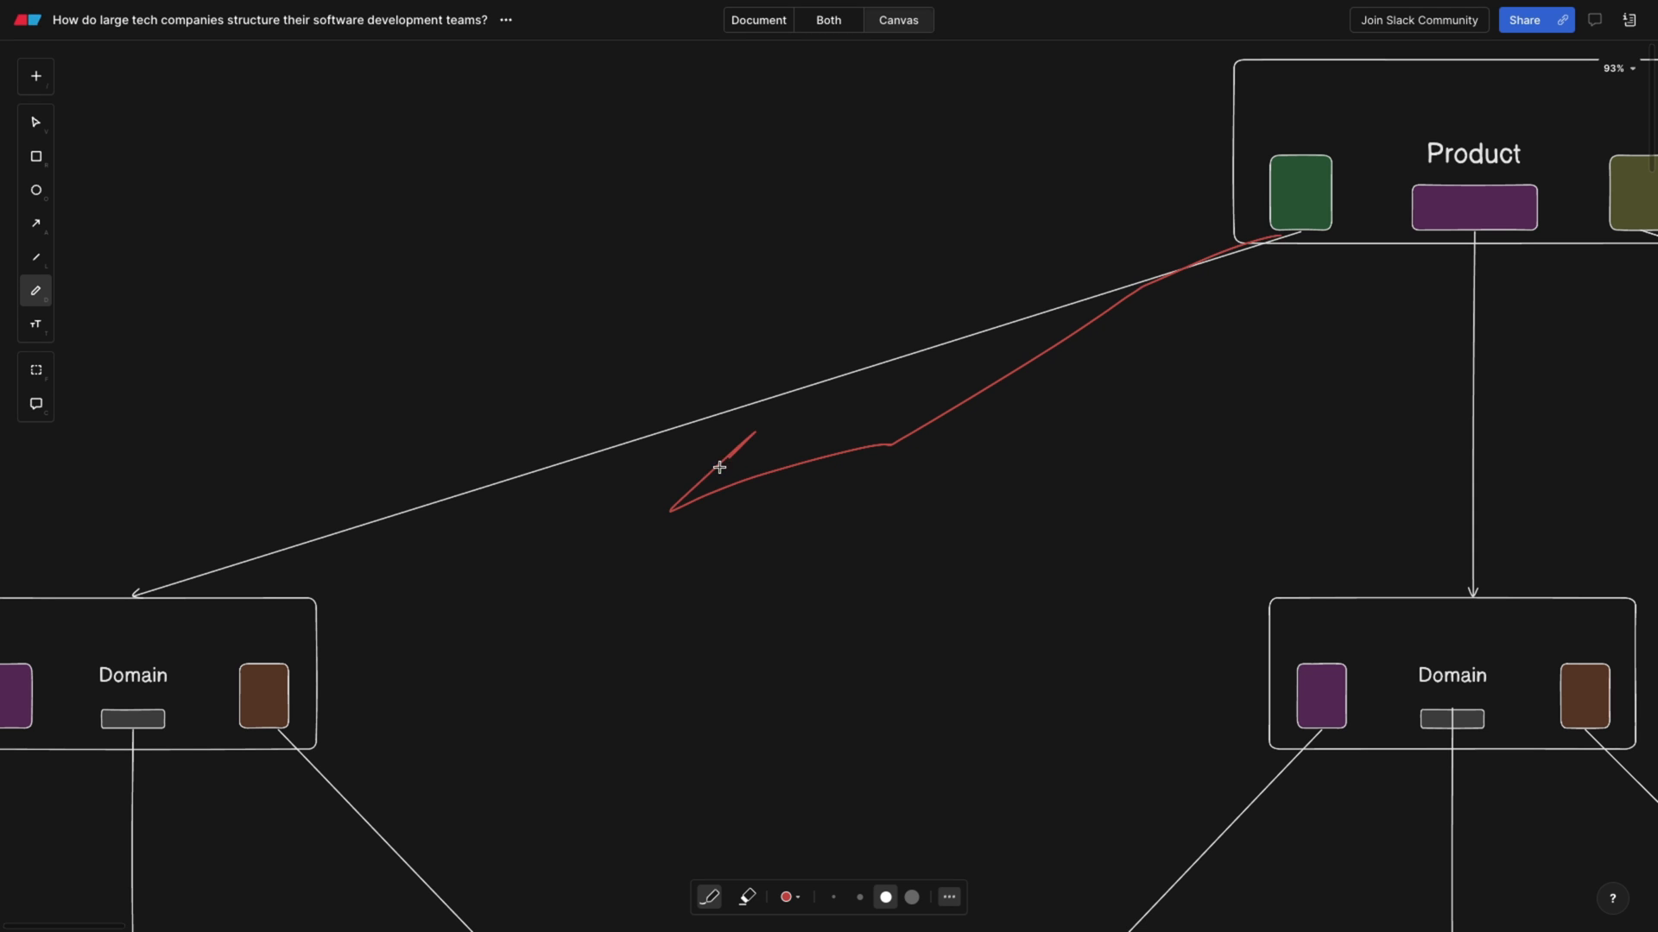
pyautogui.scroll(-3)
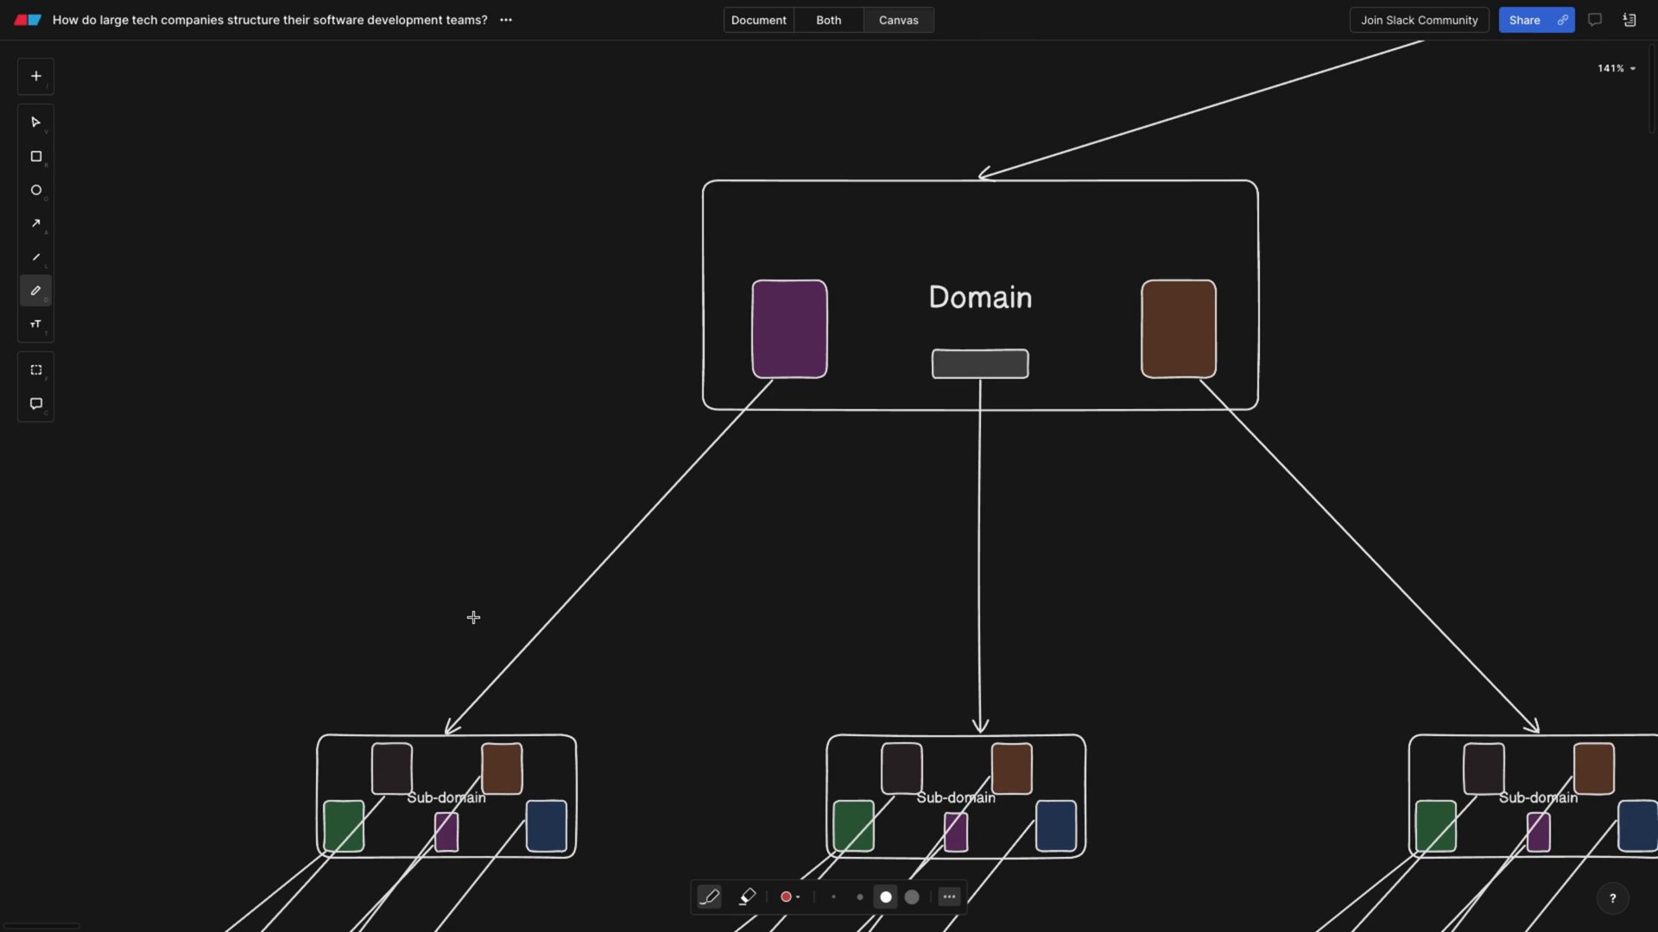
# - Scroll down to the Agile Release Train groups beneath the Sub-domains
pyautogui.scroll(-3)
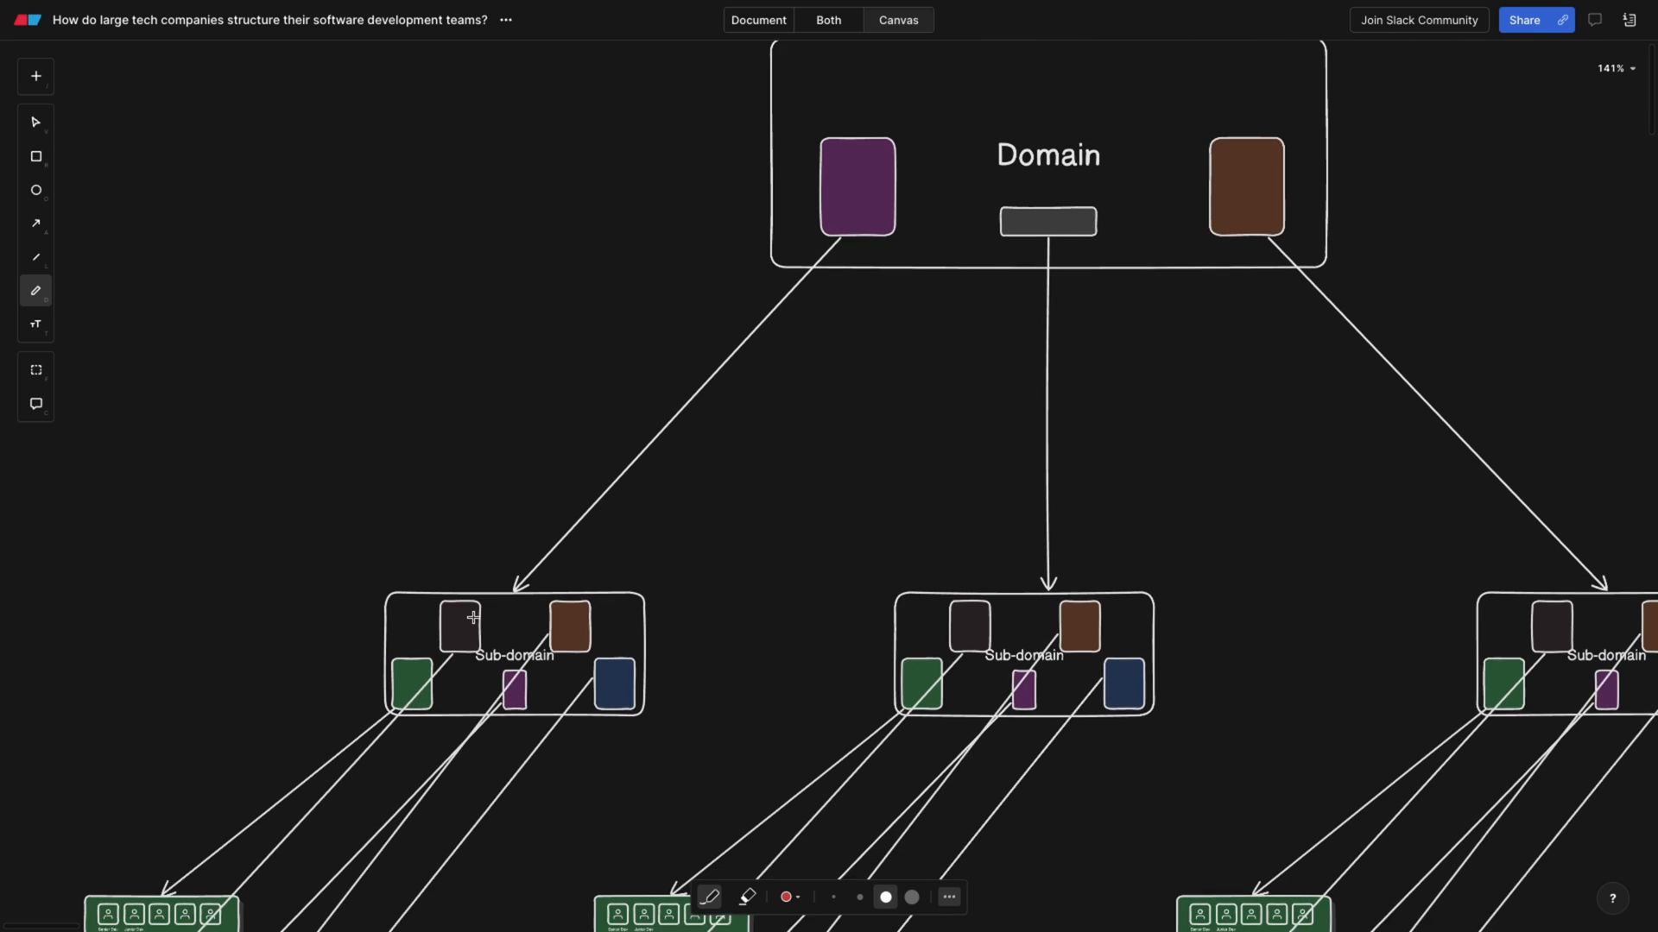
pyautogui.scroll(-3)
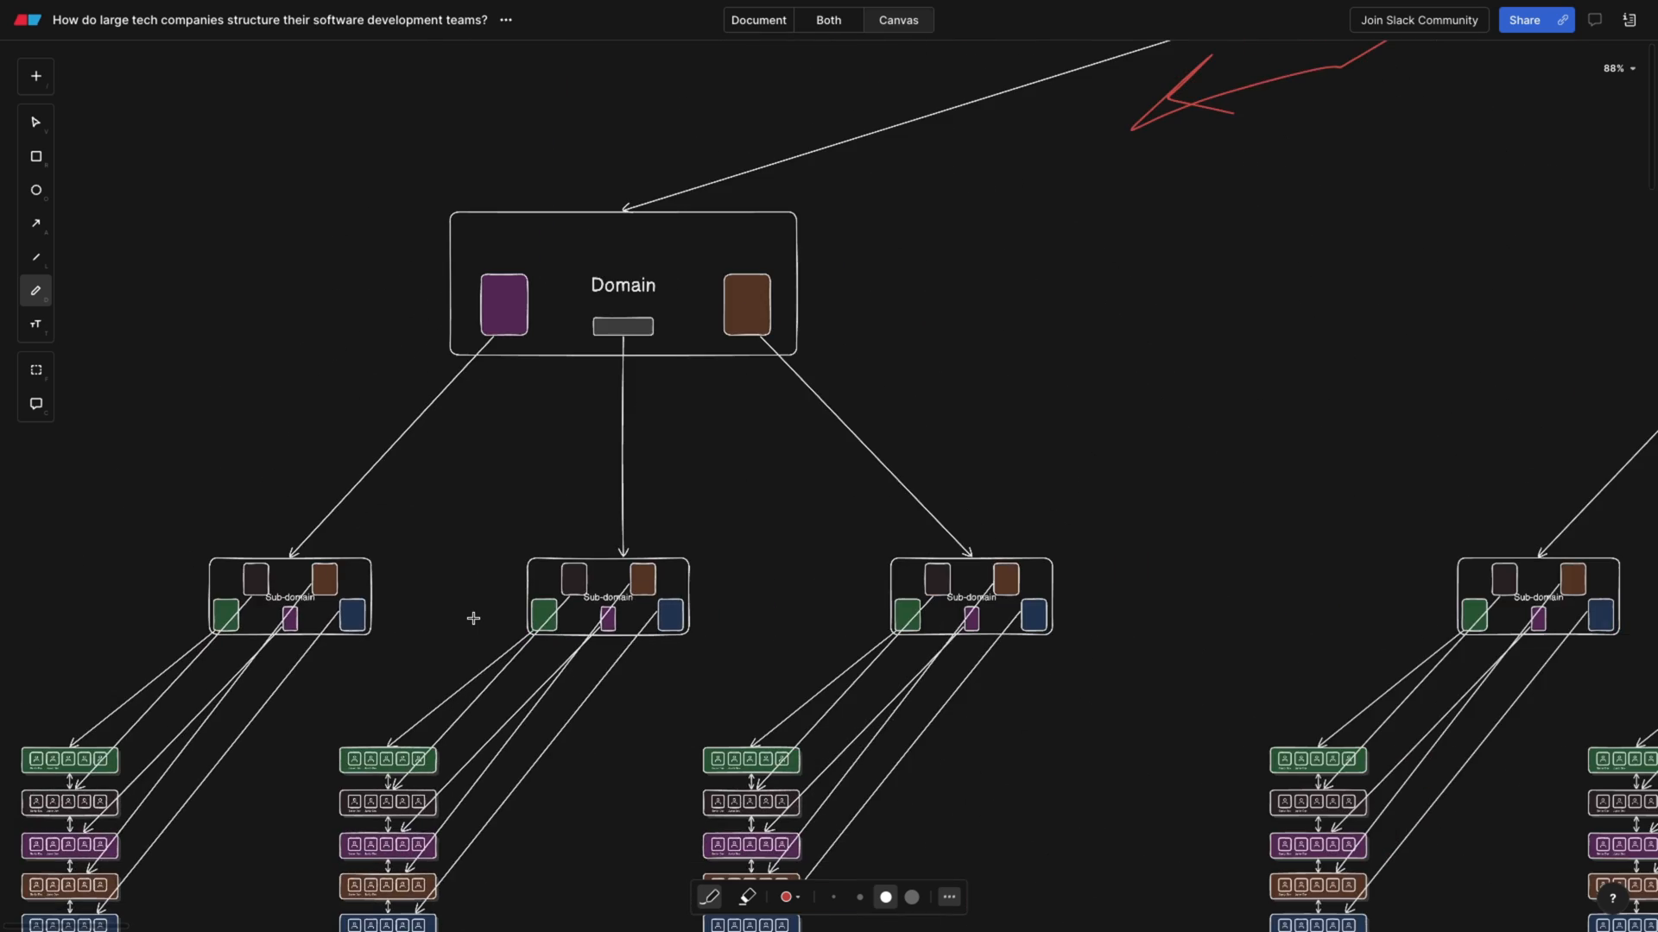
pyautogui.scroll(-3)
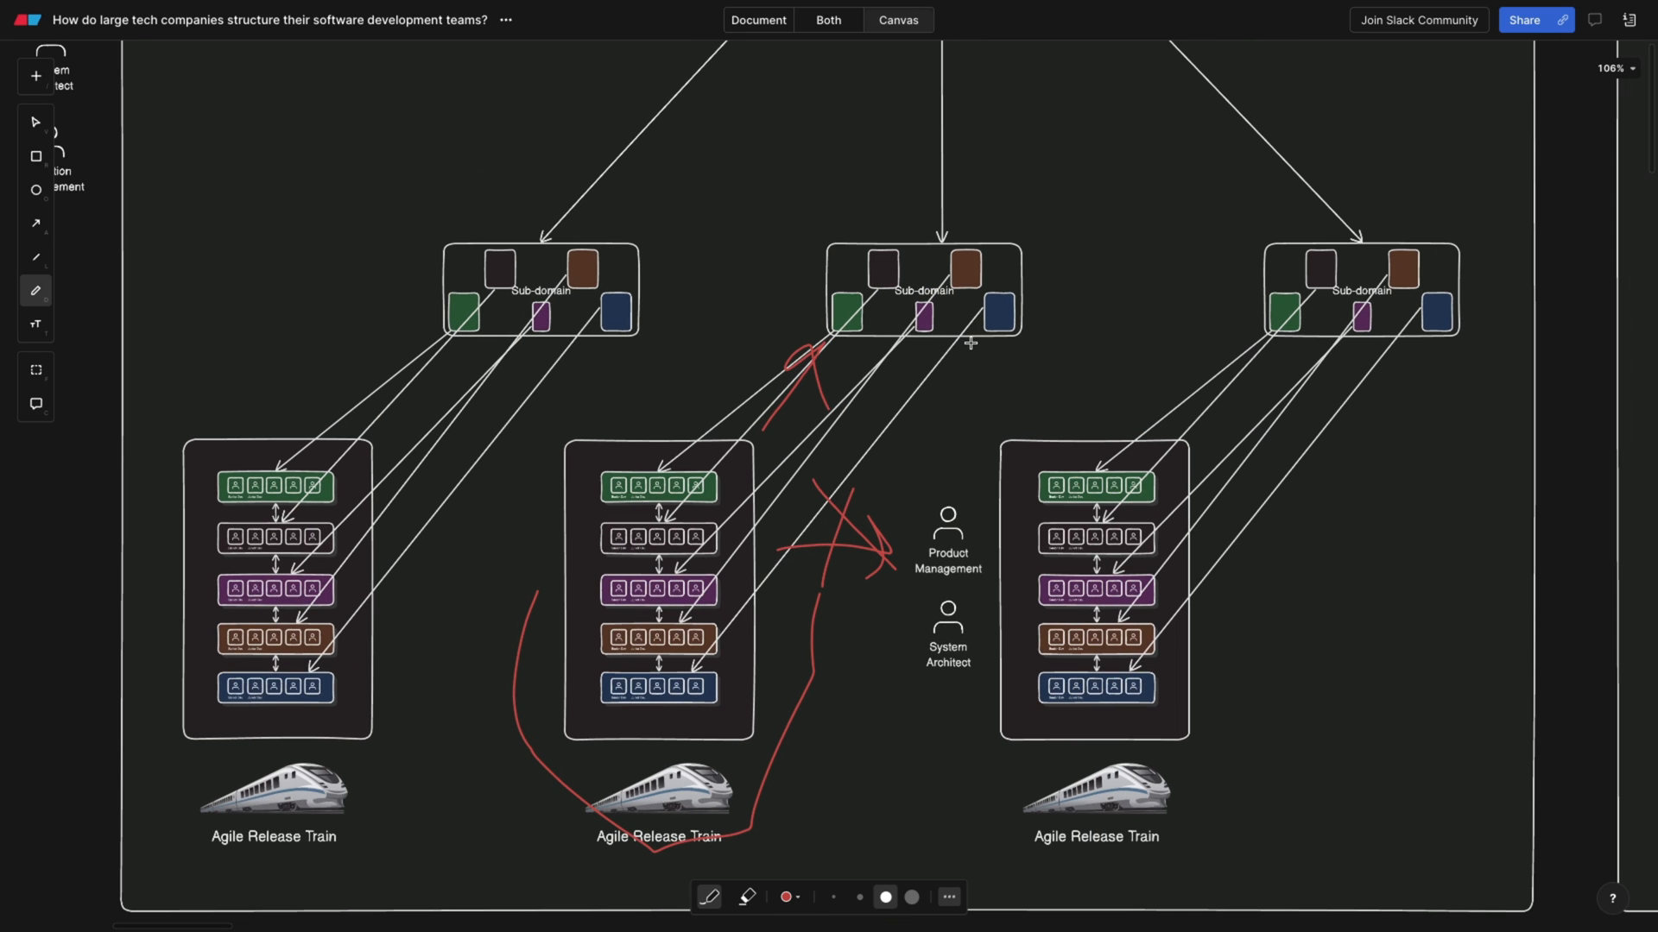
pyautogui.moveTo(601, 538)
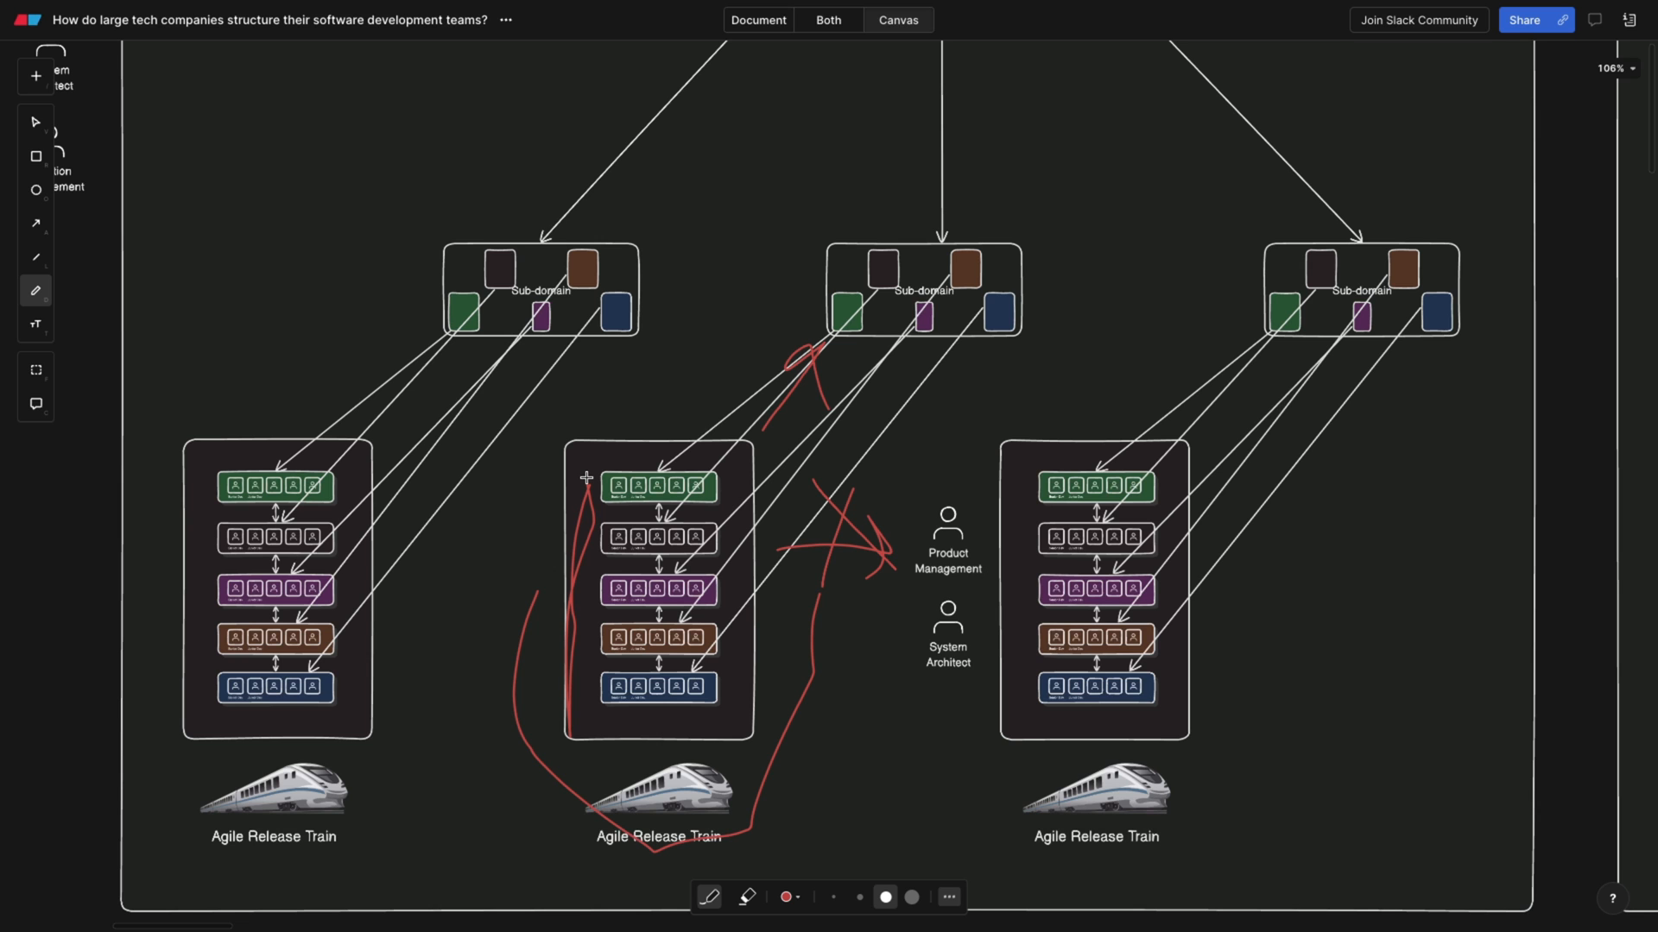
# - Scroll down past the Sub-domain boxes to the Solution Train below
pyautogui.scroll(-3)
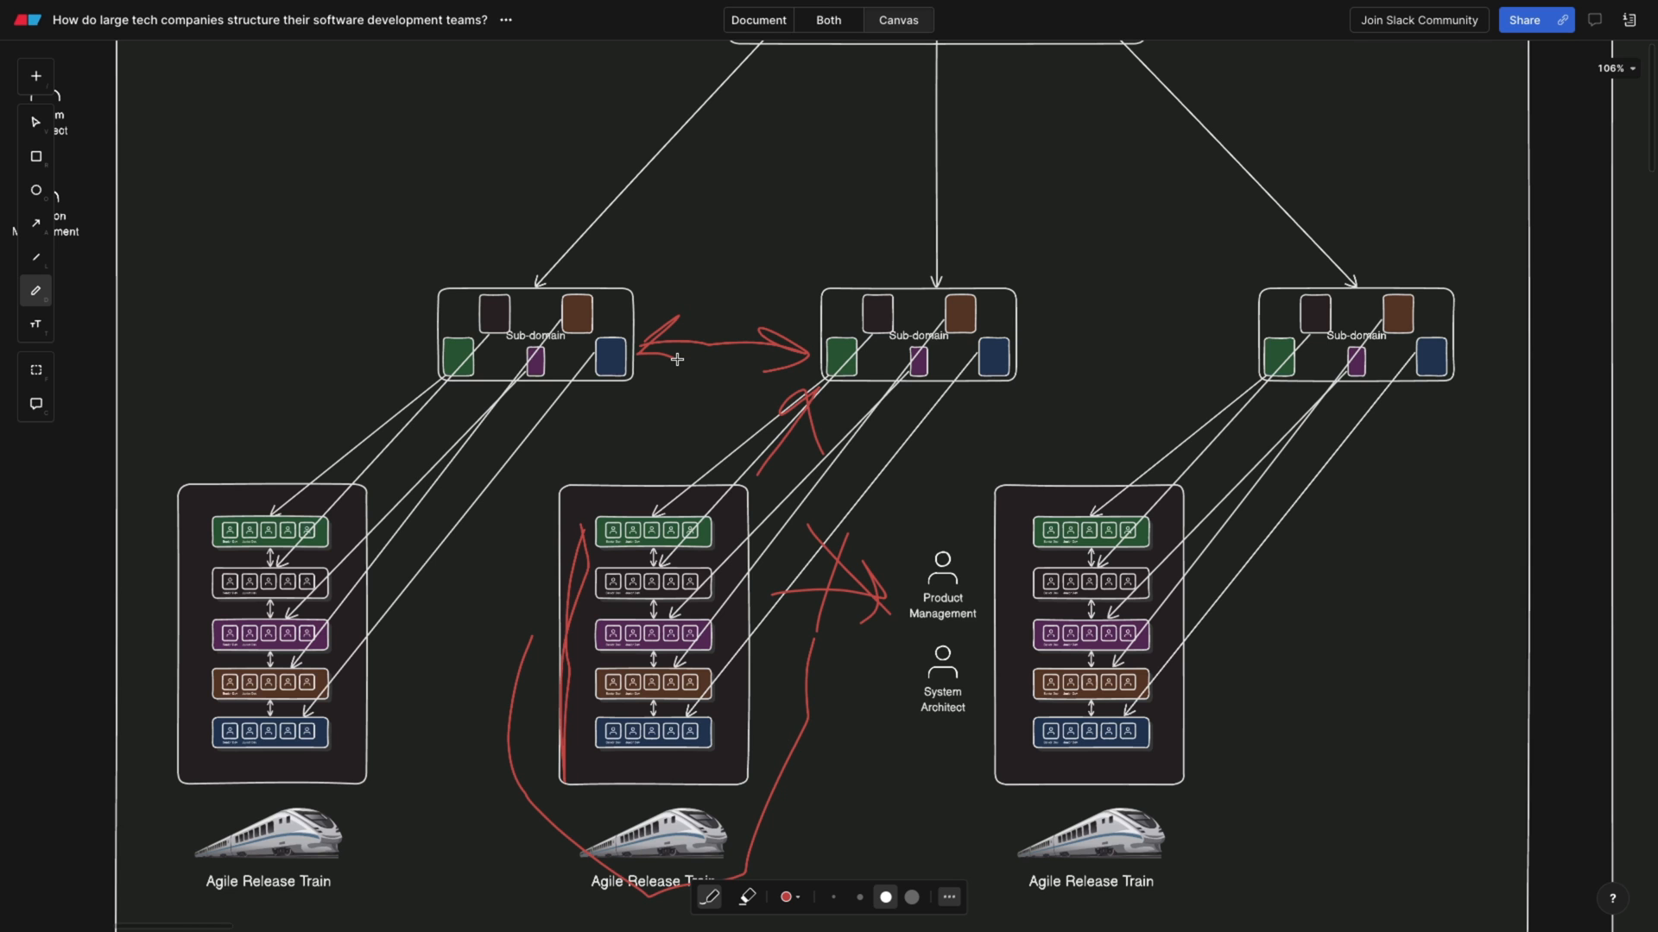
pyautogui.scroll(-3)
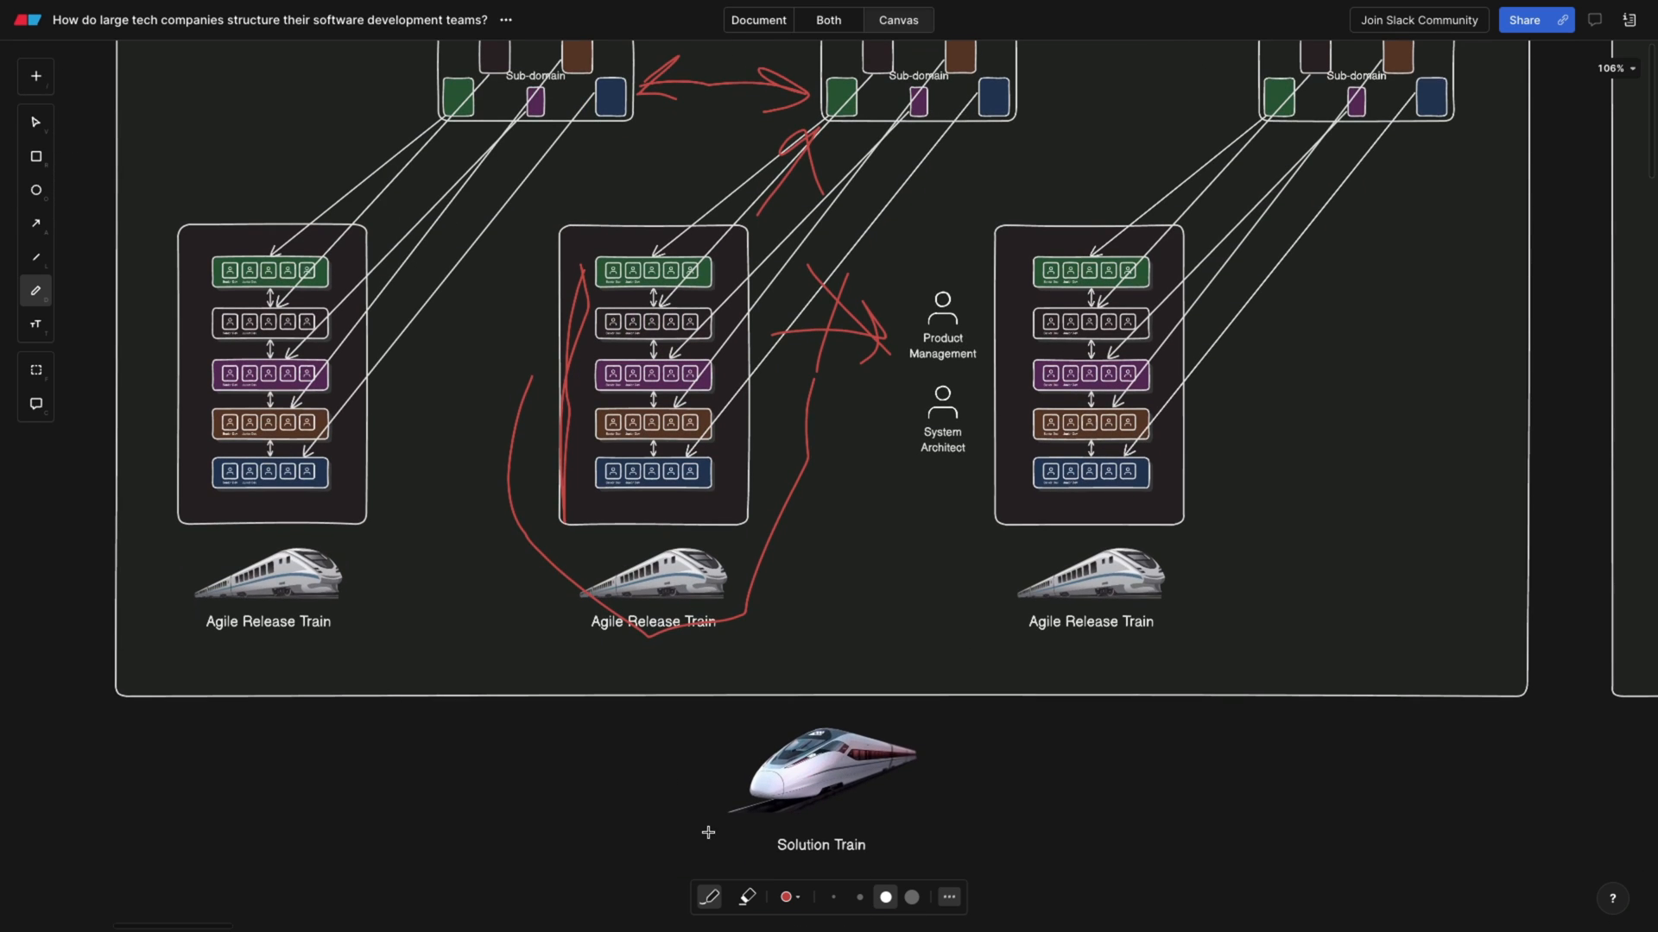
# - Underline the Solution Train label and draw red arrows down toward Domain and the left release train
pyautogui.moveTo(714, 833); pyautogui.dragTo(902, 849)
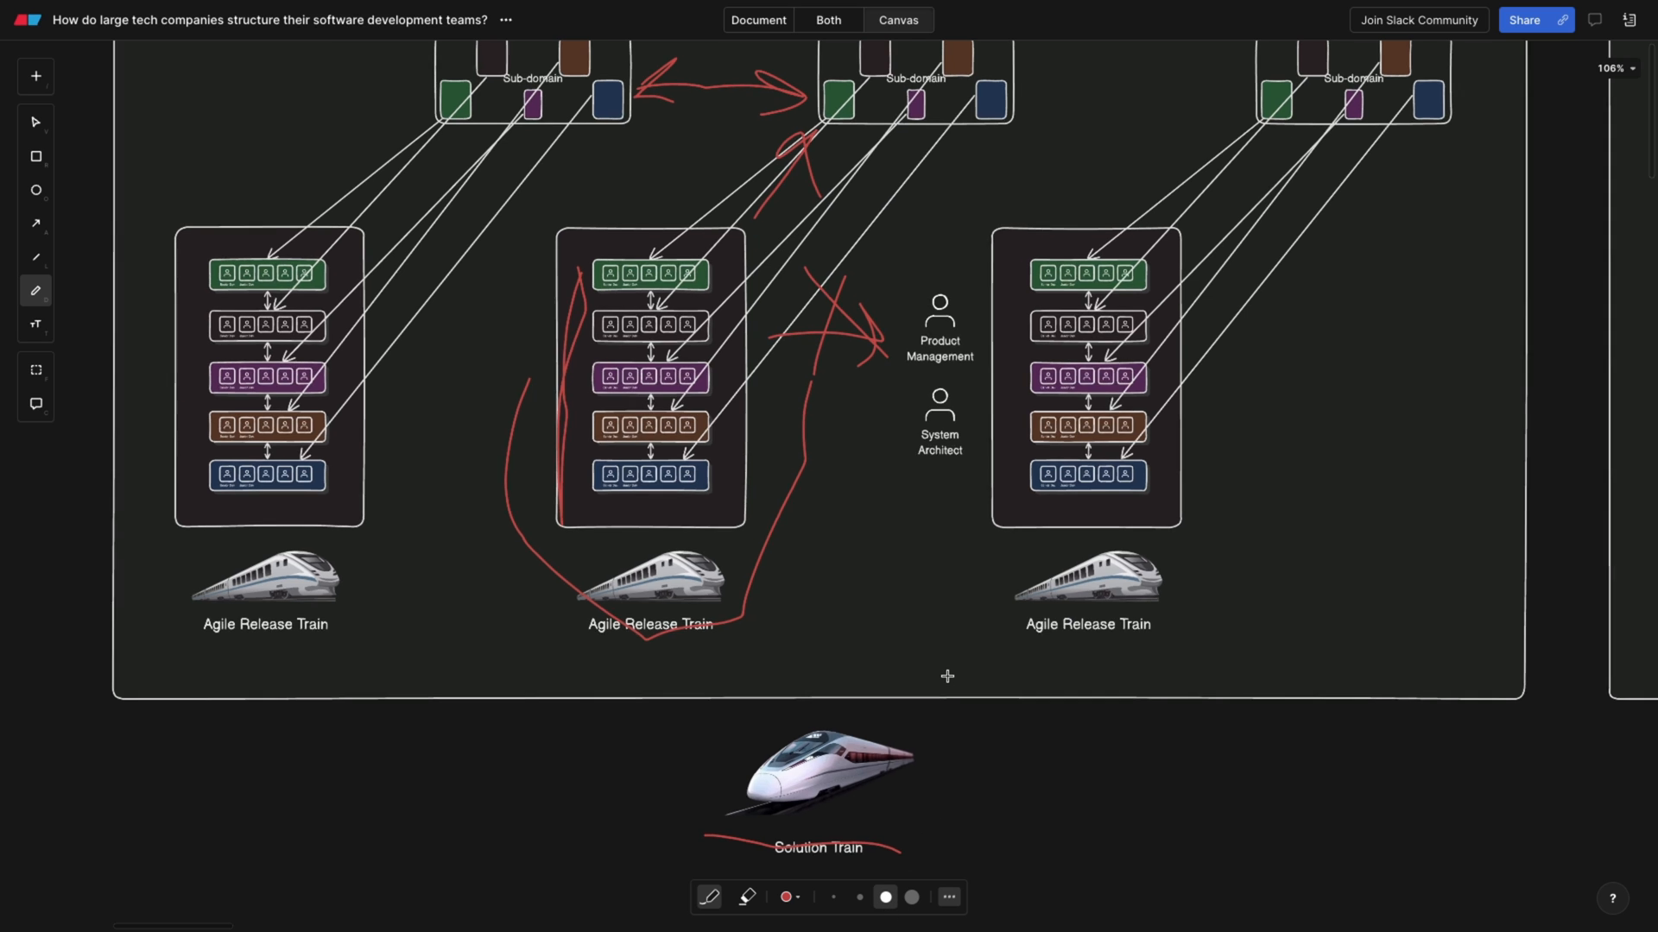
pyautogui.scroll(-3)
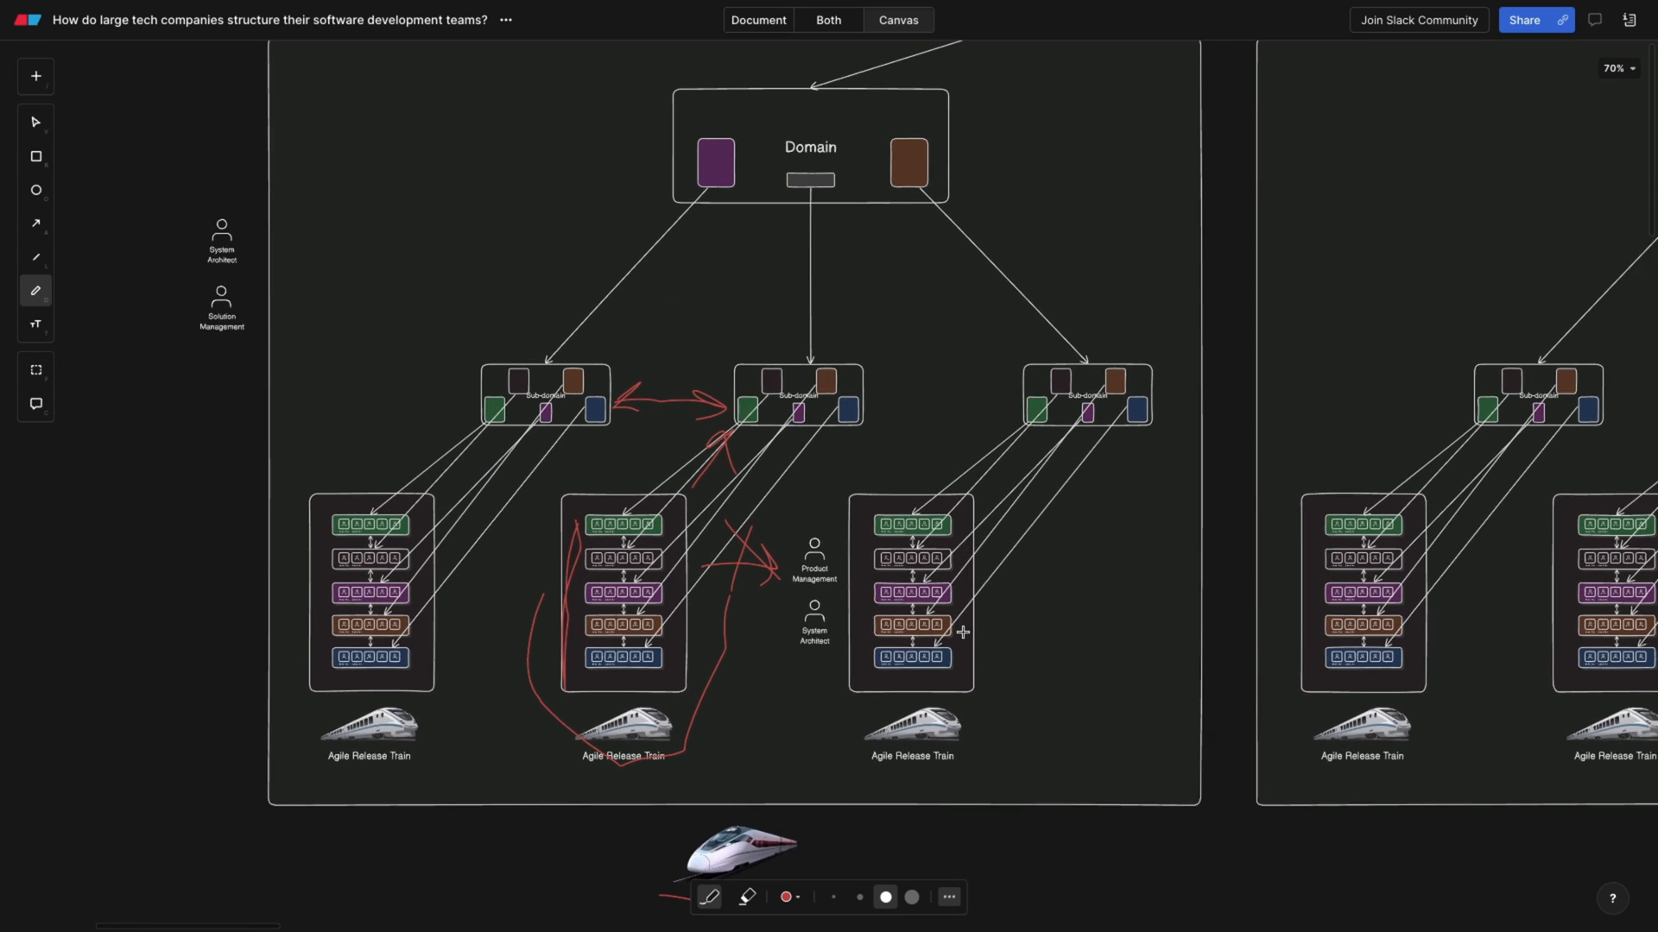
pyautogui.scroll(-3)
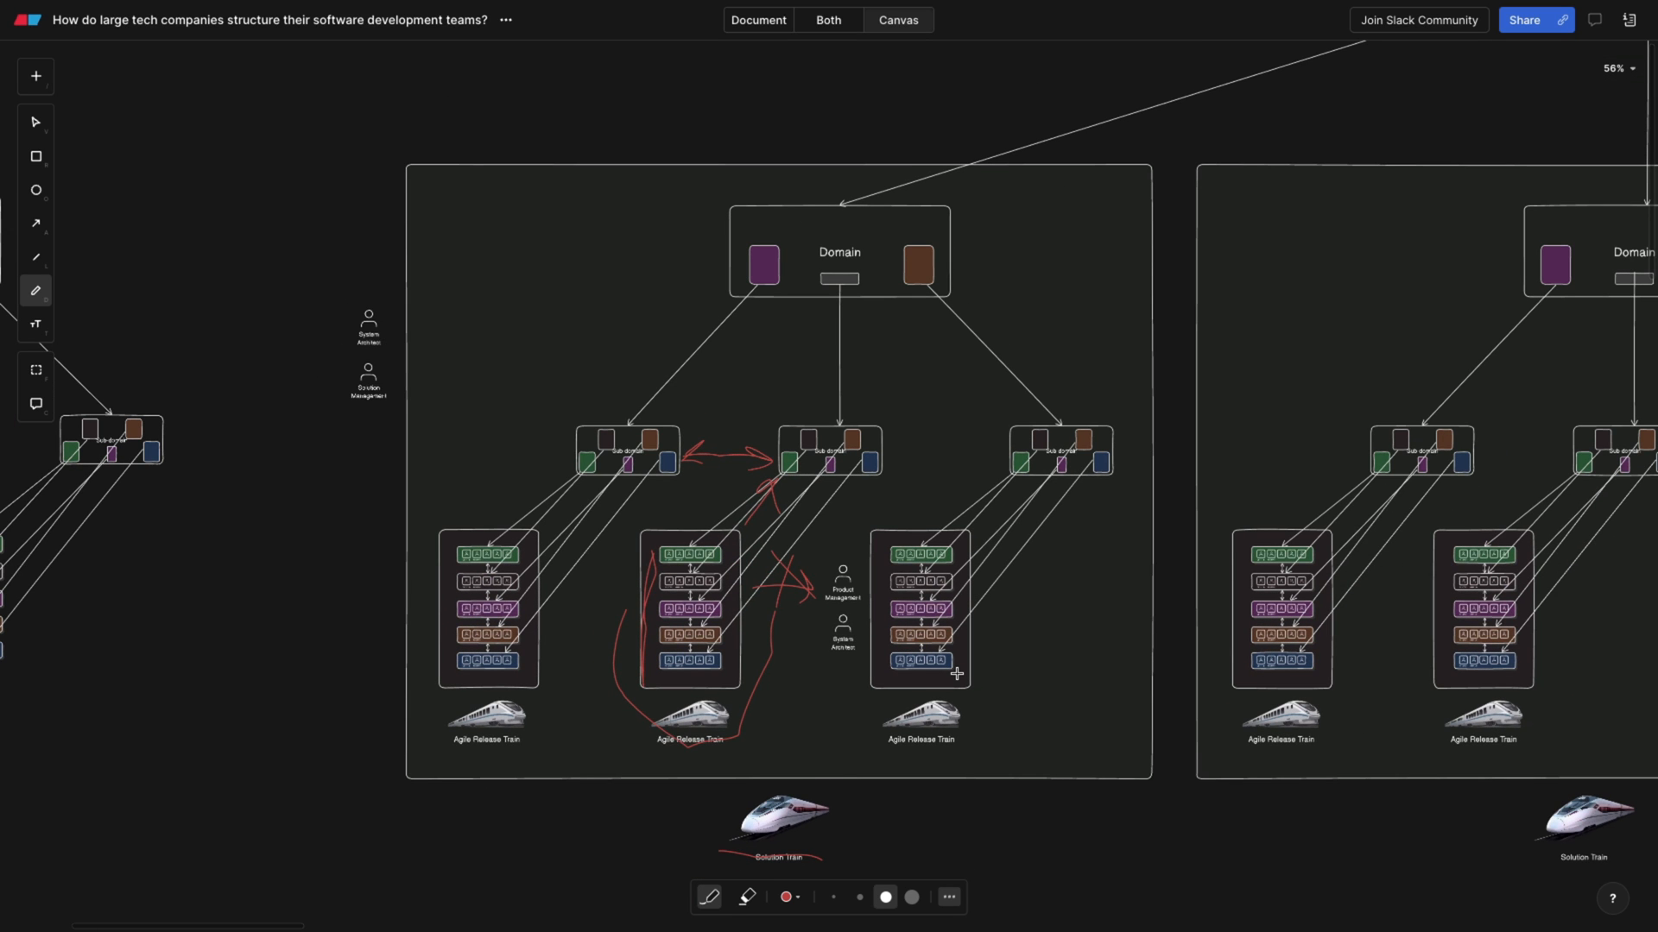
pyautogui.moveTo(650, 502)
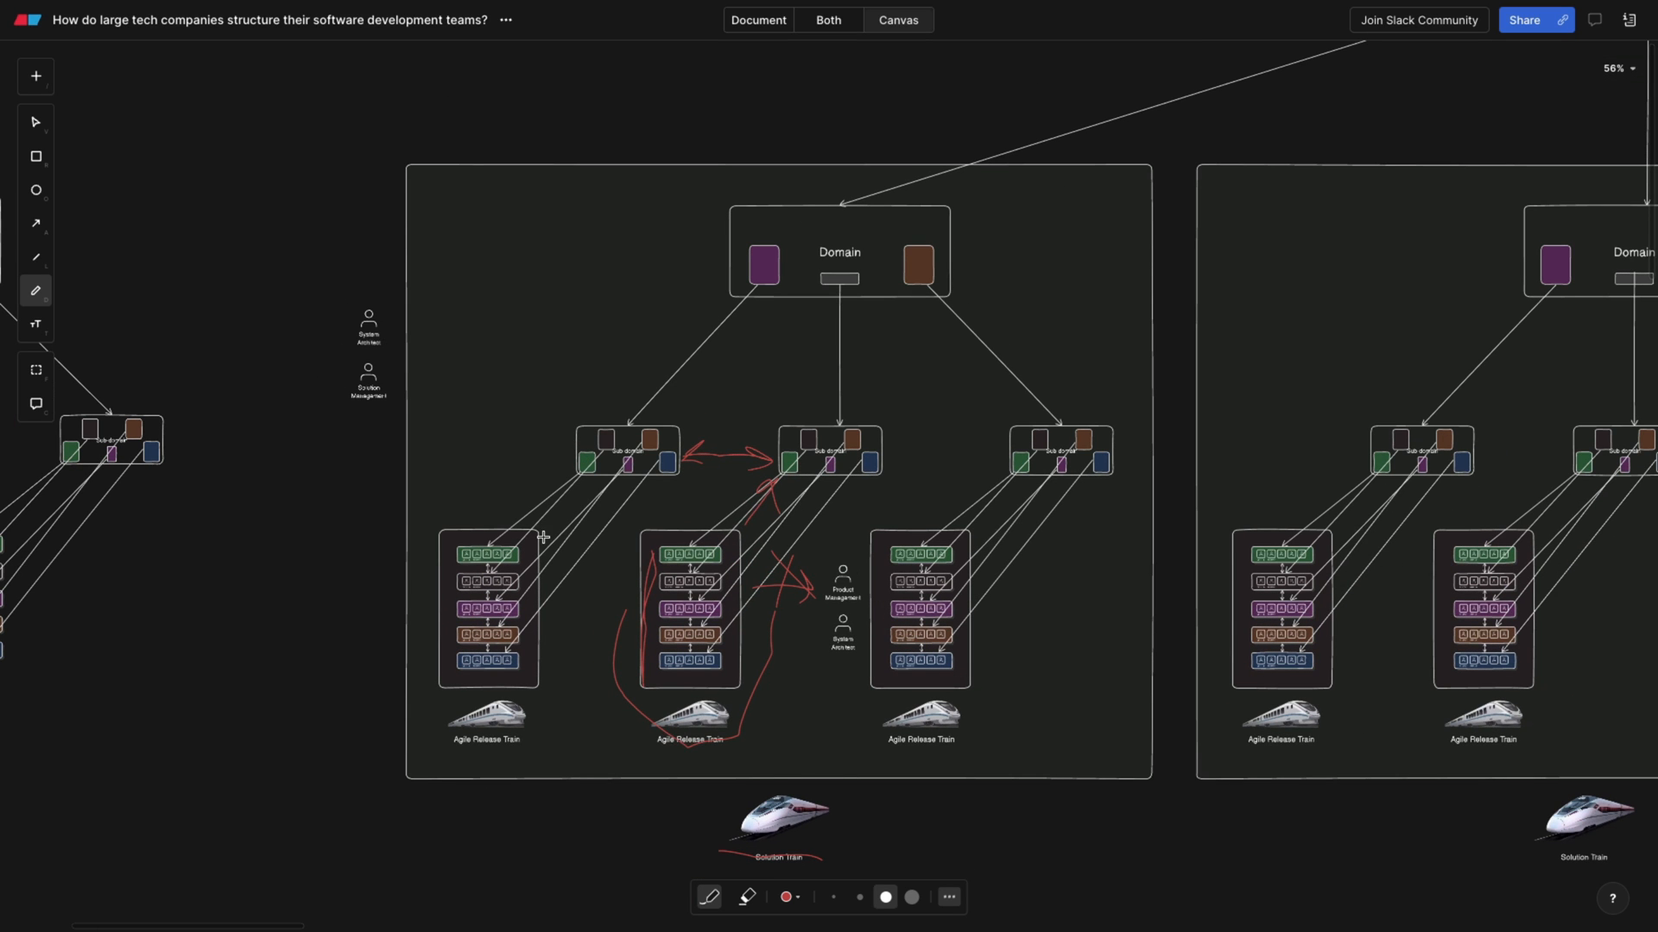
pyautogui.moveTo(545, 460)
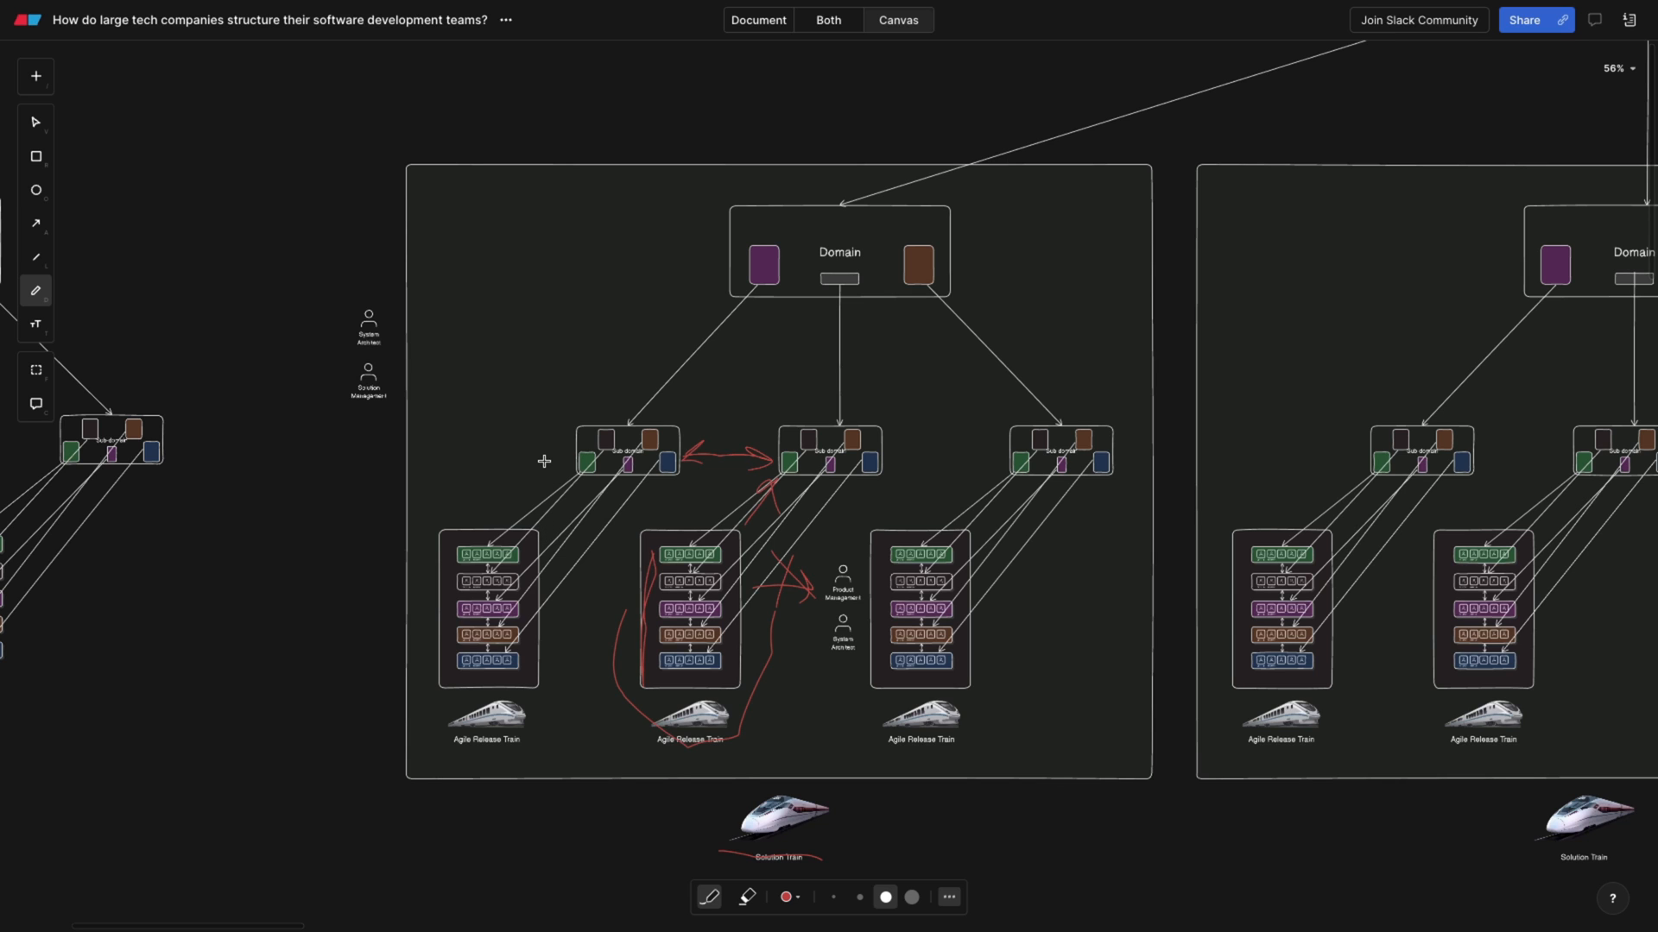
pyautogui.moveTo(546, 461); pyautogui.dragTo(509, 505)
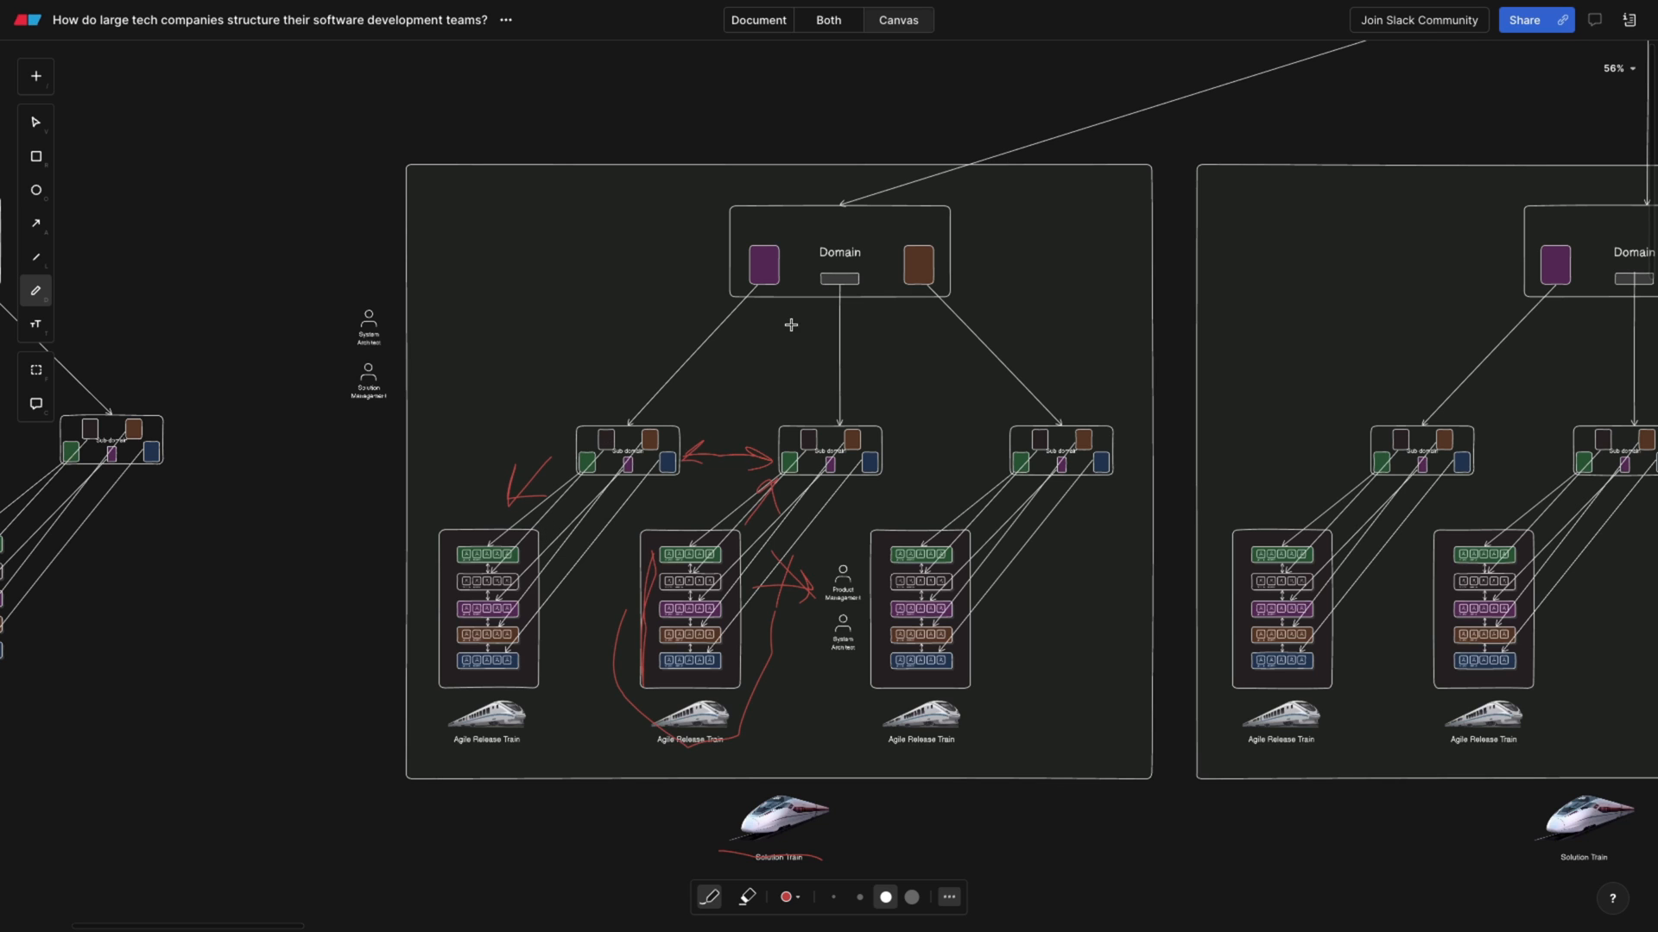
pyautogui.moveTo(803, 312); pyautogui.dragTo(811, 396)
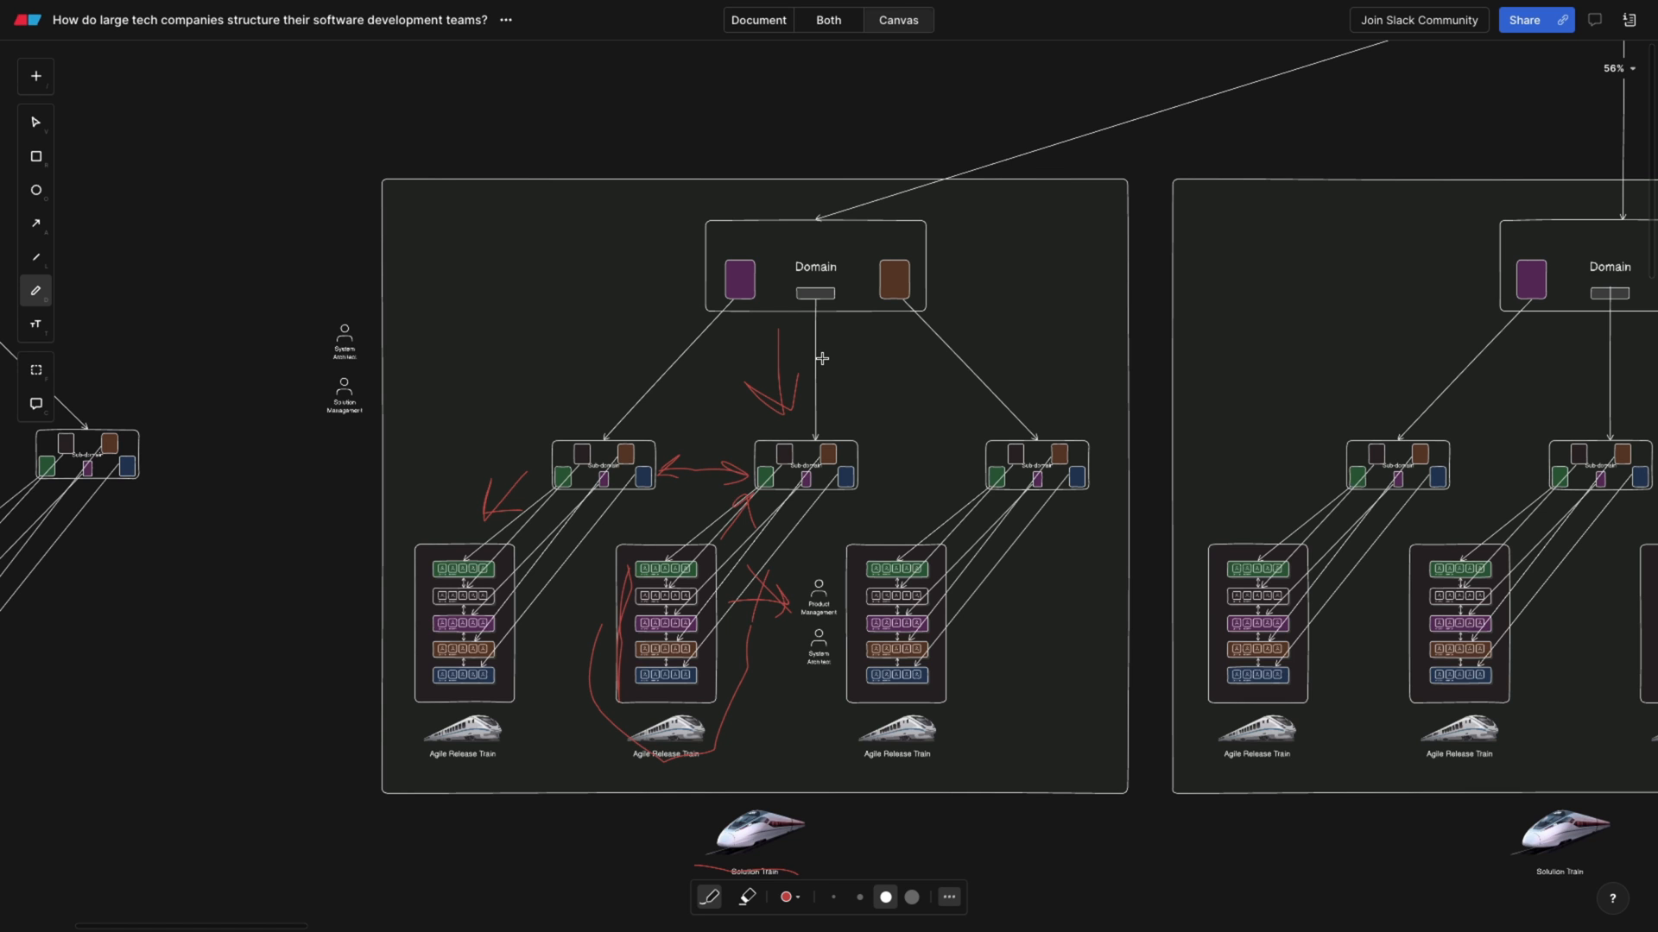
# - Zoom out past the Product level to reveal the Portfolio box and its lines to Domains
pyautogui.scroll(-3)
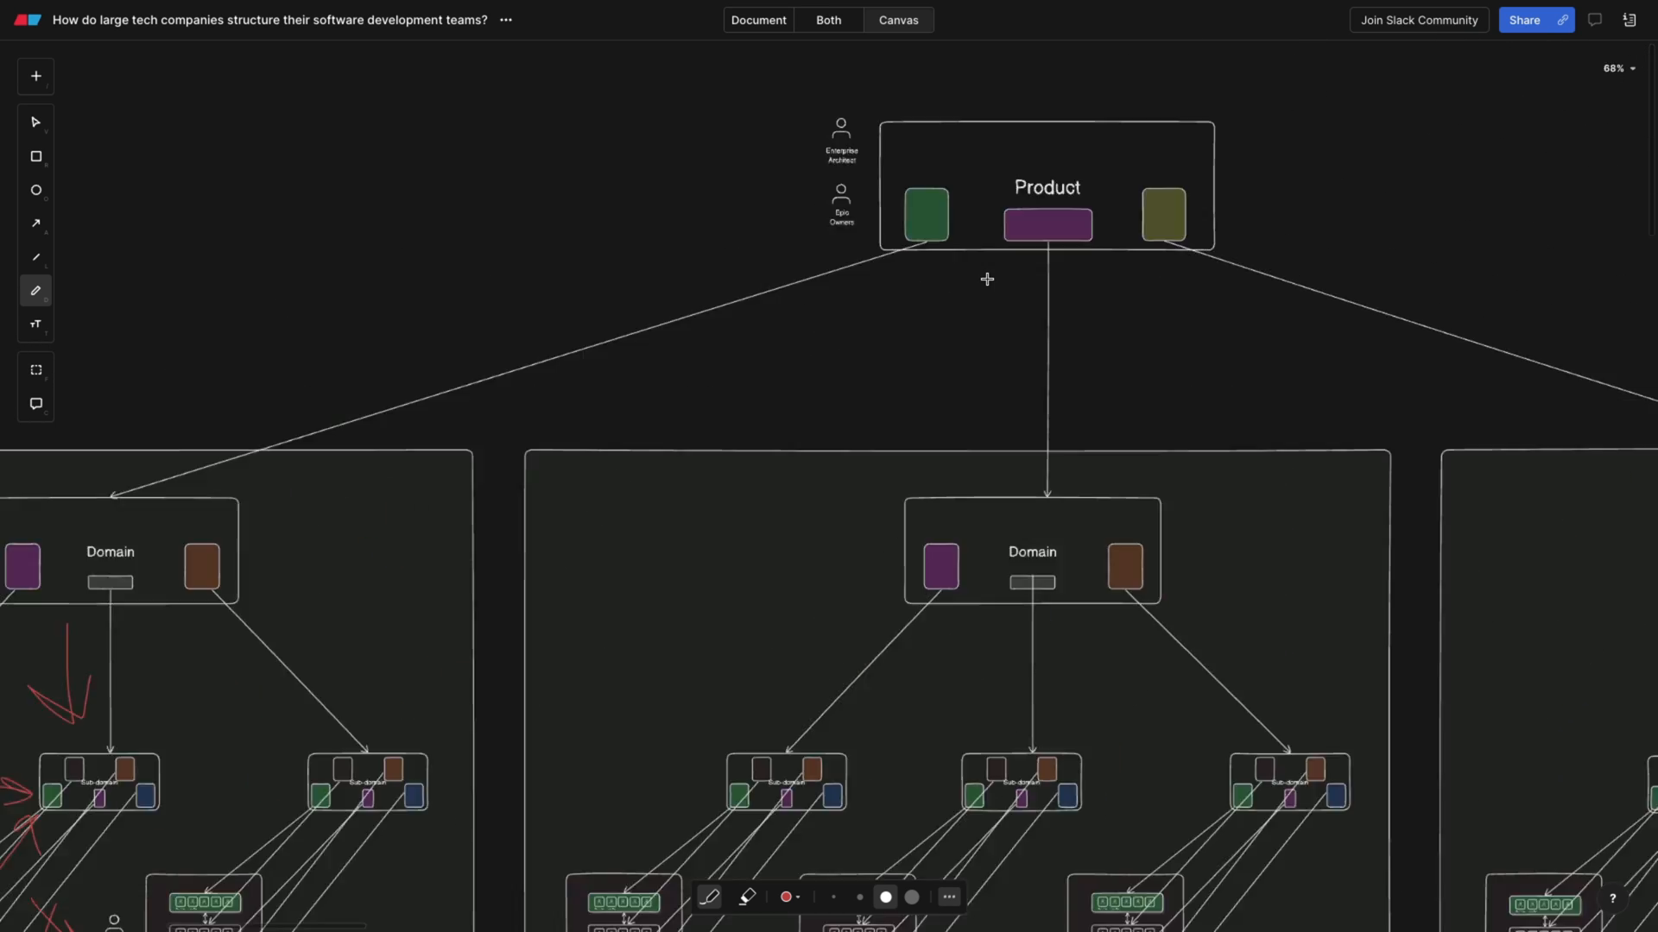
pyautogui.scroll(-3)
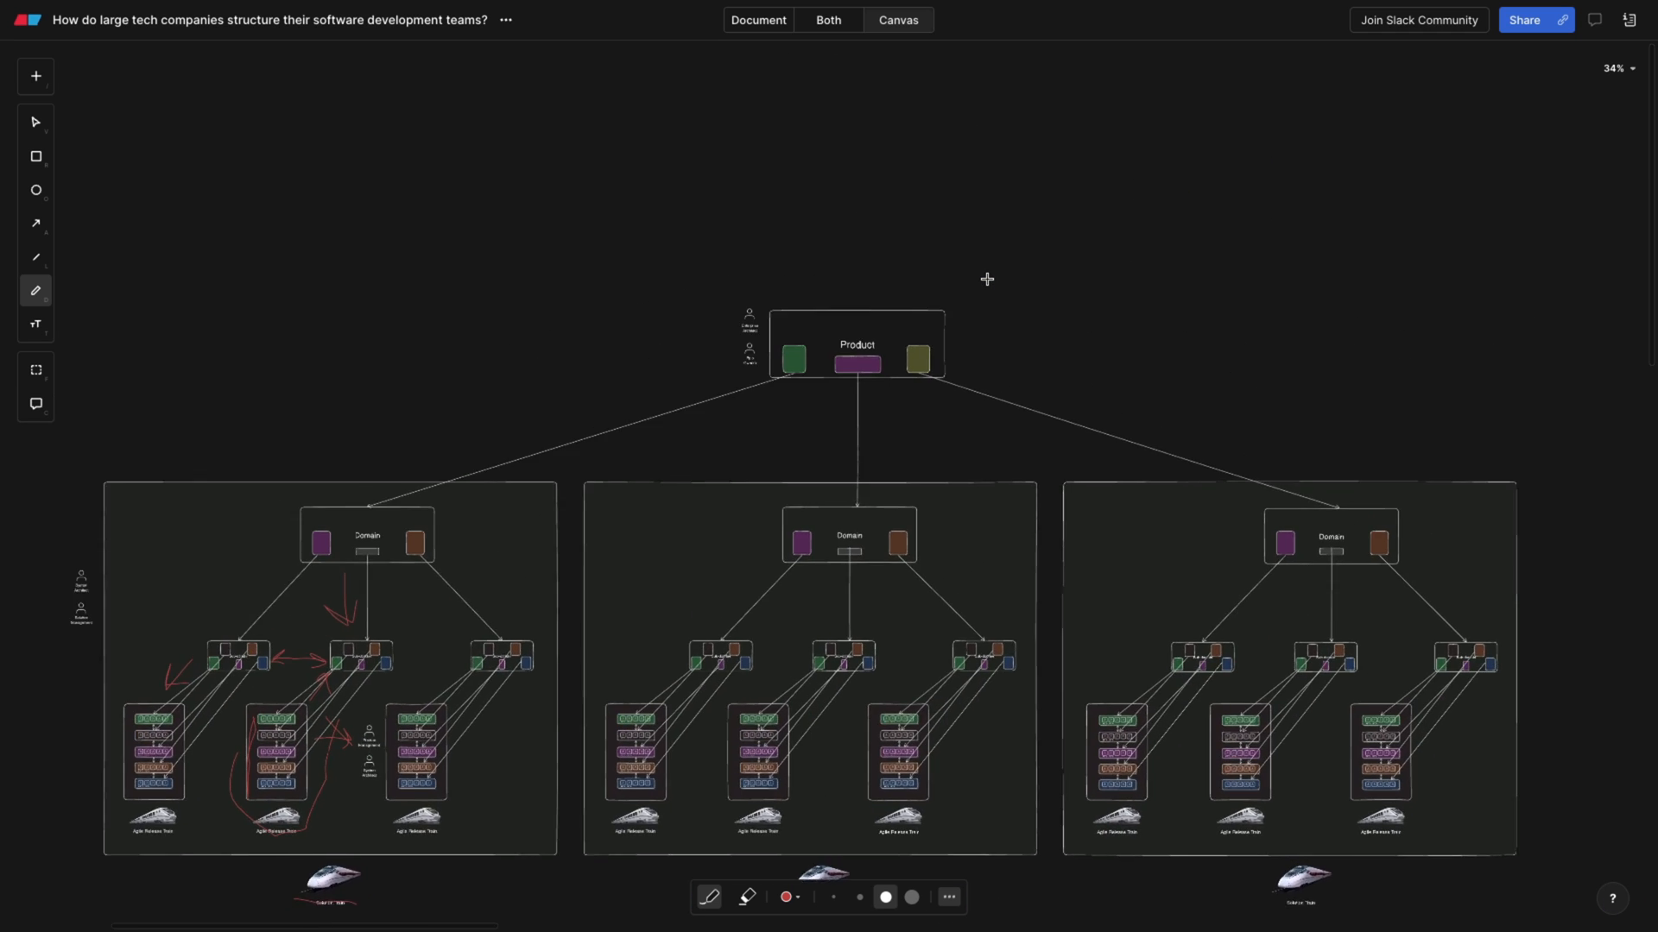
pyautogui.scroll(-3)
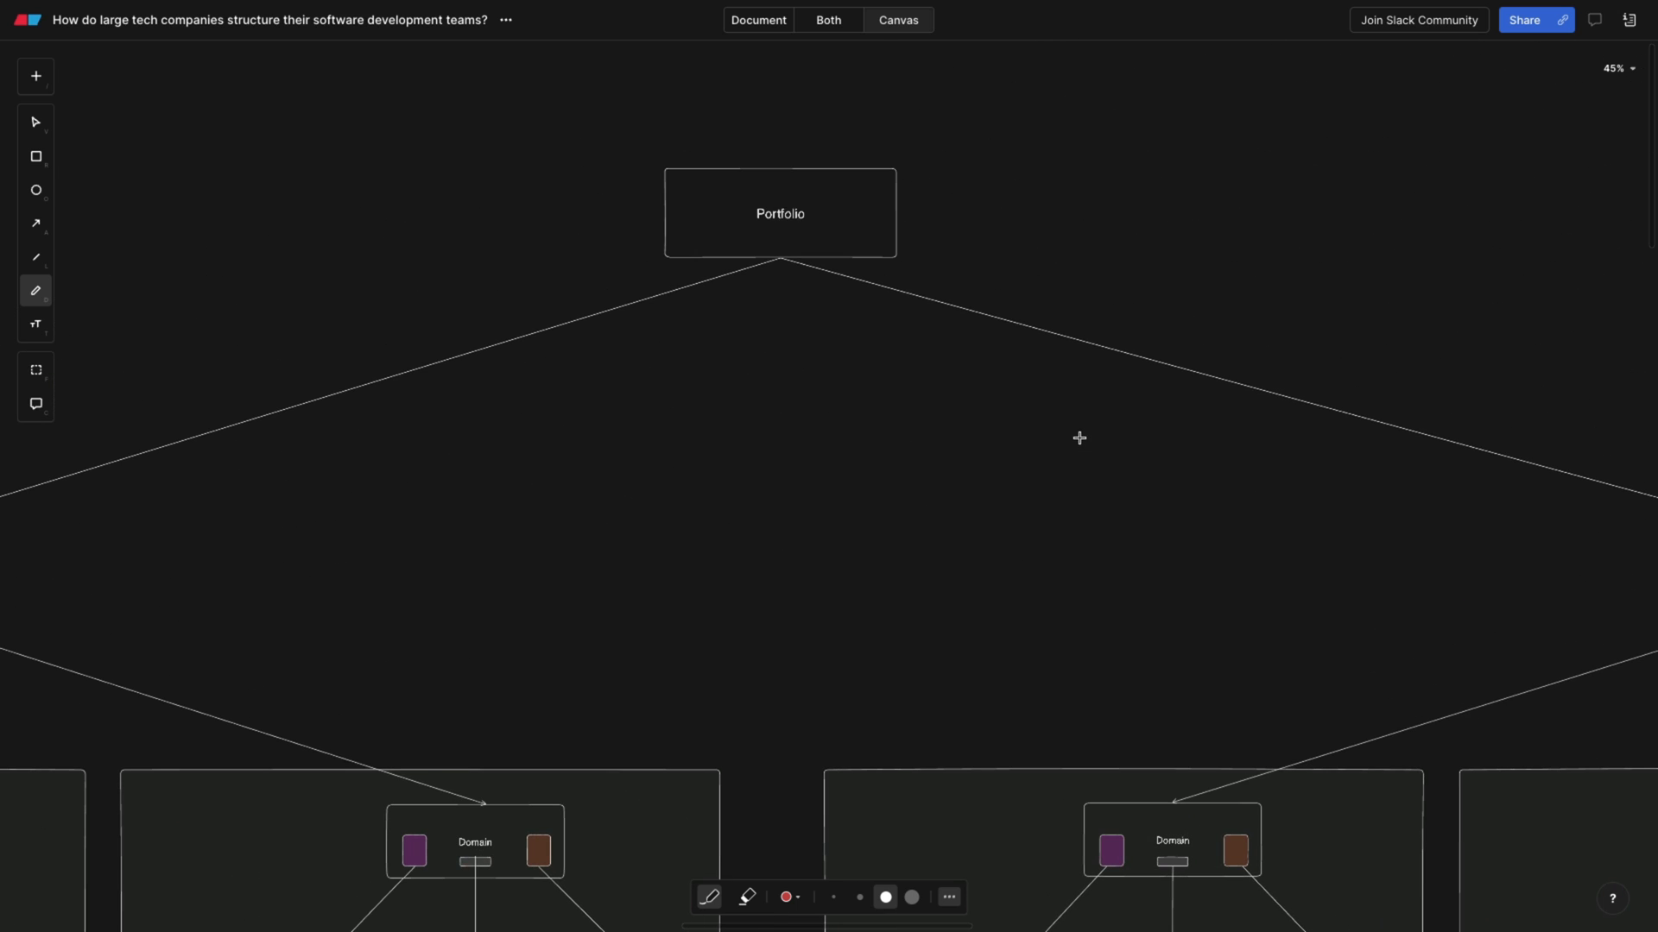
# - Draw a red loop around the Portfolio box
pyautogui.moveTo(708, 250); pyautogui.dragTo(863, 175)
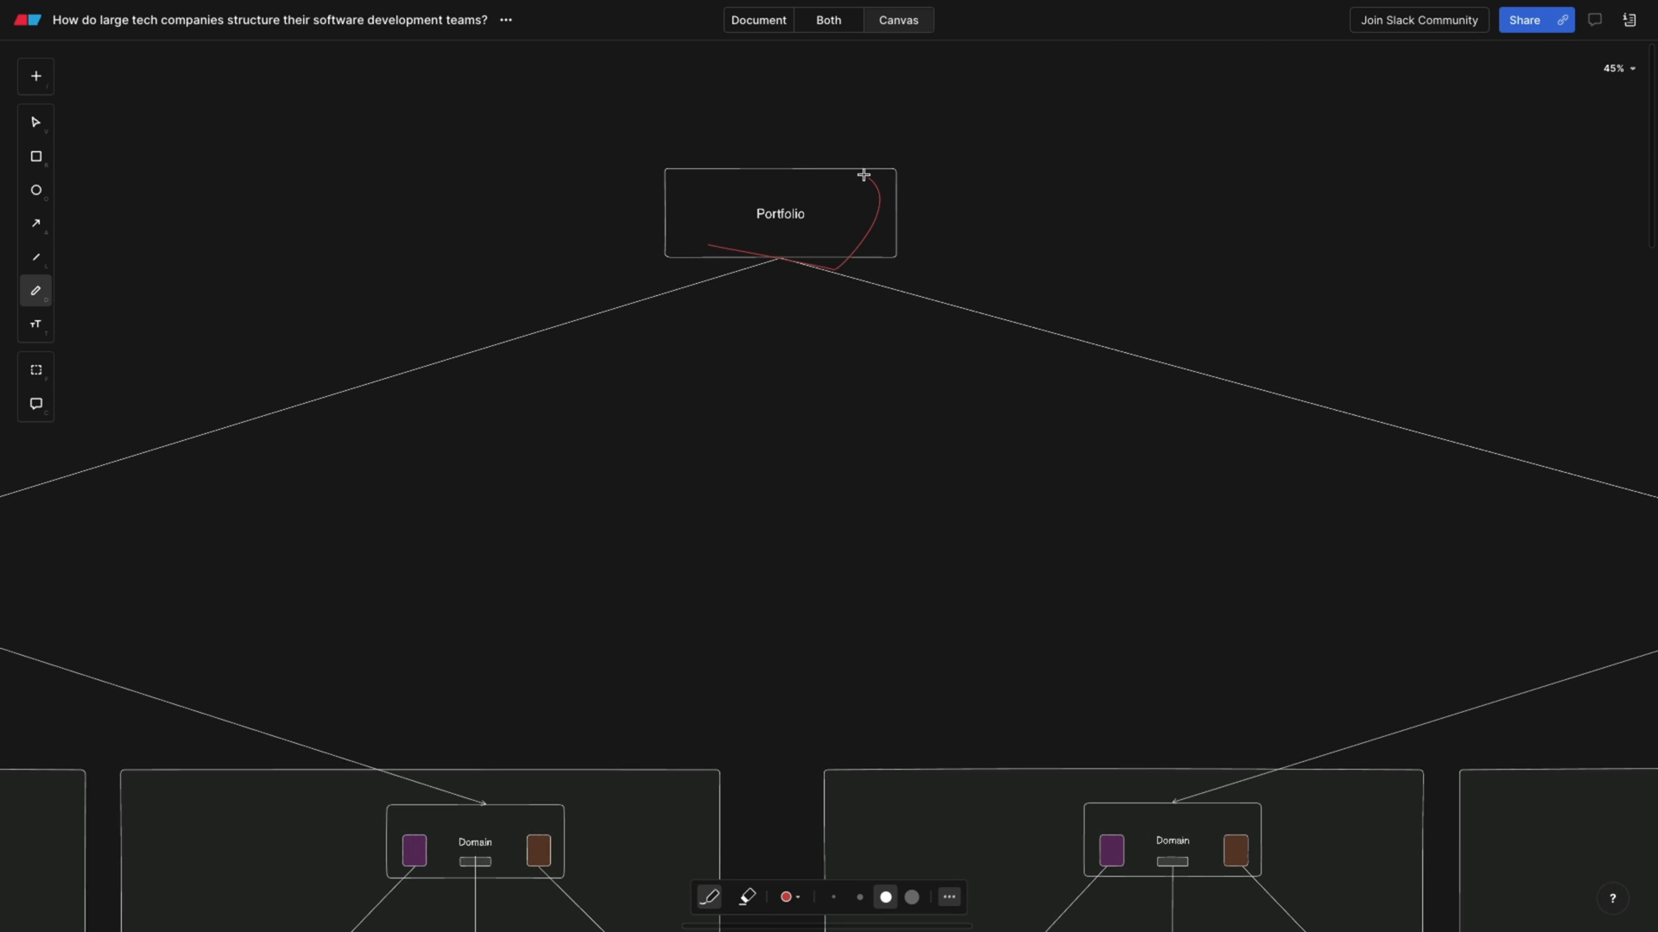
pyautogui.moveTo(863, 174); pyautogui.dragTo(698, 260)
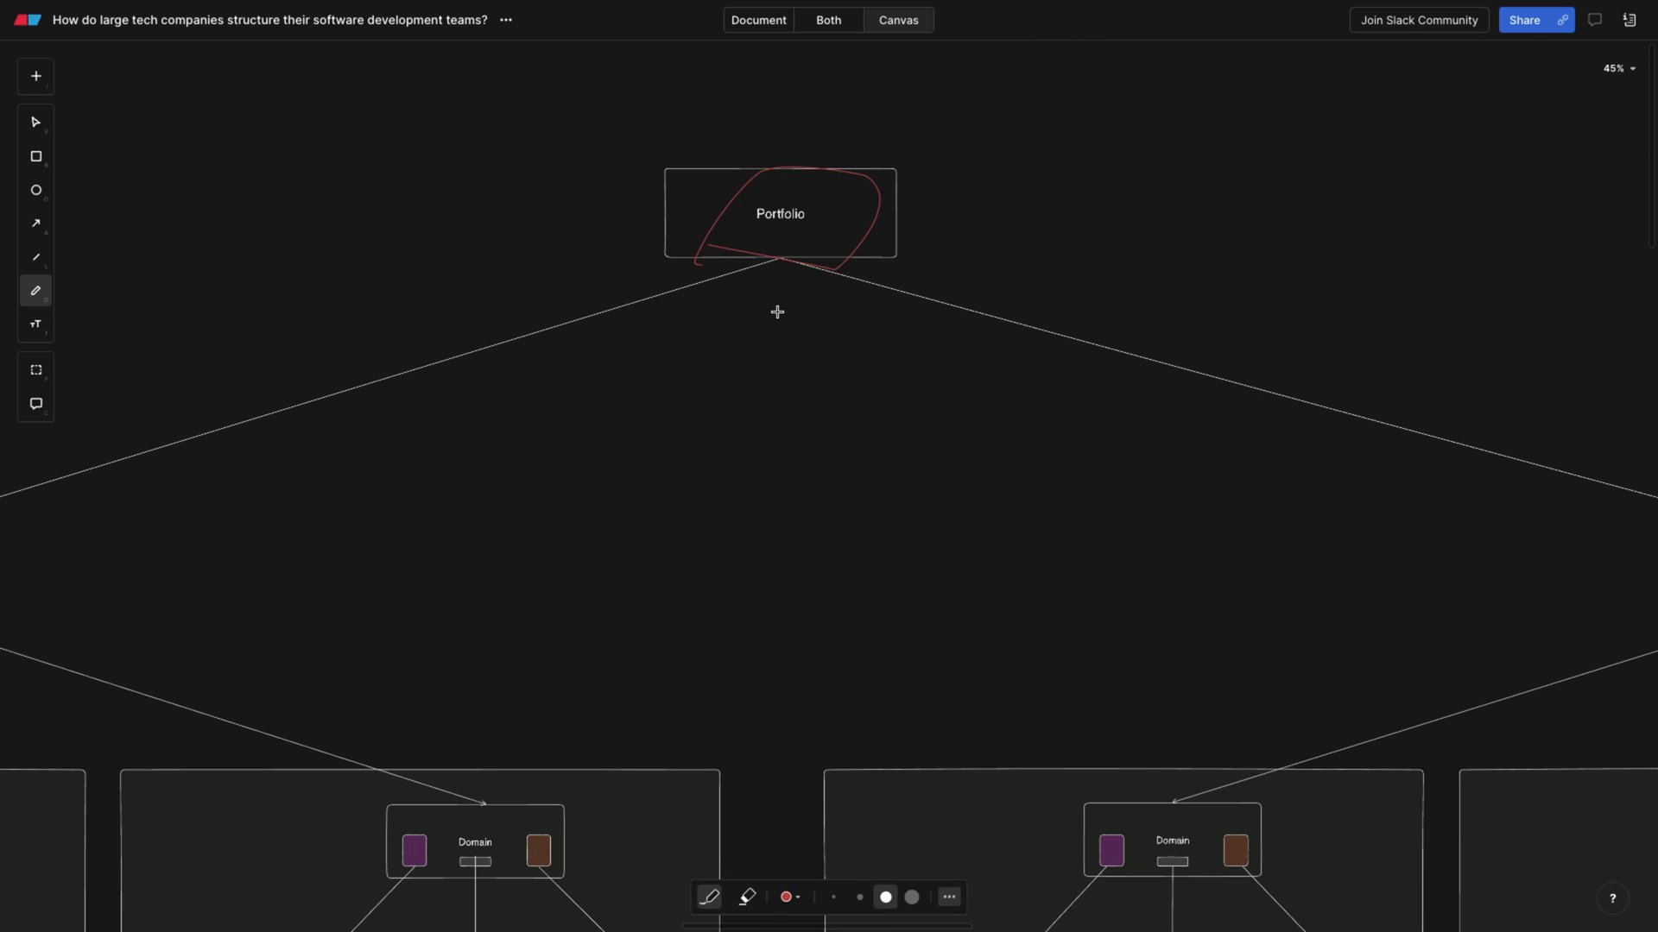
pyautogui.scroll(-3)
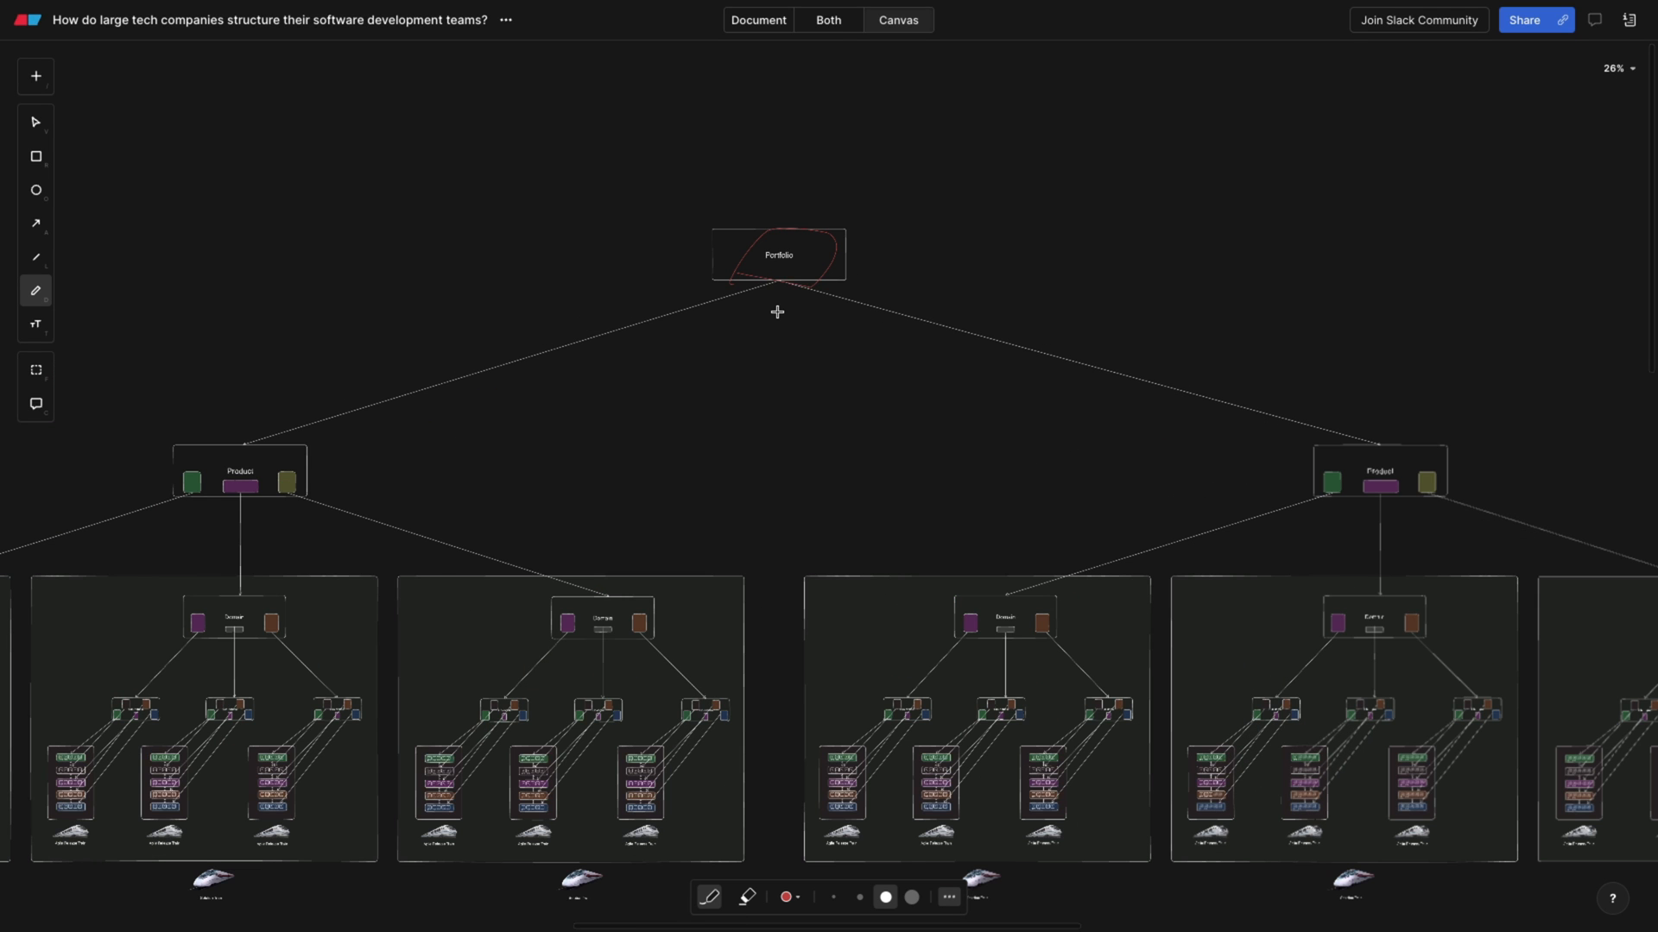
# - Draw red arrows from Portfolio along both connectors toward the left and right Product boxes
pyautogui.moveTo(635, 333); pyautogui.dragTo(394, 439)
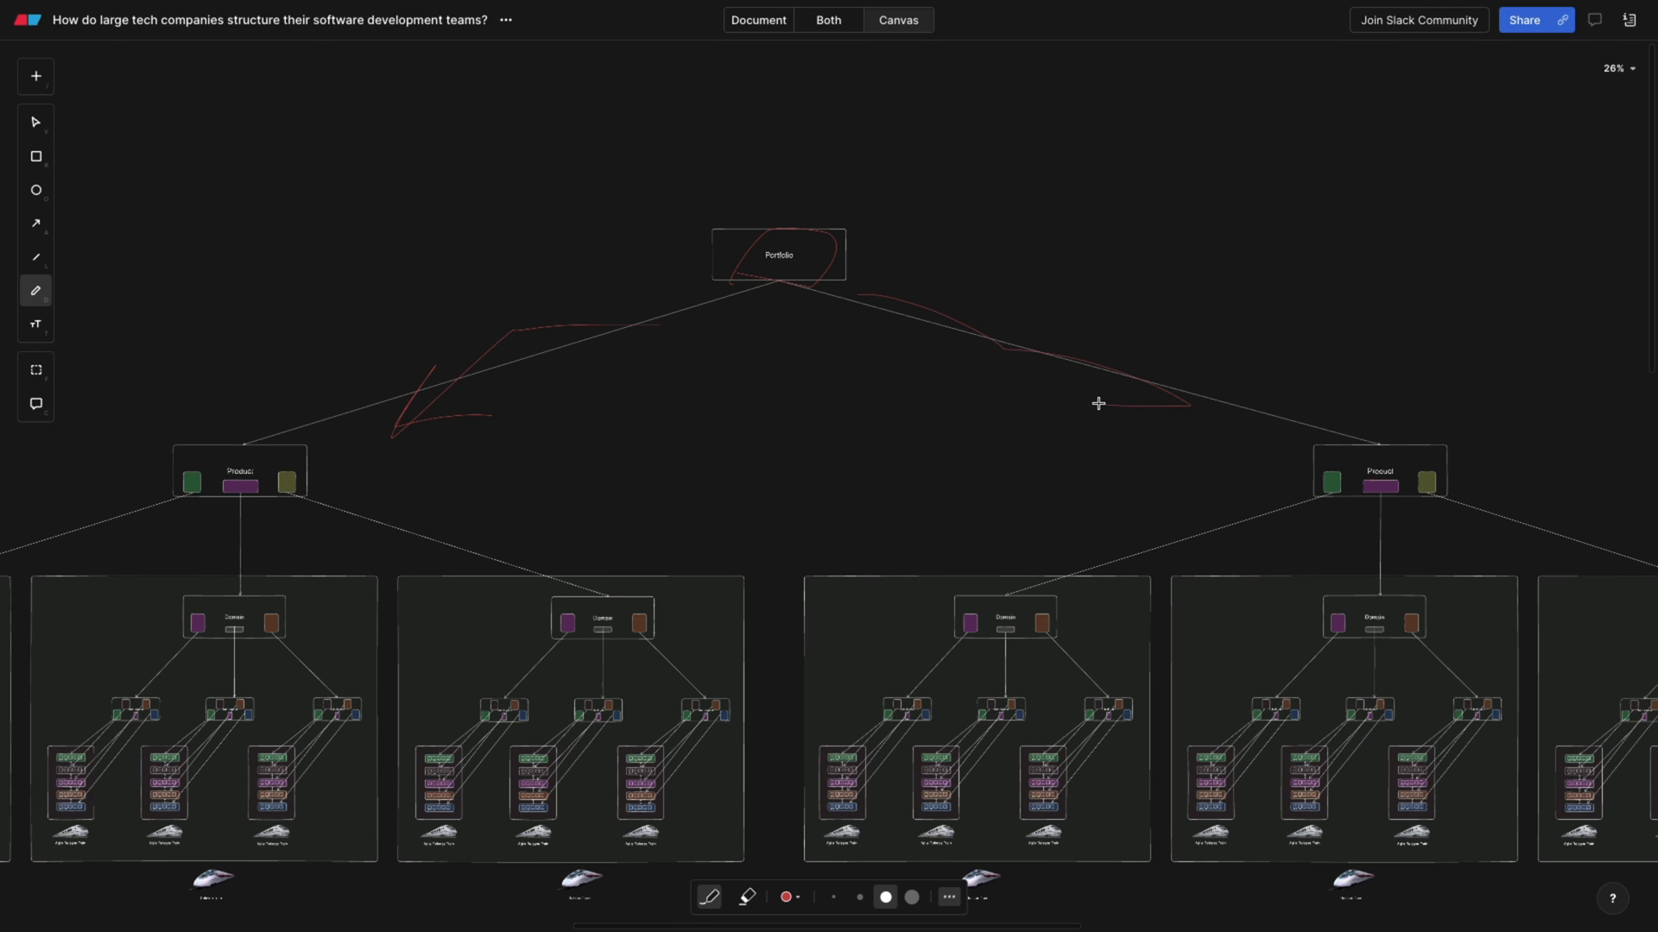
pyautogui.moveTo(1099, 403); pyautogui.dragTo(886, 464)
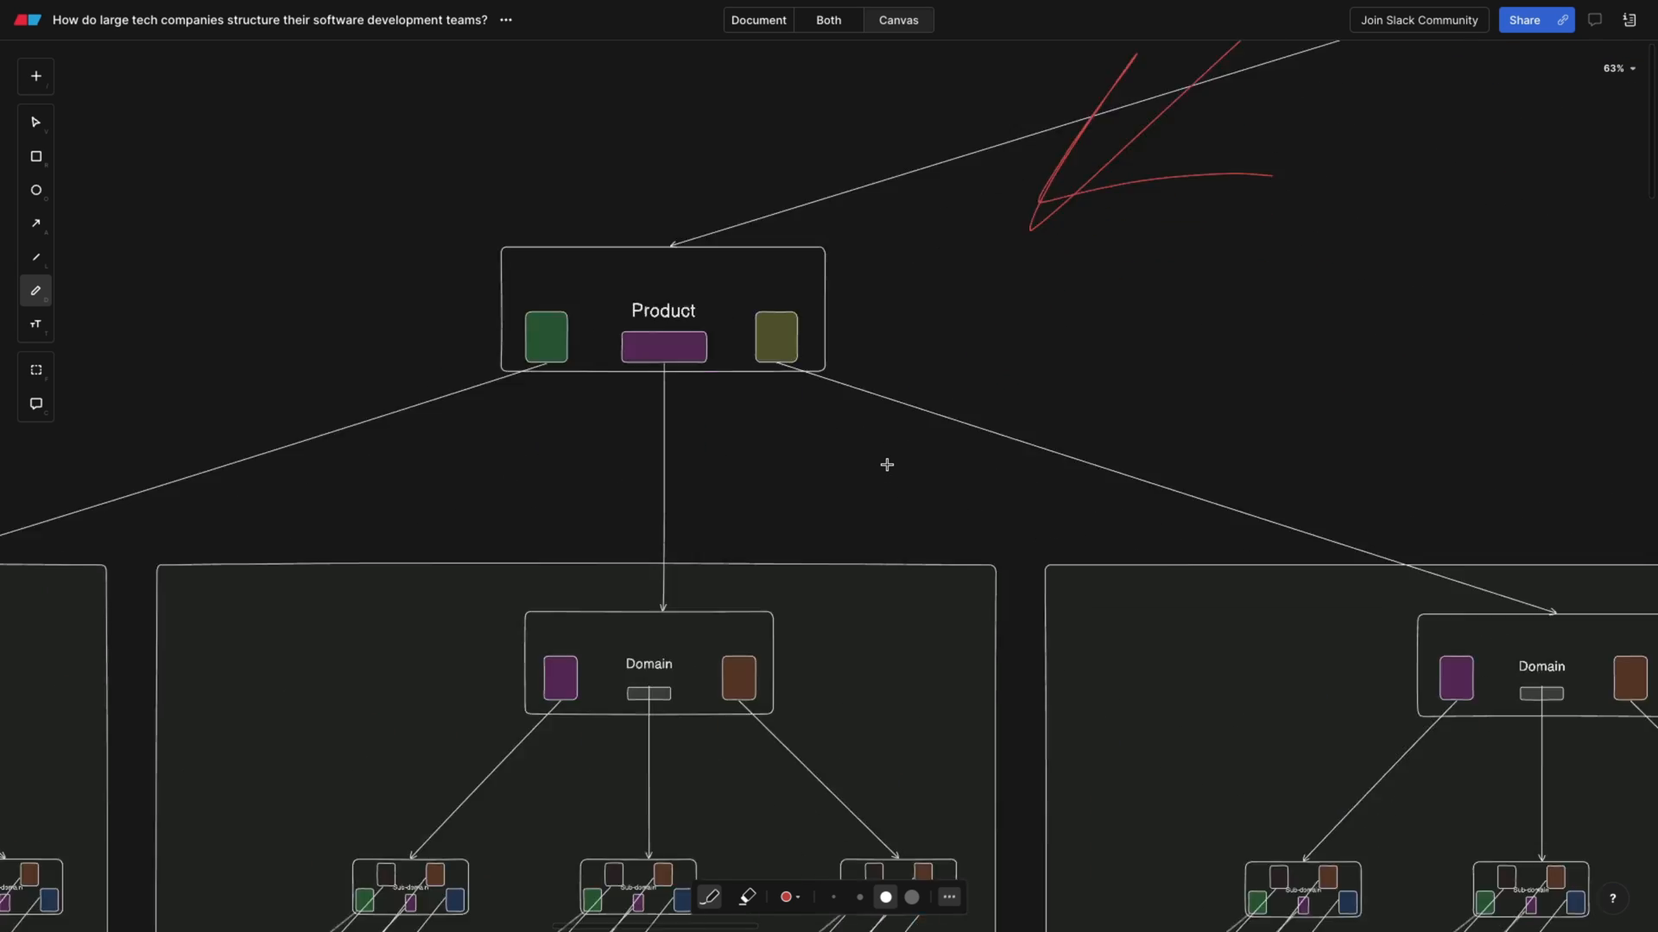
pyautogui.scroll(-3)
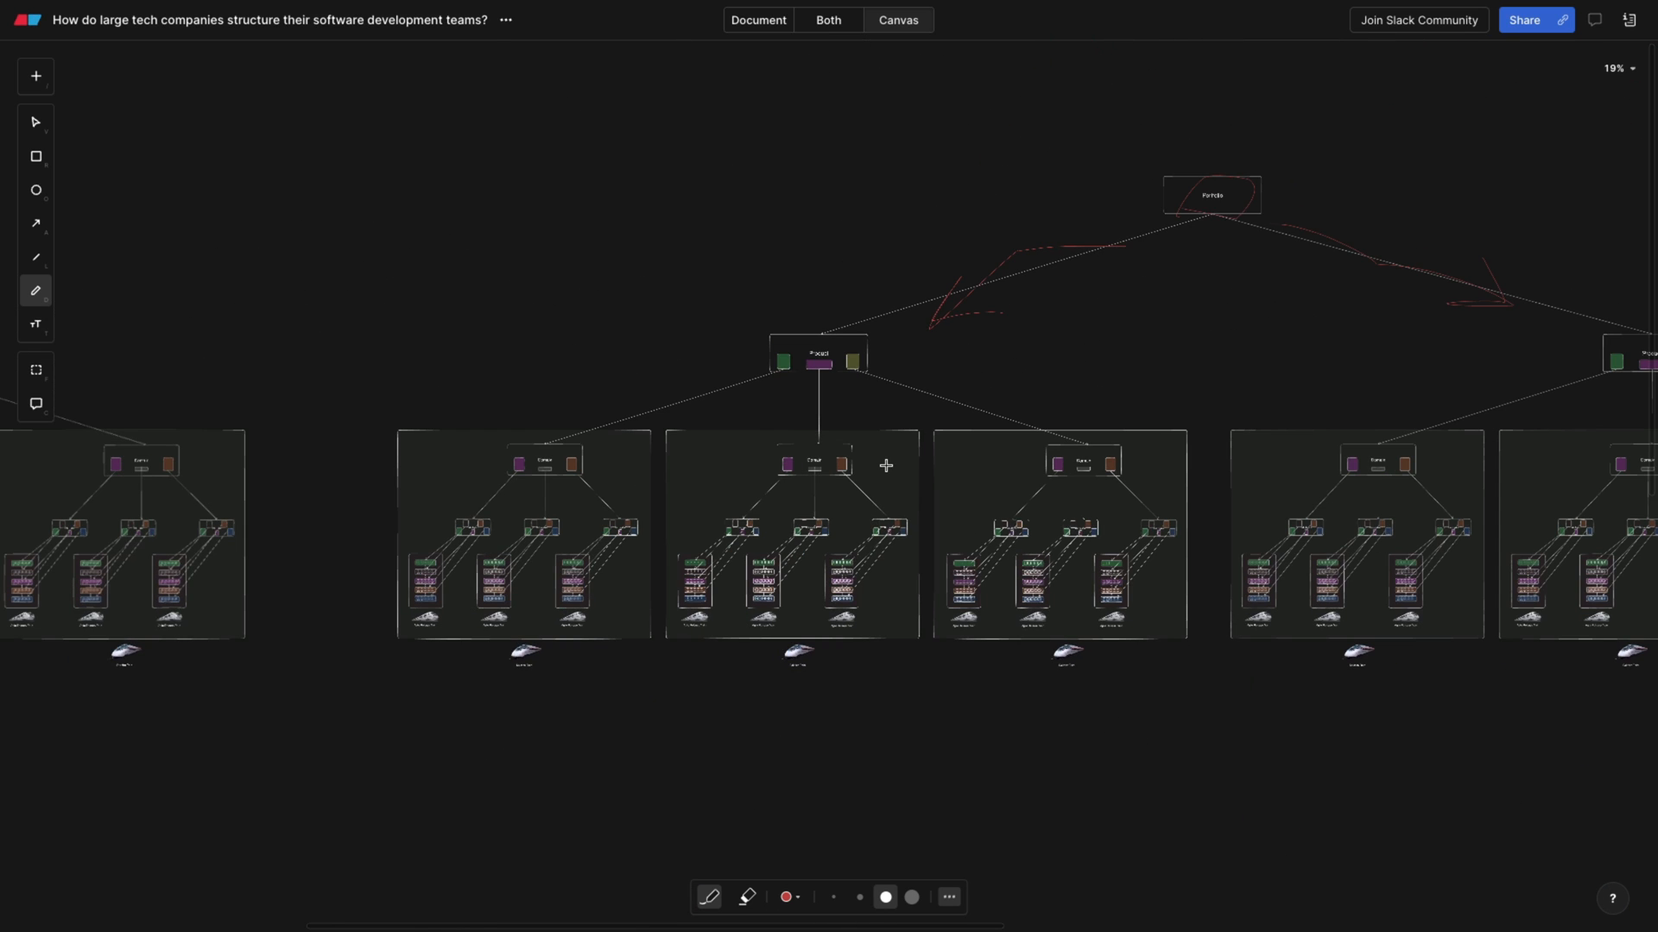
pyautogui.moveTo(885, 467); pyautogui.dragTo(429, 762)
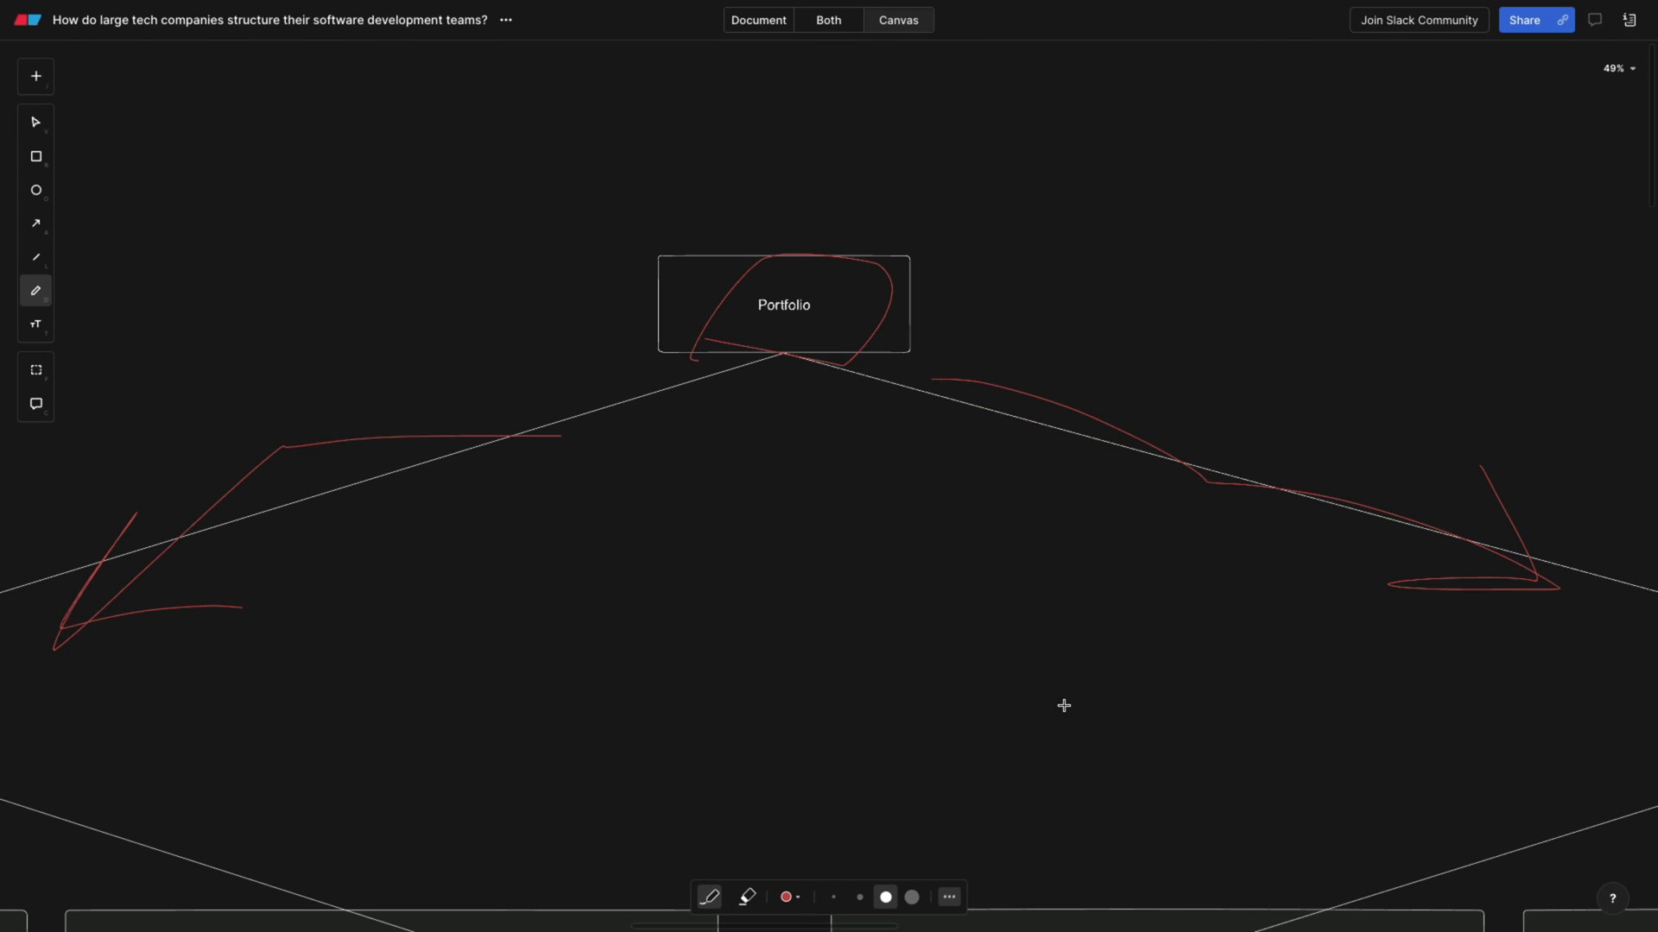
pyautogui.scroll(-3)
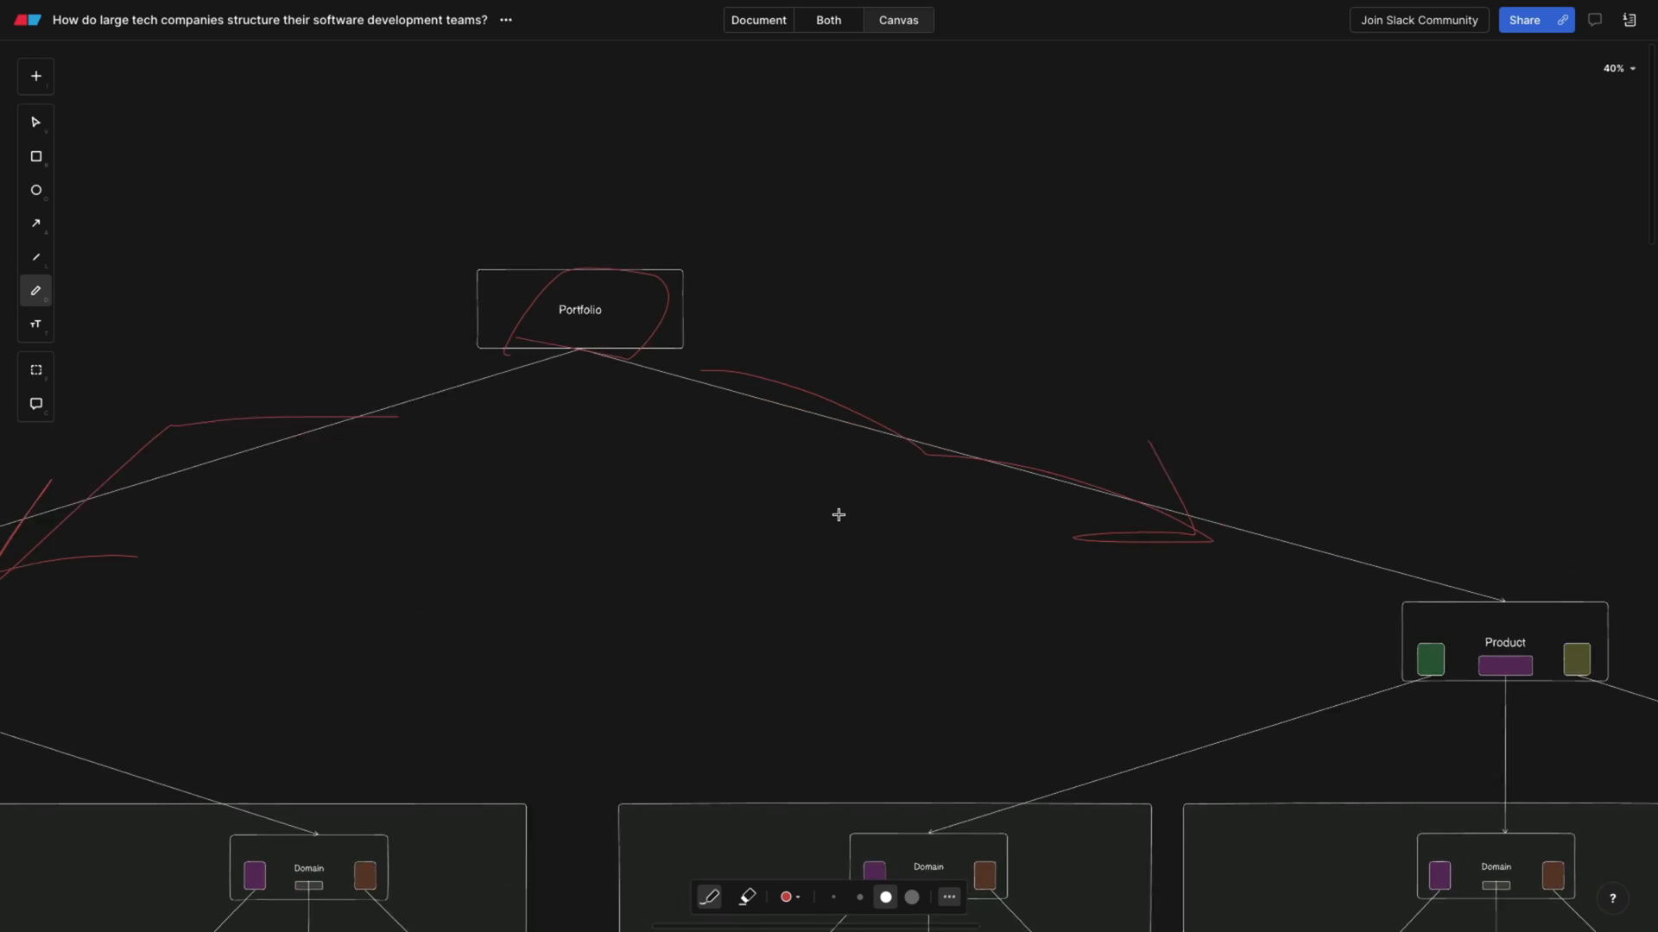
pyautogui.scroll(-3)
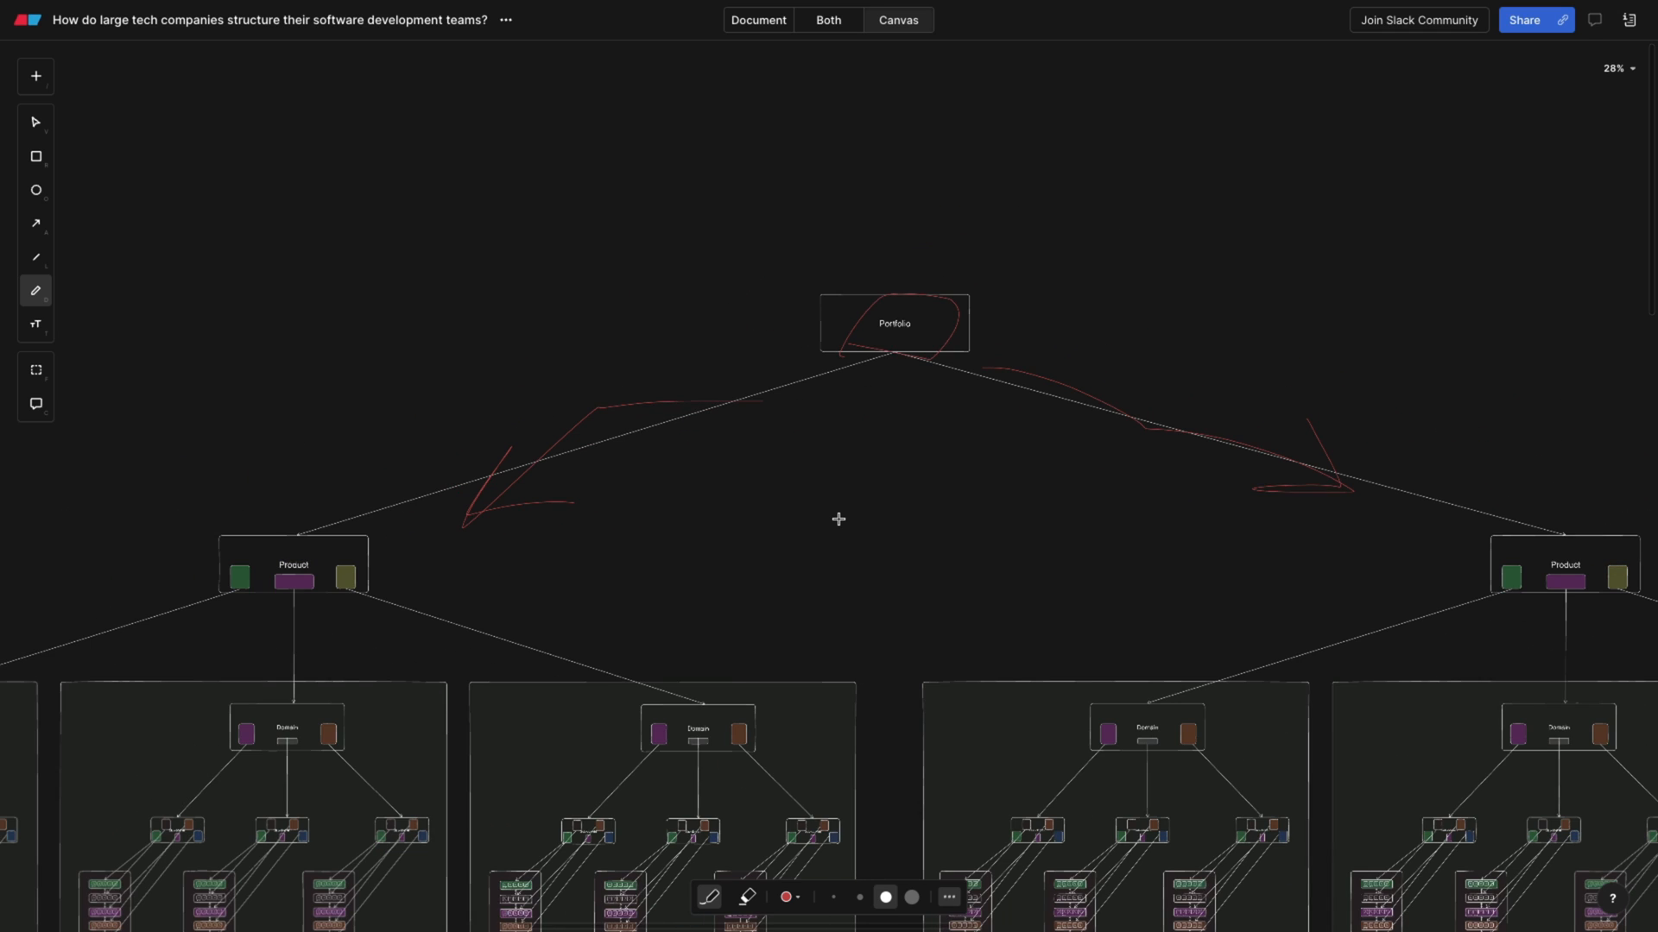
# - Underline the Product Management and System Architect role labels in red ink
pyautogui.moveTo(413, 556); pyautogui.dragTo(1078, 568)
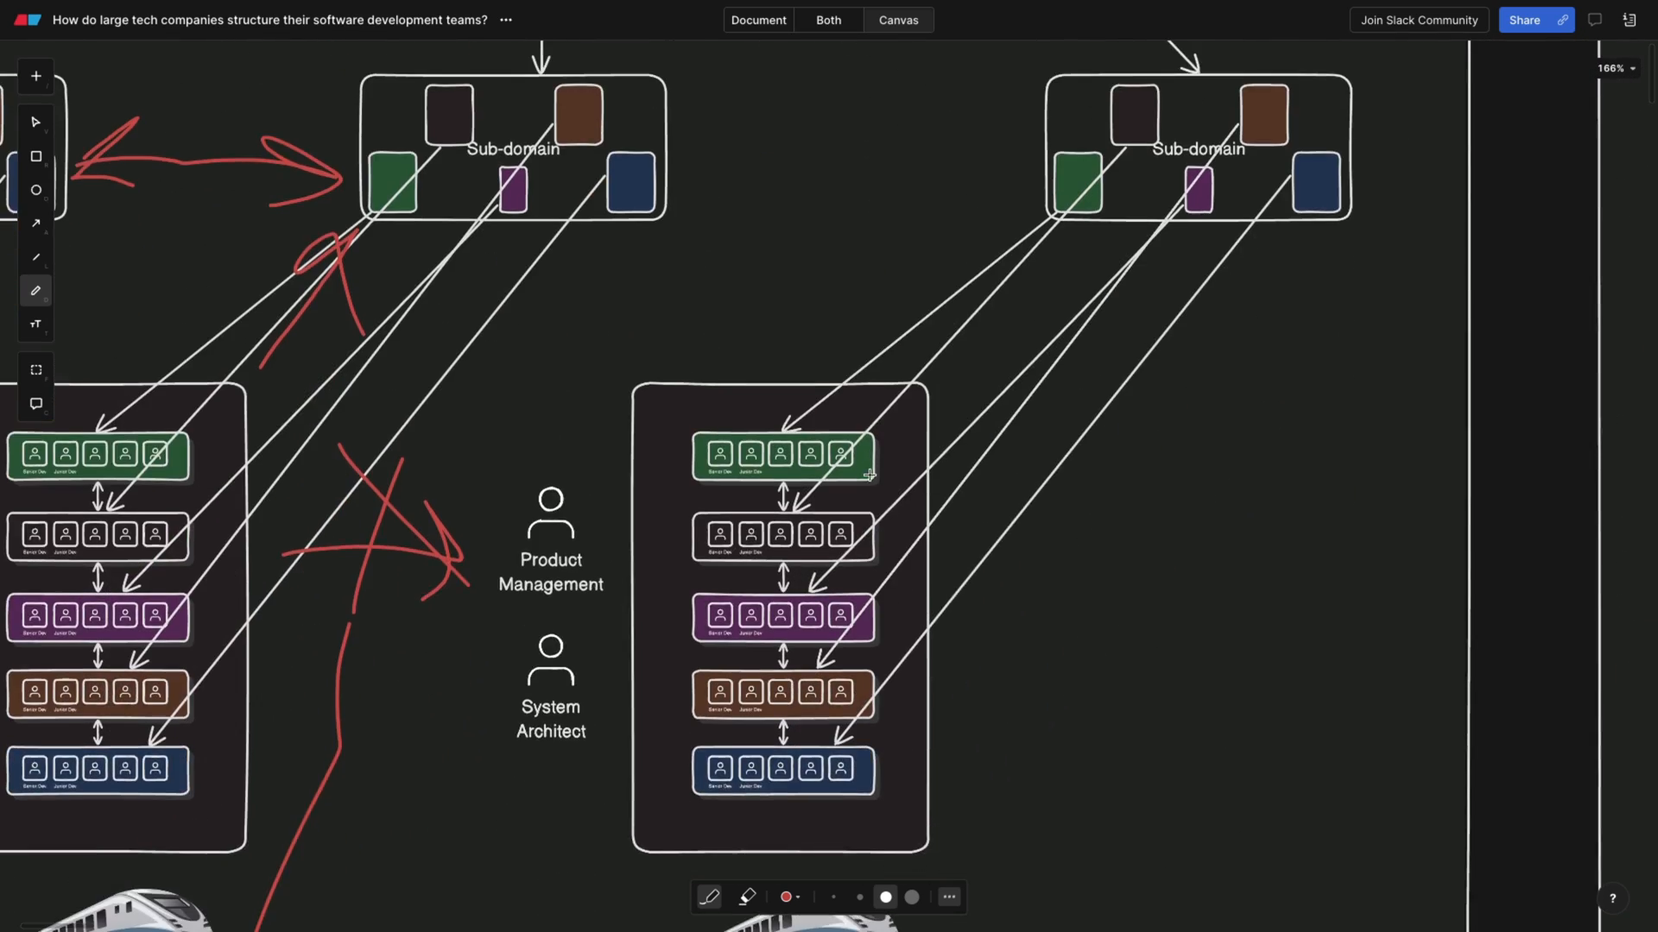
pyautogui.moveTo(484, 611); pyautogui.dragTo(583, 617)
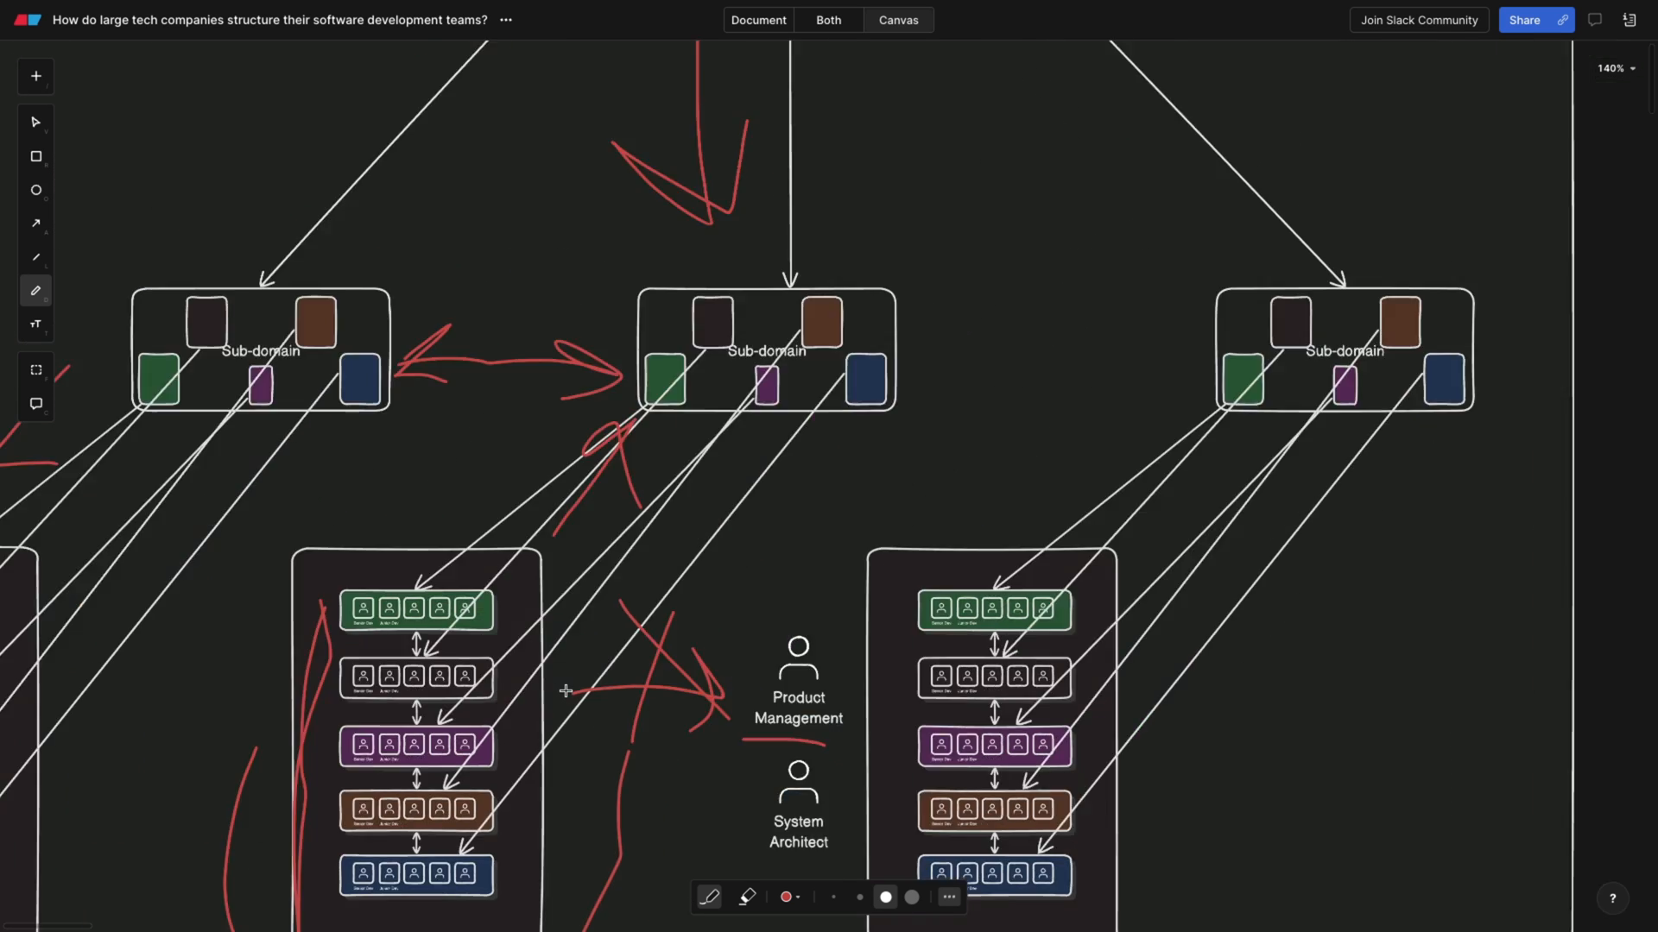
pyautogui.scroll(-3)
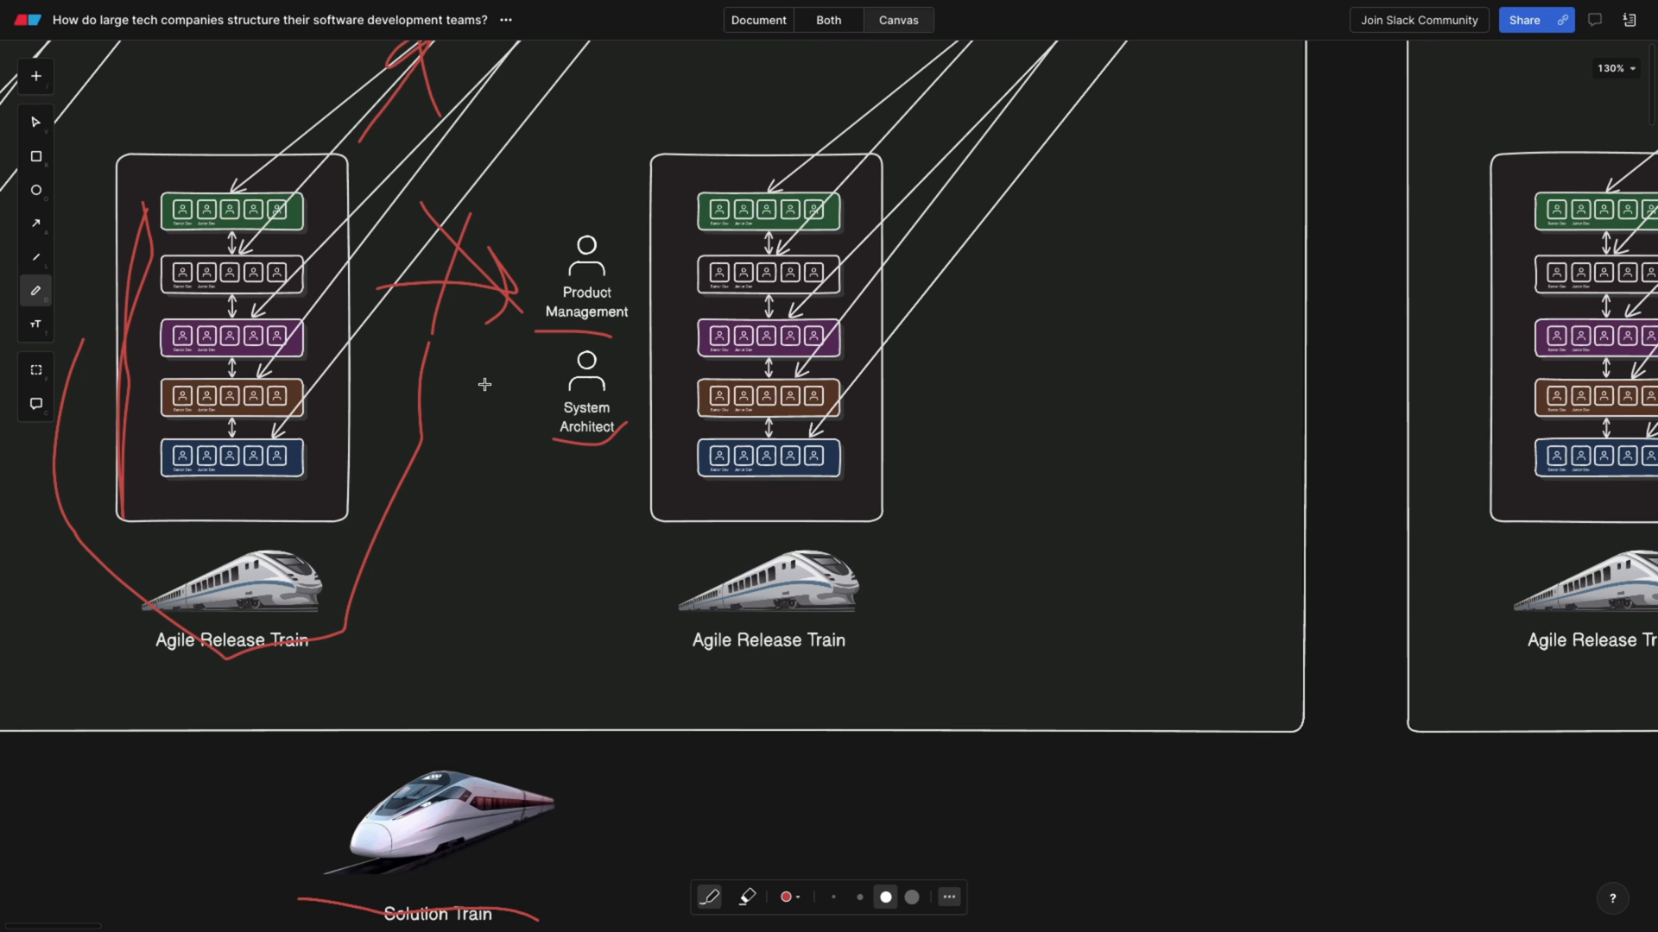
pyautogui.moveTo(481, 393)
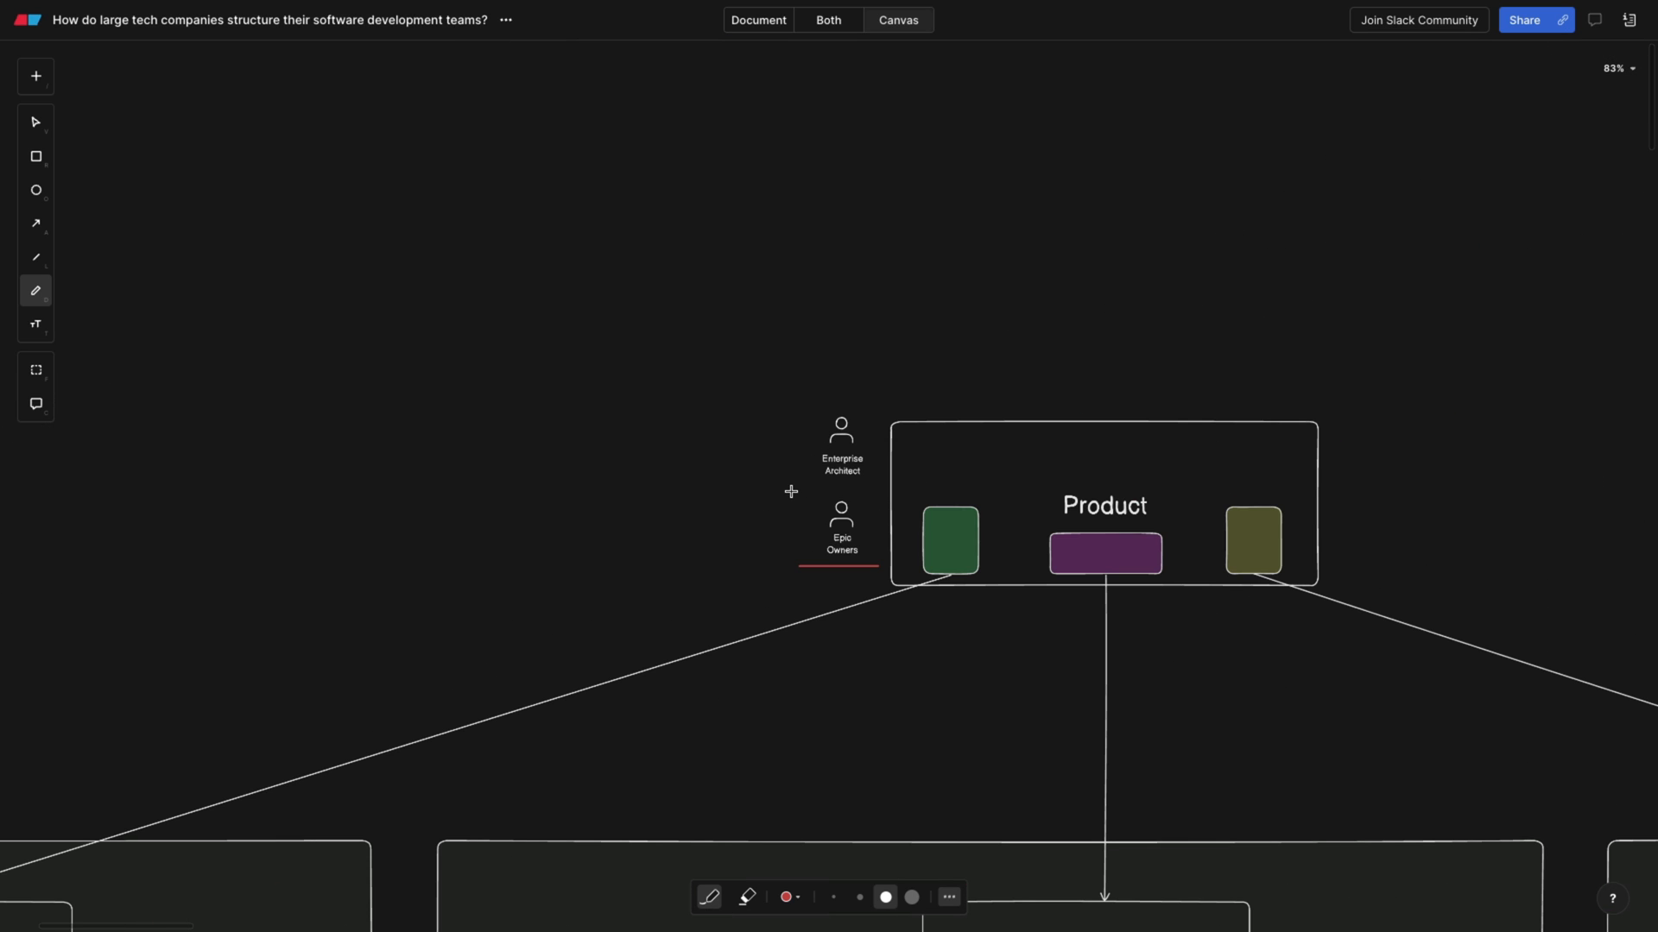
# - Scroll down the board toward the blank space above the first solution train
pyautogui.scroll(-3)
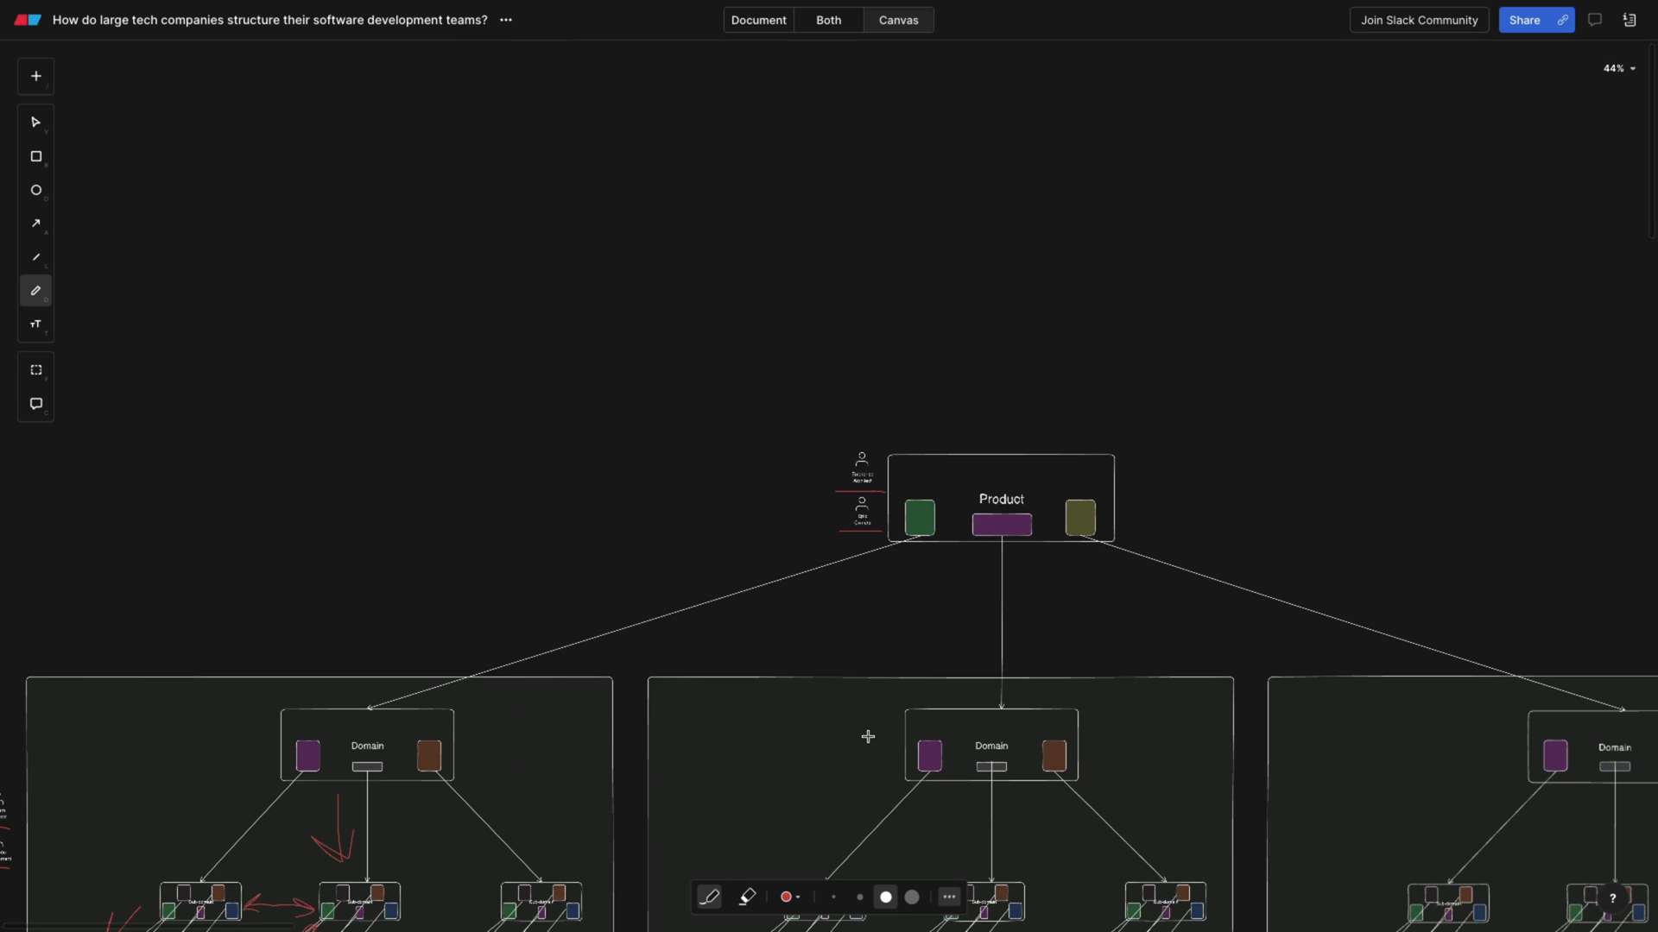
pyautogui.scroll(-3)
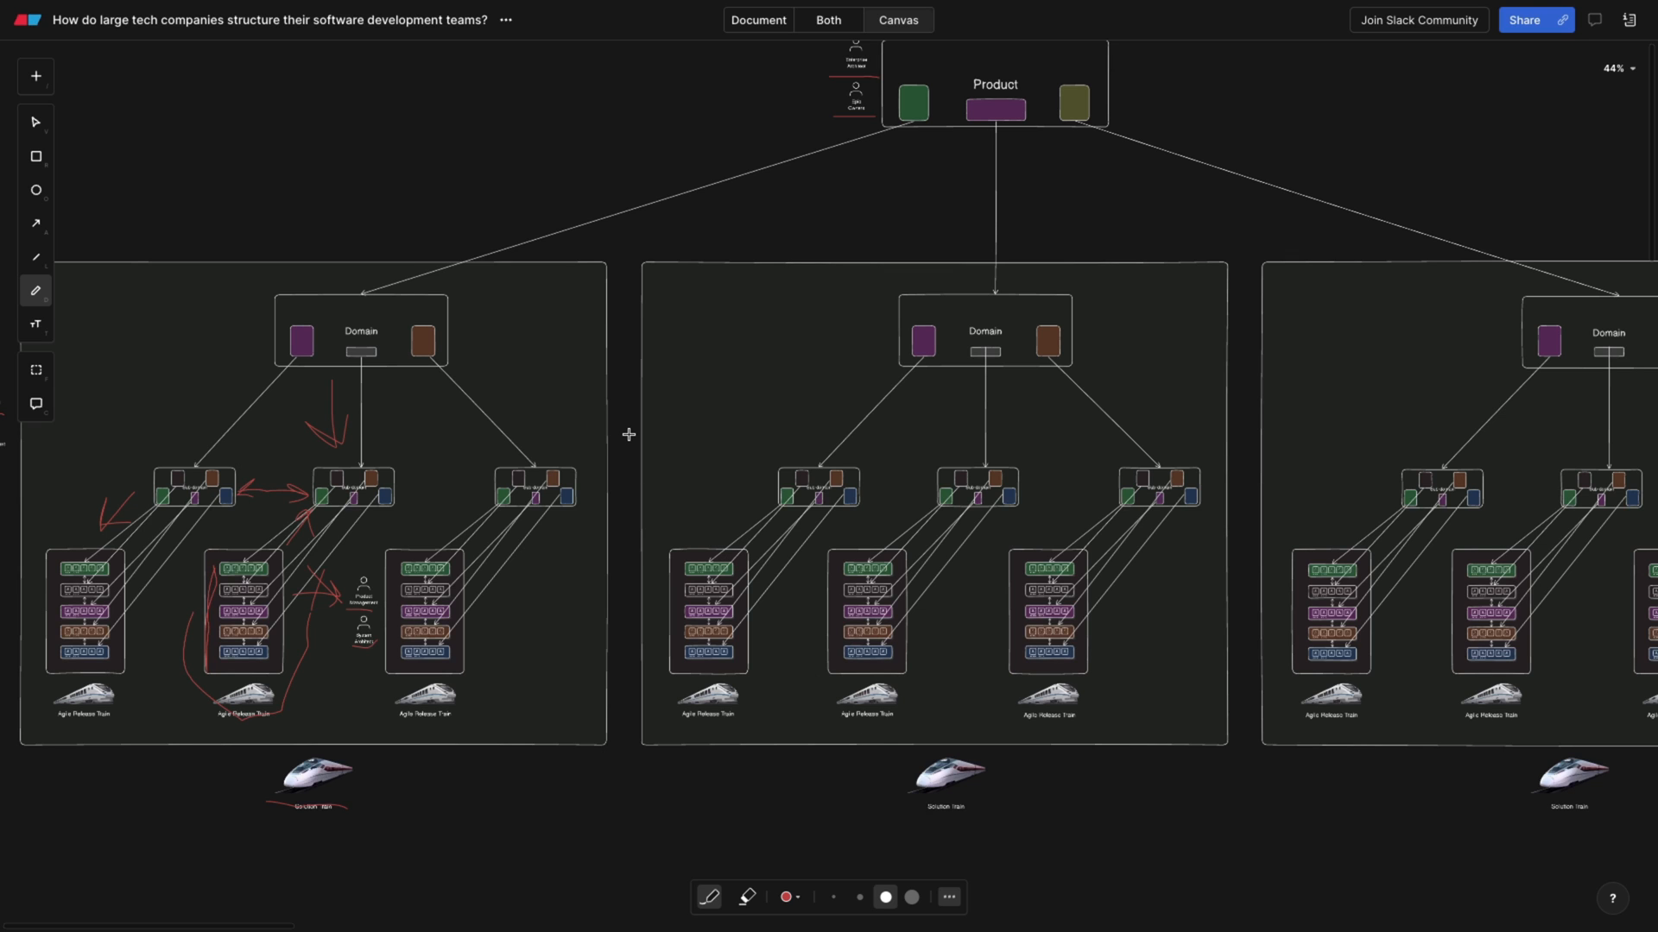
pyautogui.moveTo(471, 182)
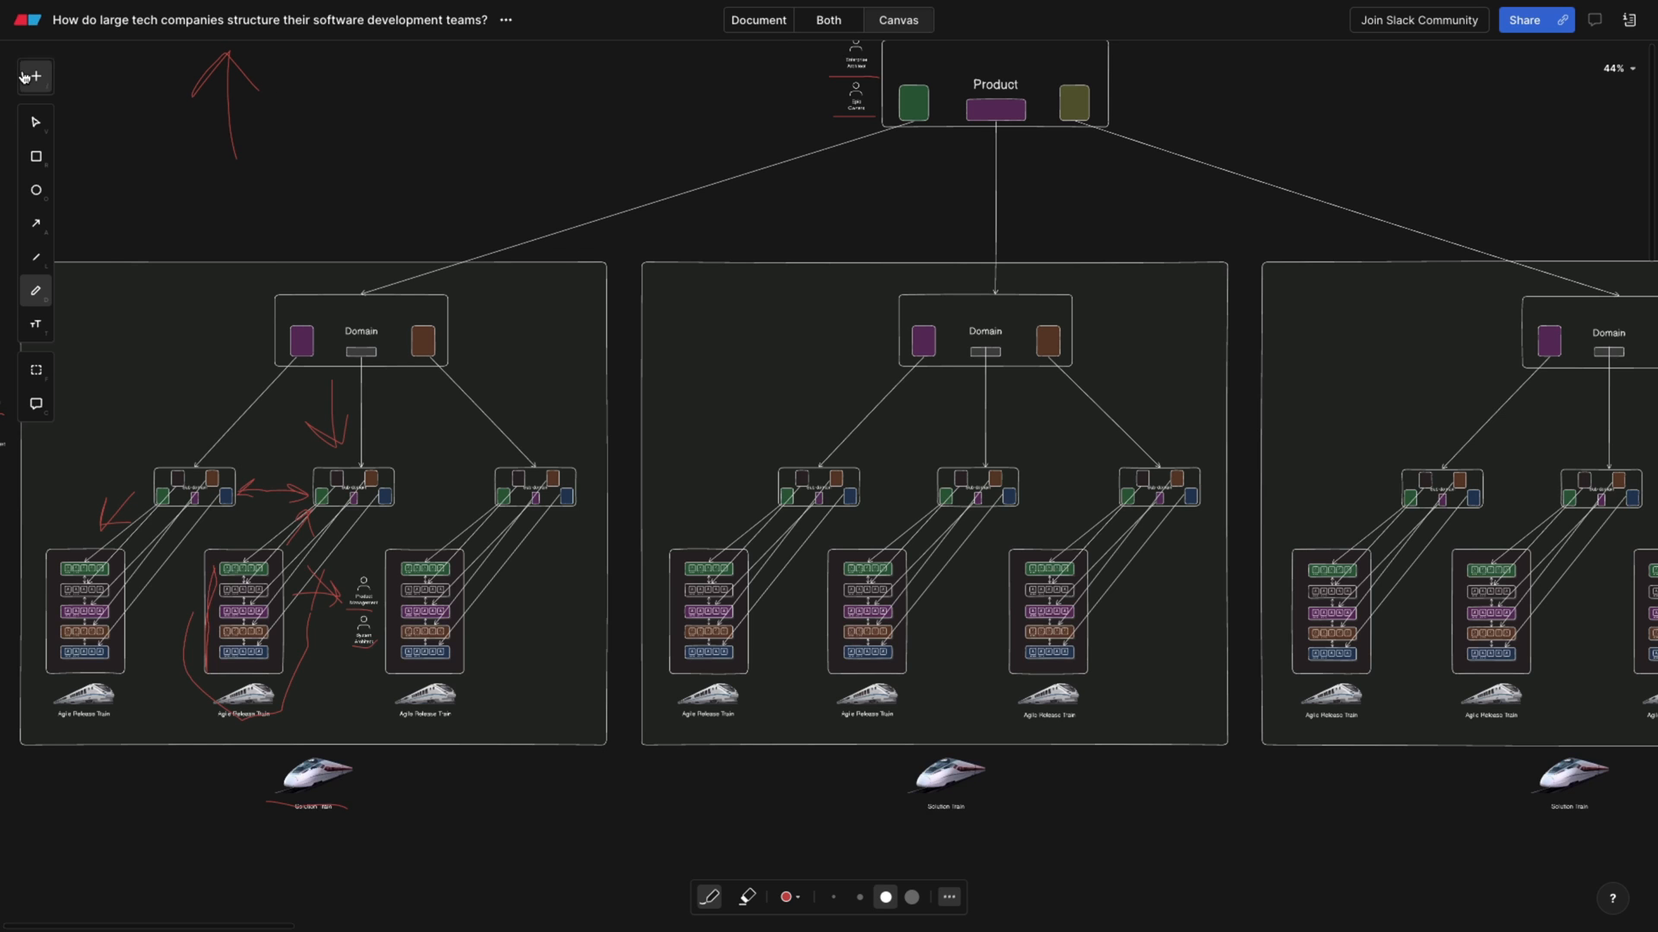
pyautogui.click(32, 76)
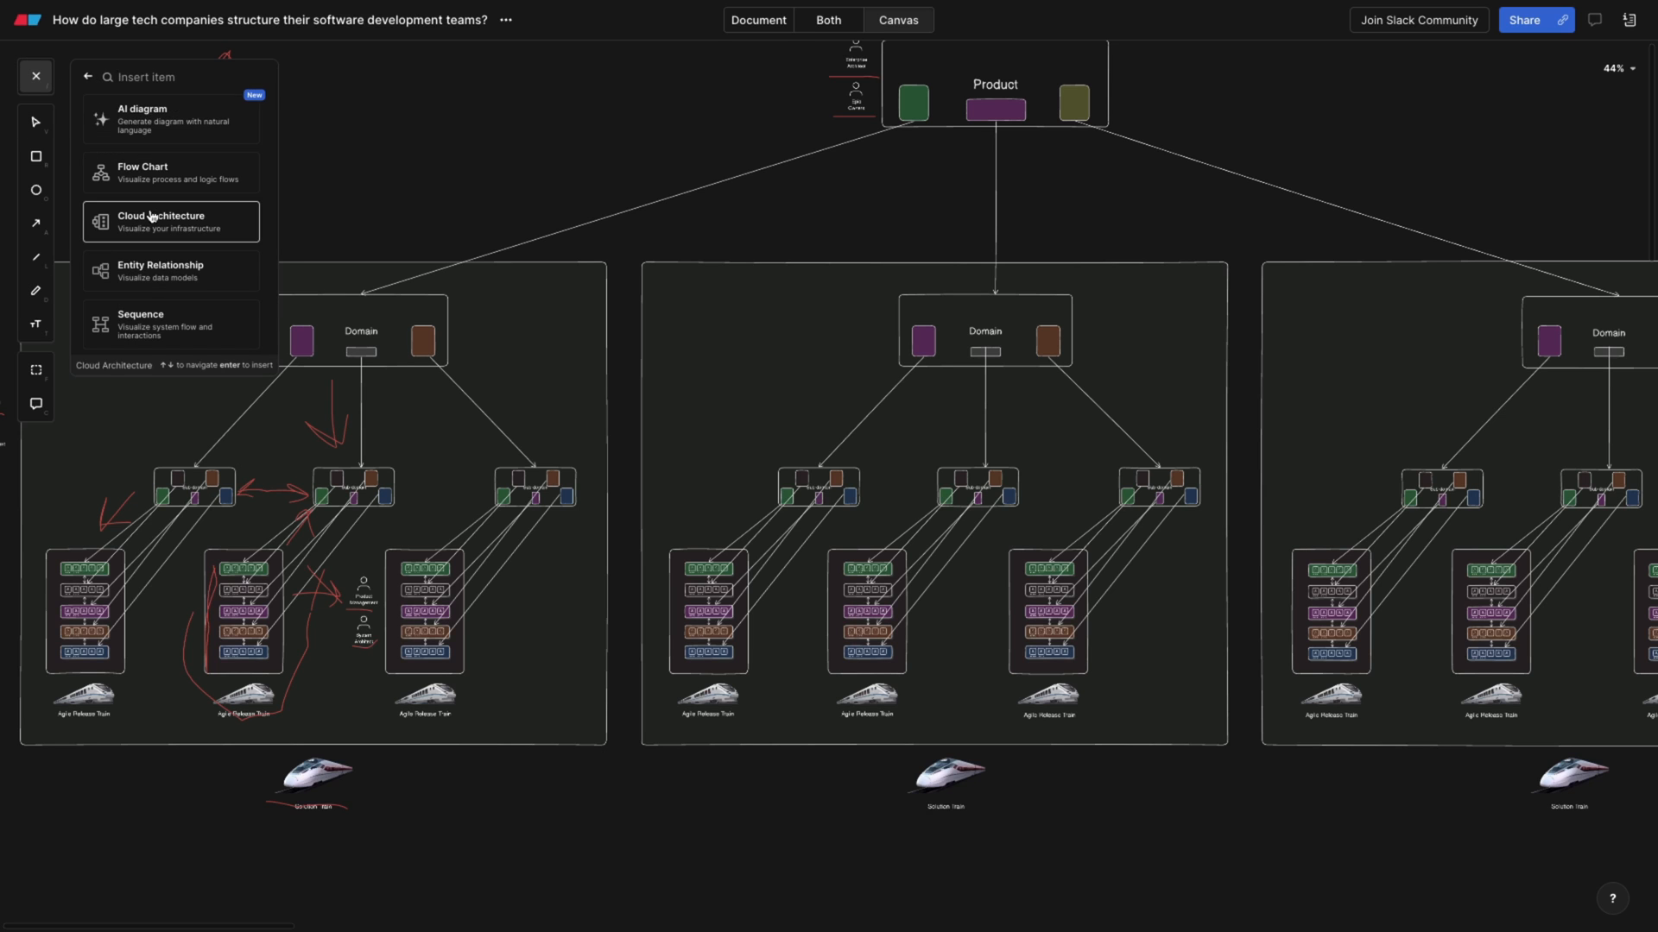
pyautogui.moveTo(145, 119)
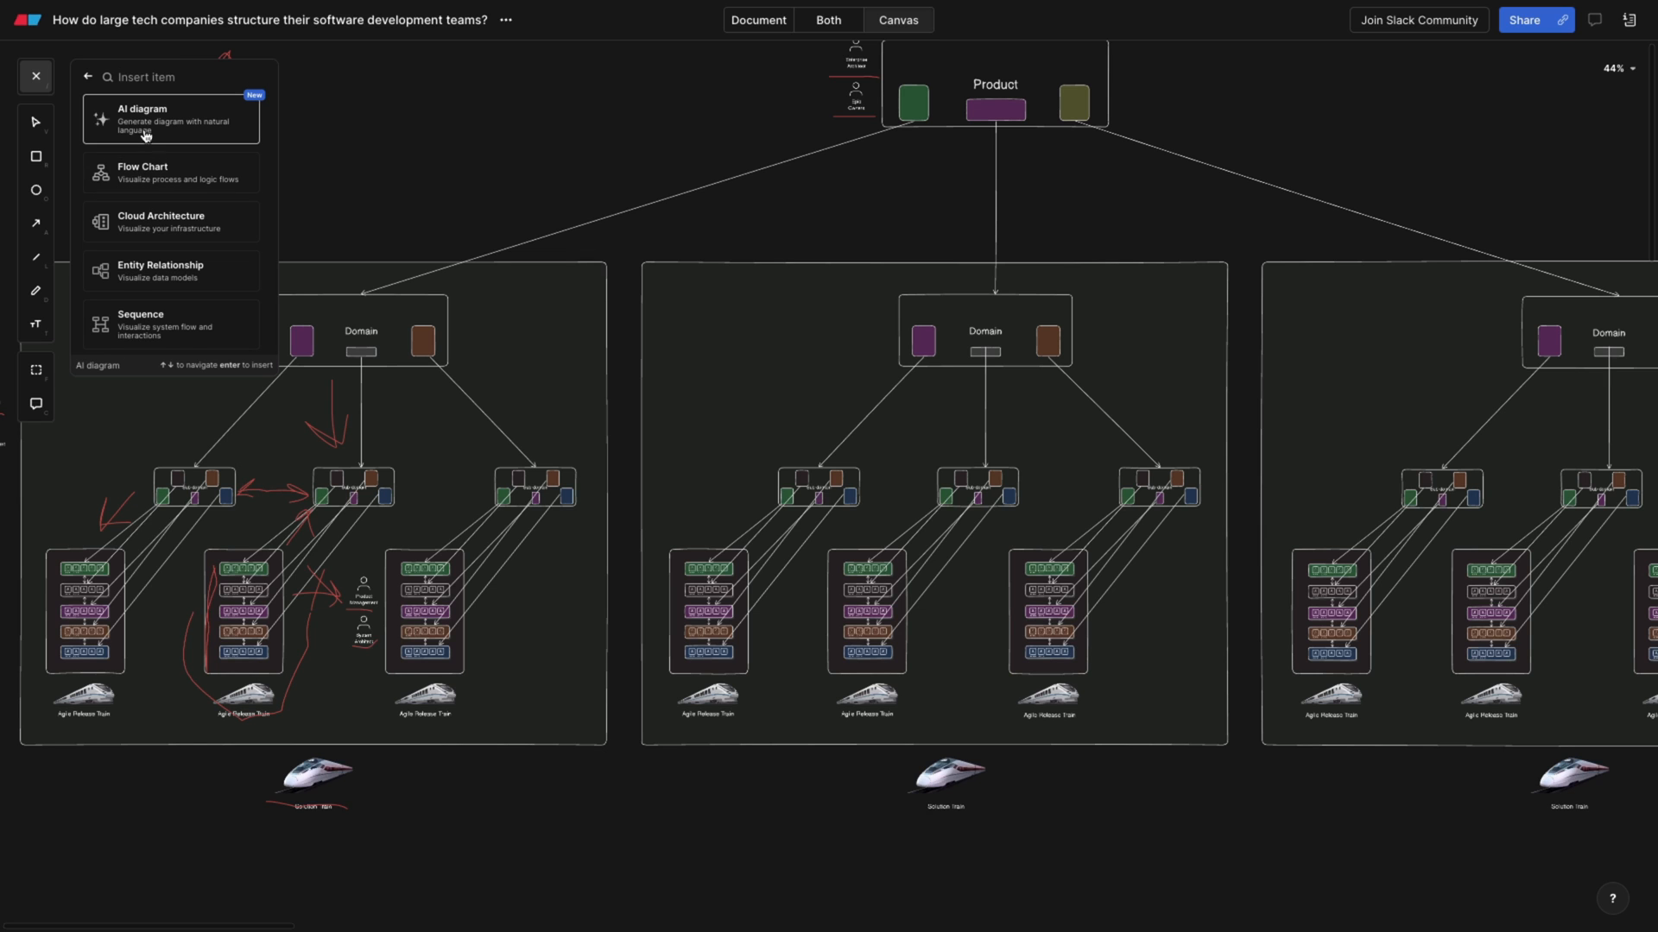
pyautogui.click(34, 75)
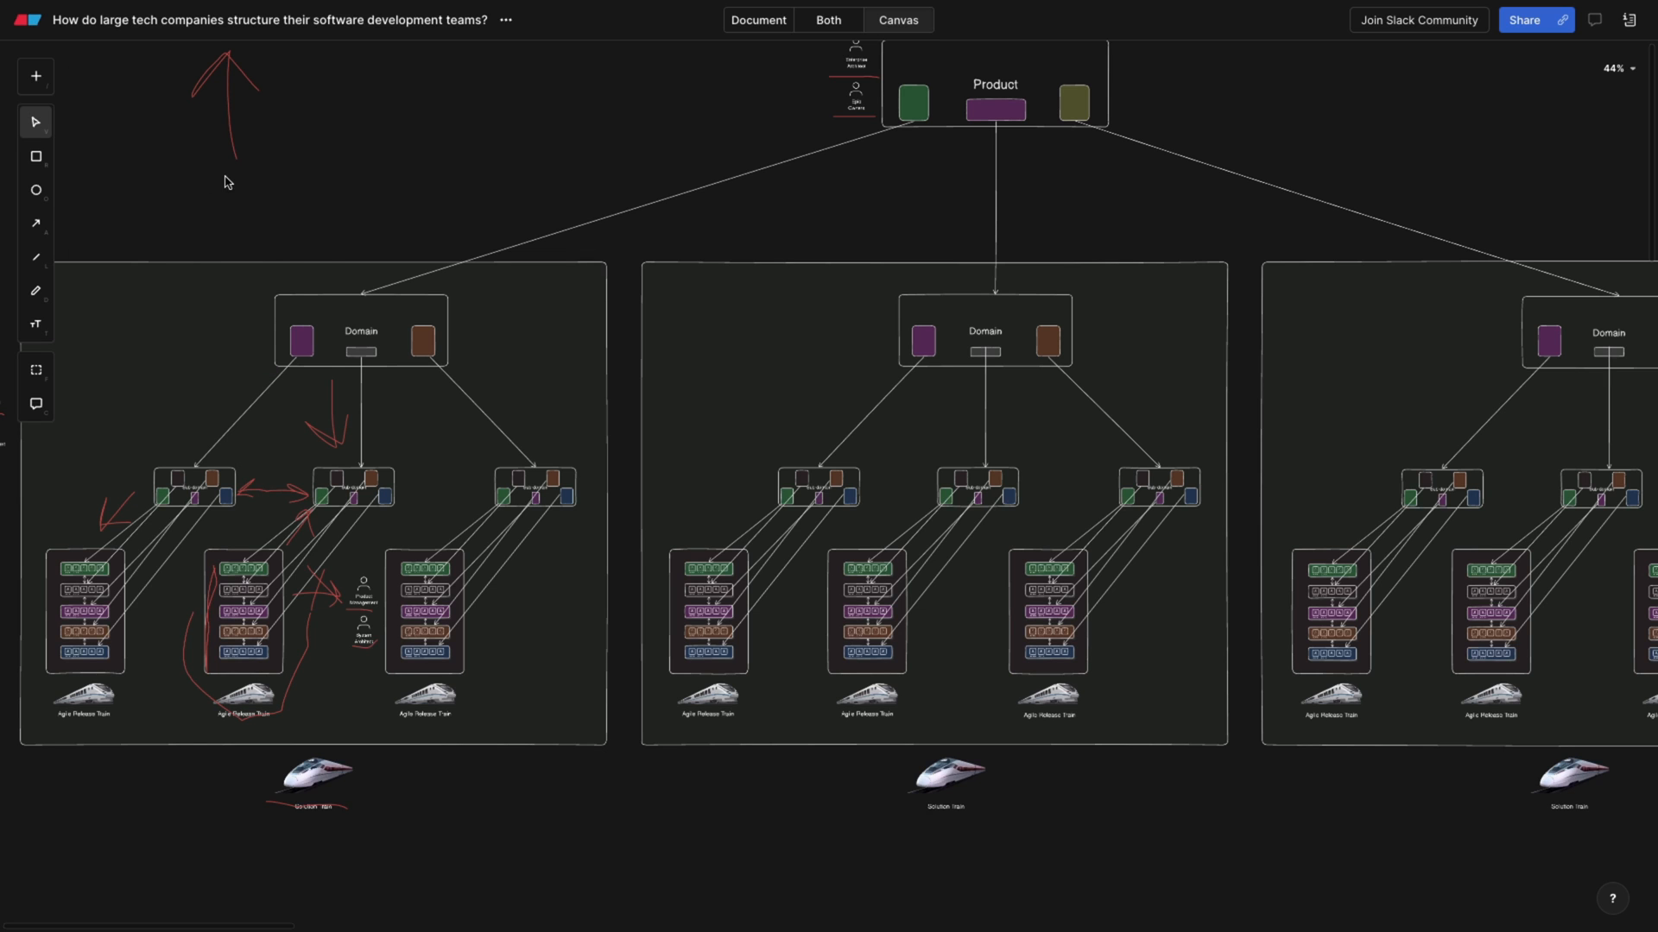